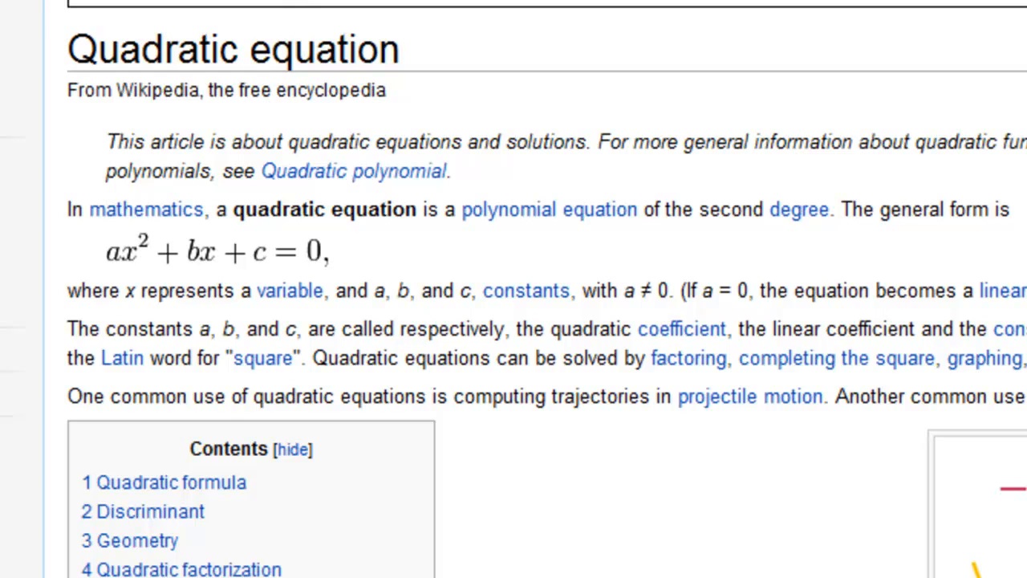
{"action": "mouse_move", "coordinate": [481, 201]}
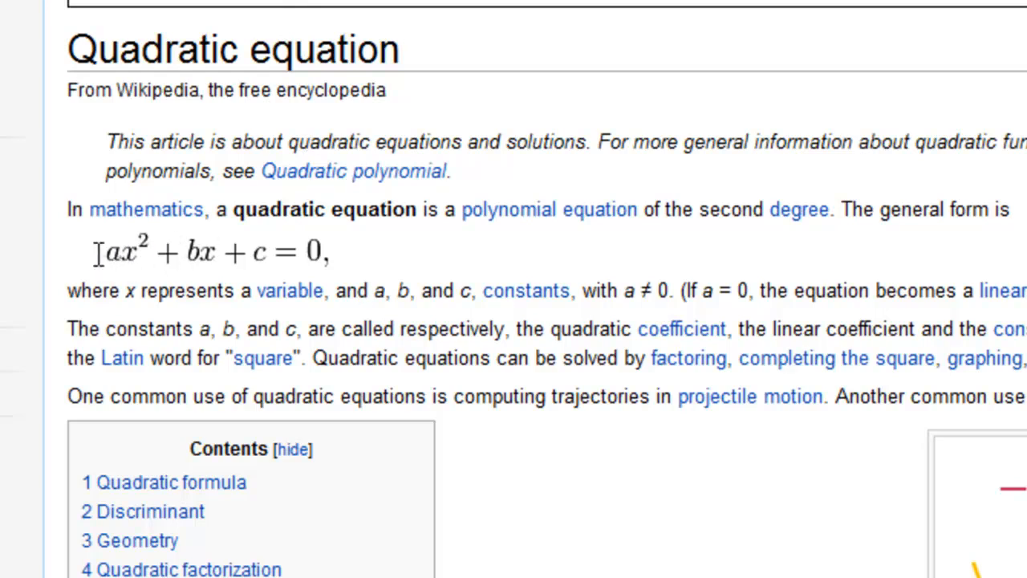
Scroll the Wikipedia article to the Quadratic formula section and highlight the second root expression.
{"action": "left_click_drag", "start_coordinate": [104, 250], "coordinate": [325, 250]}
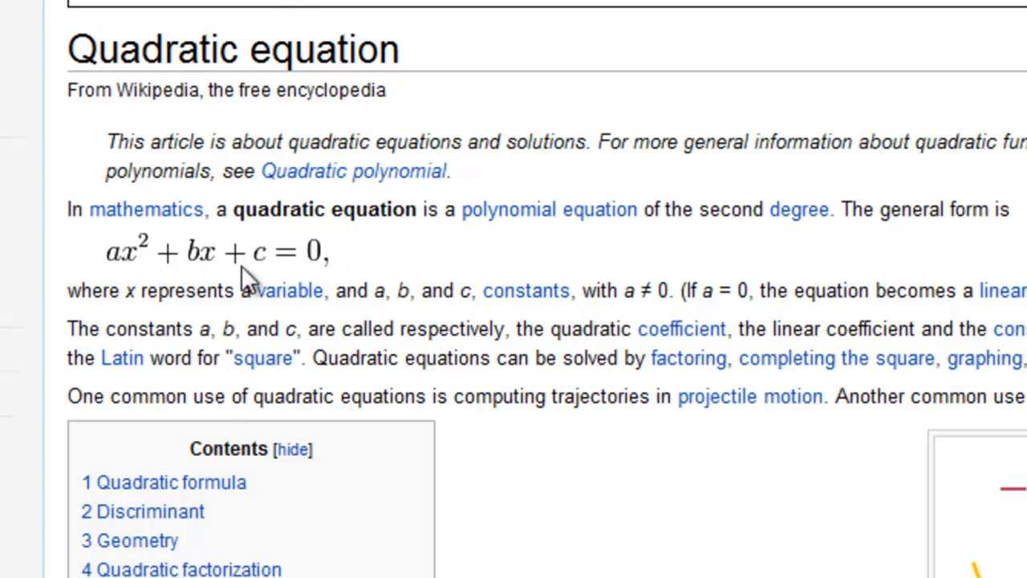
{"action": "mouse_move", "coordinate": [210, 296]}
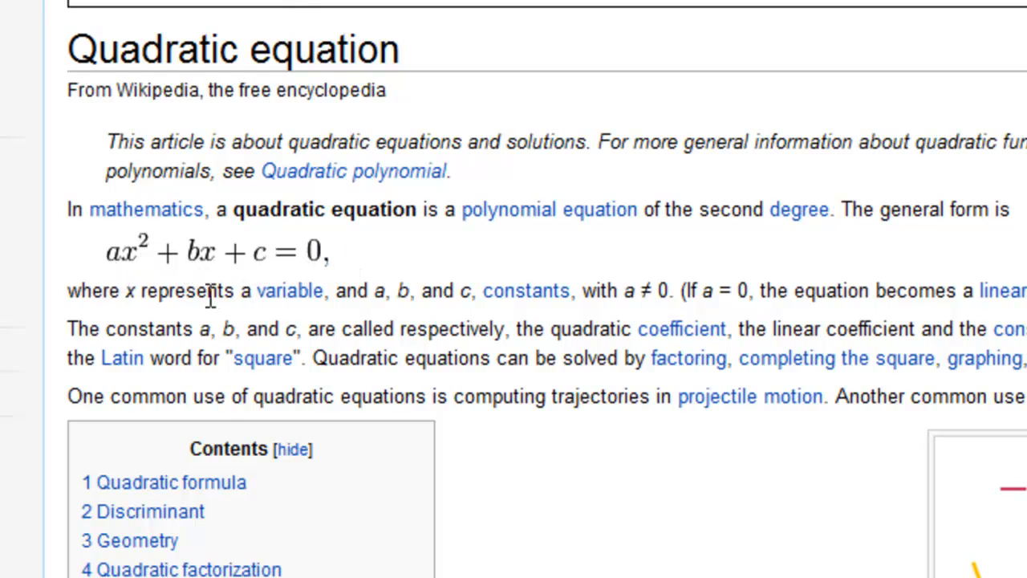
{"action": "mouse_move", "coordinate": [434, 241]}
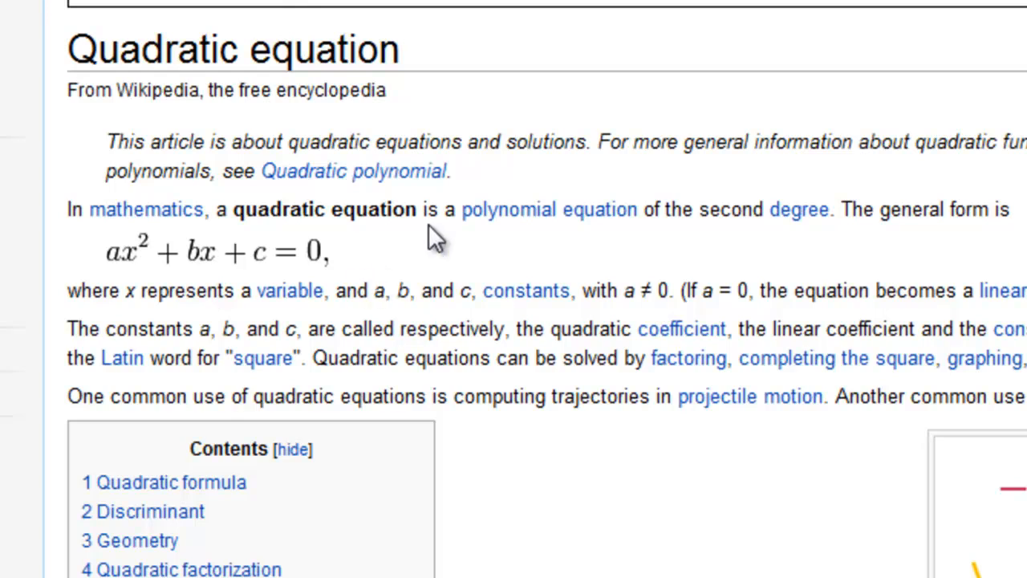
{"action": "mouse_move", "coordinate": [164, 281]}
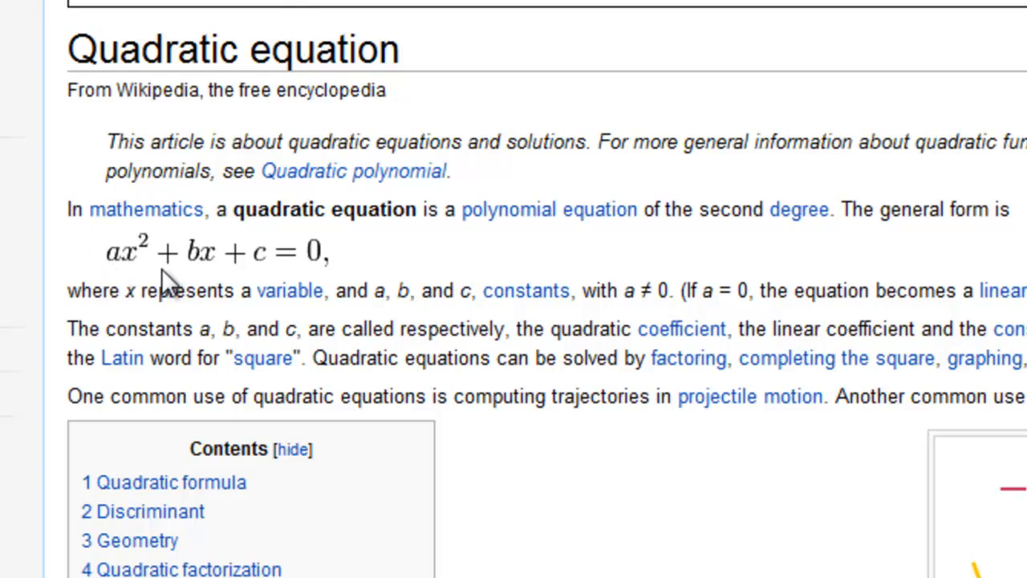
{"action": "mouse_move", "coordinate": [273, 273]}
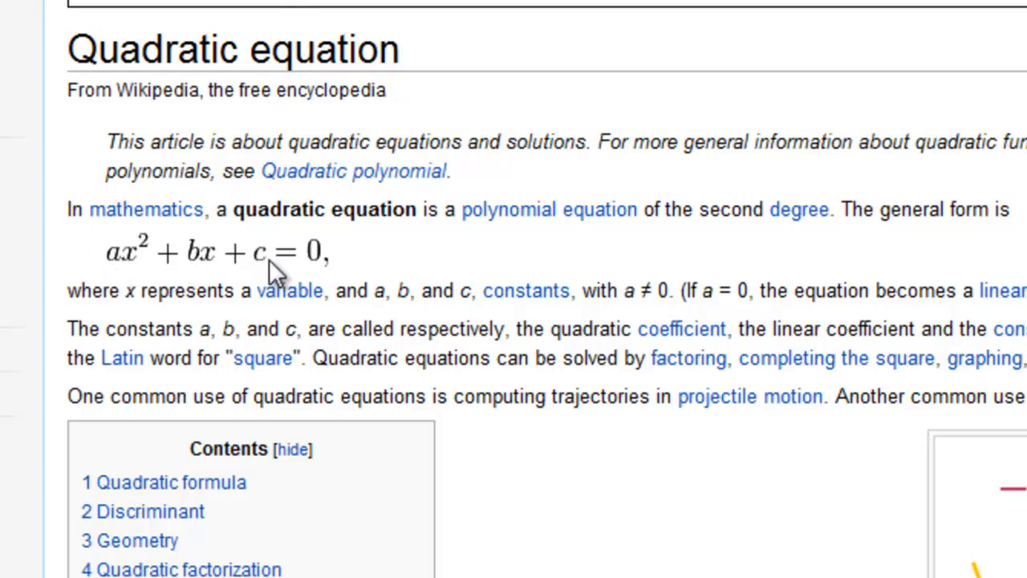
{"action": "mouse_move", "coordinate": [493, 257]}
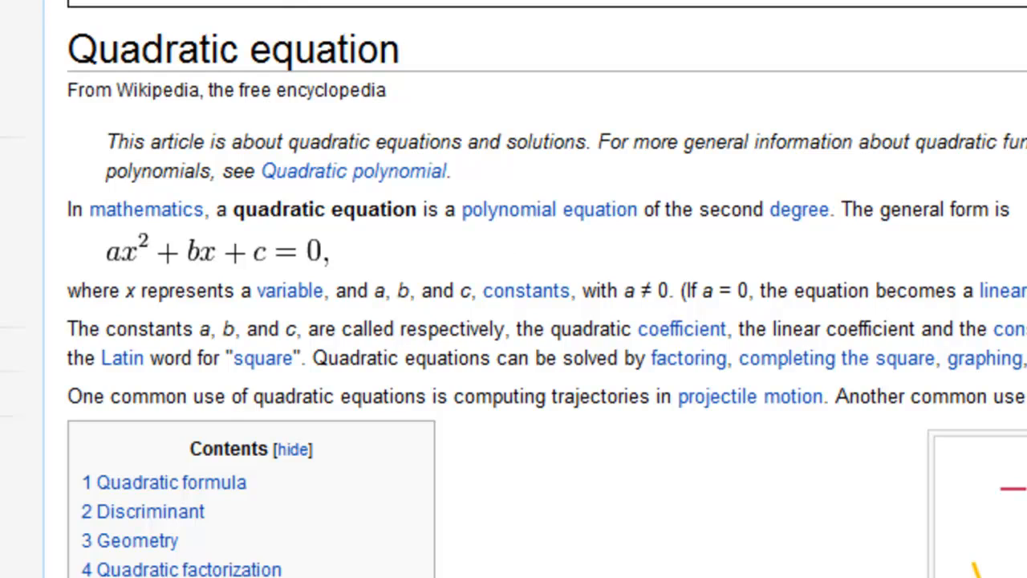
{"action": "scroll", "scroll_direction": "down", "scroll_amount": 3}
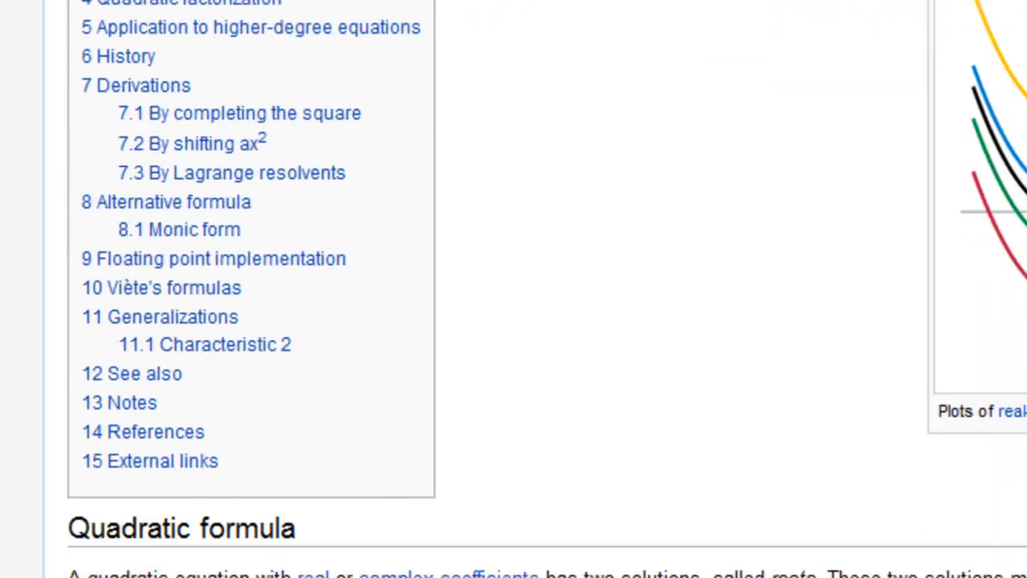
{"action": "scroll", "scroll_direction": "down", "scroll_amount": 3}
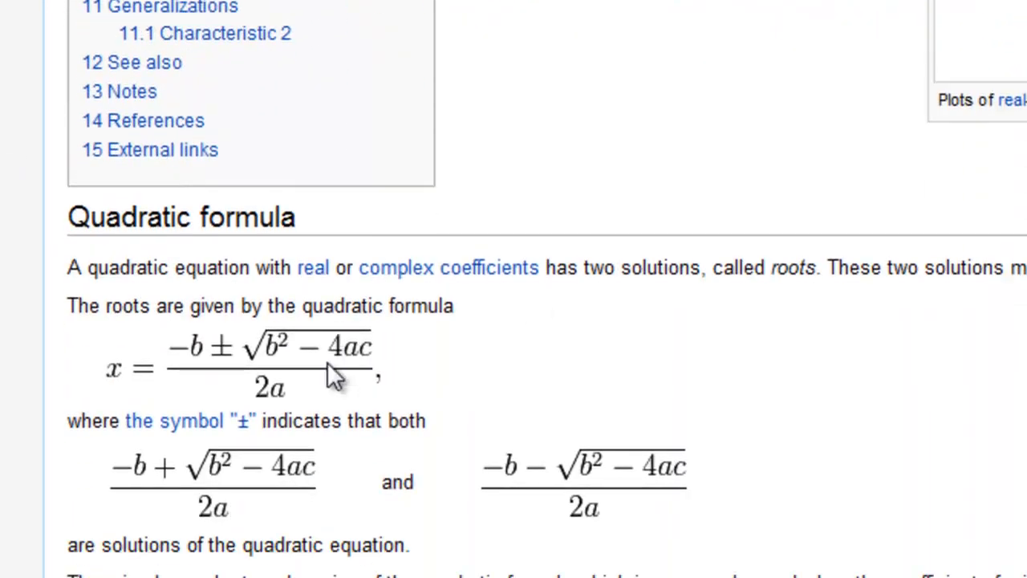
{"action": "left_click_drag", "start_coordinate": [112, 466], "coordinate": [317, 510]}
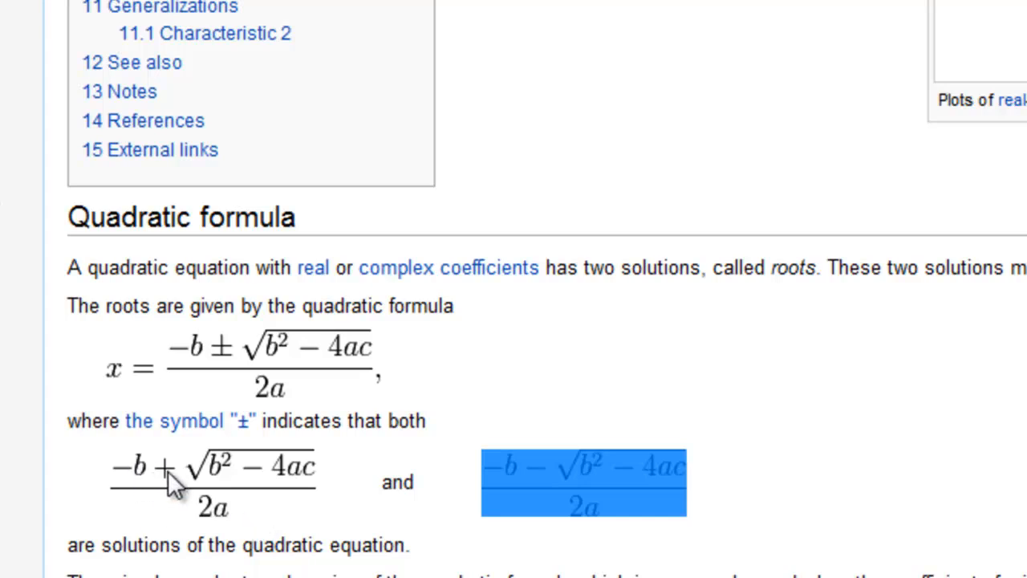
{"action": "mouse_move", "coordinate": [277, 490]}
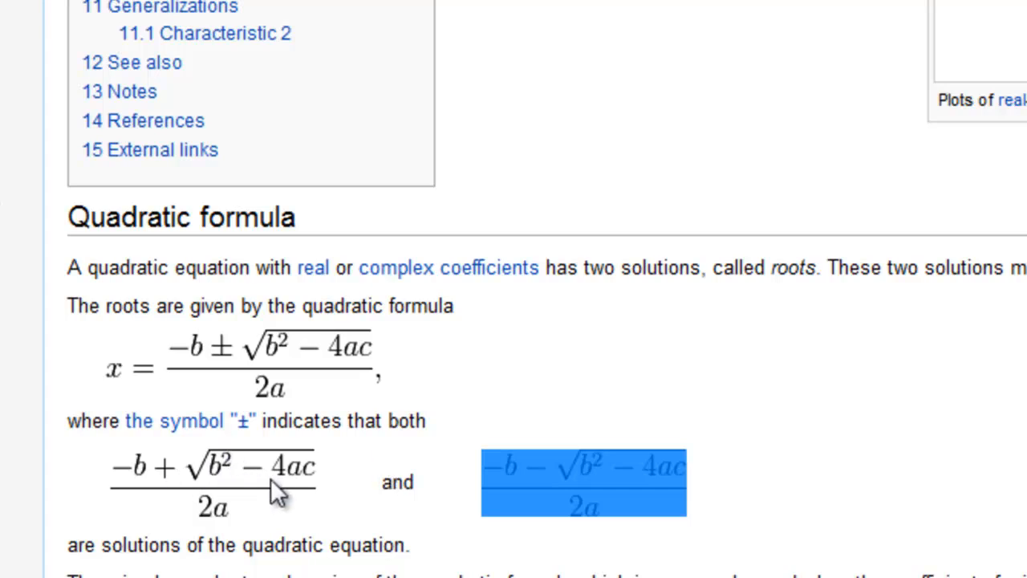
{"action": "mouse_move", "coordinate": [398, 478]}
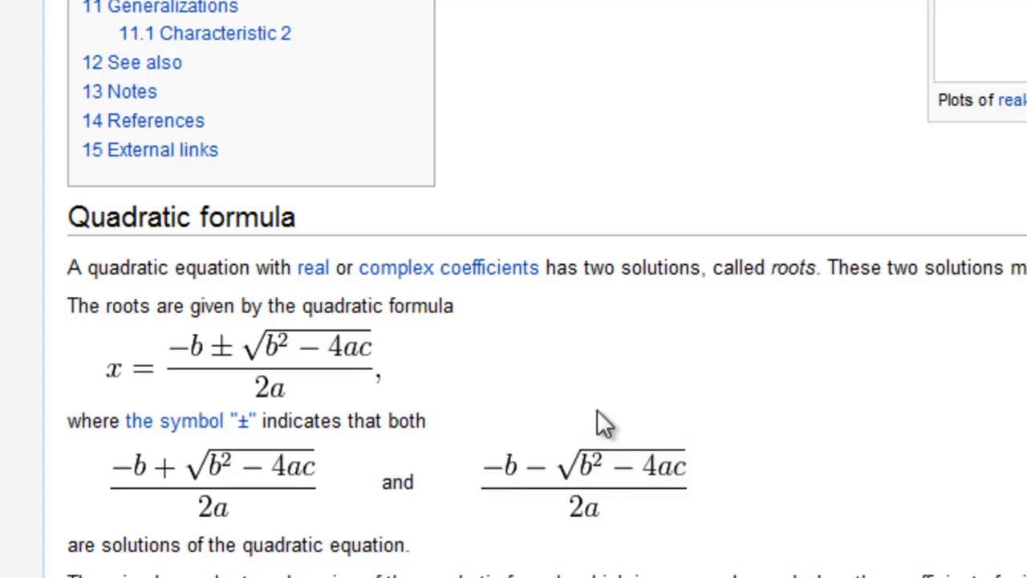
{"action": "mouse_move", "coordinate": [546, 482]}
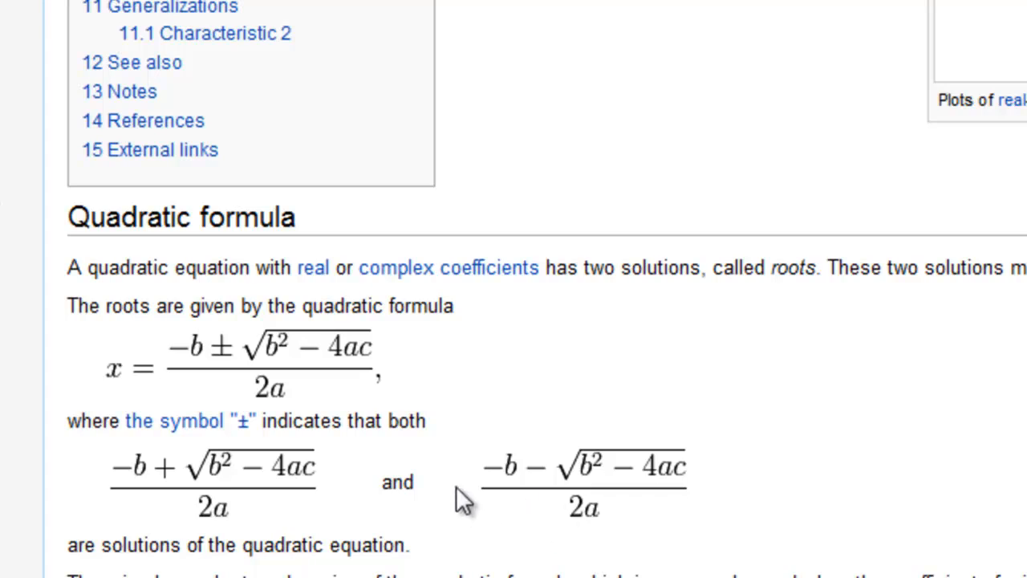
{"action": "mouse_move", "coordinate": [464, 497]}
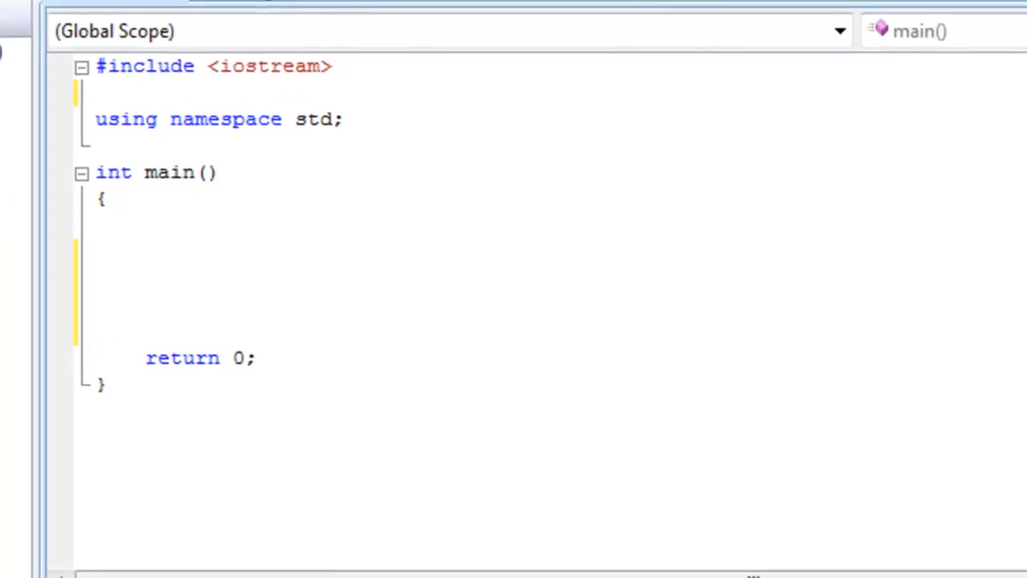
{"action": "mouse_move", "coordinate": [156, 257]}
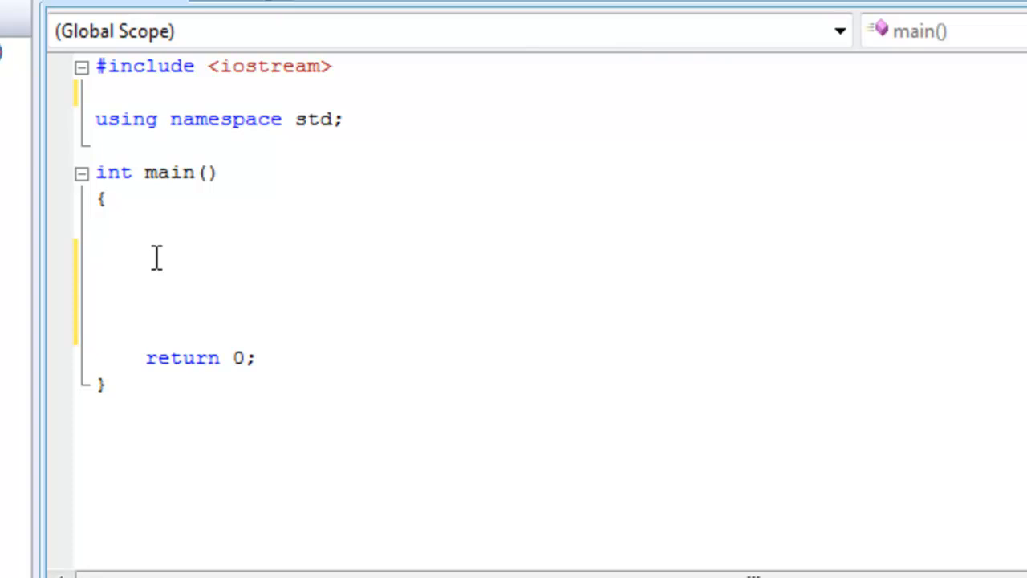
Declare 'double a, b, c, x1, x2;' in main and move to the line below.
{"action": "type", "text": "double"}
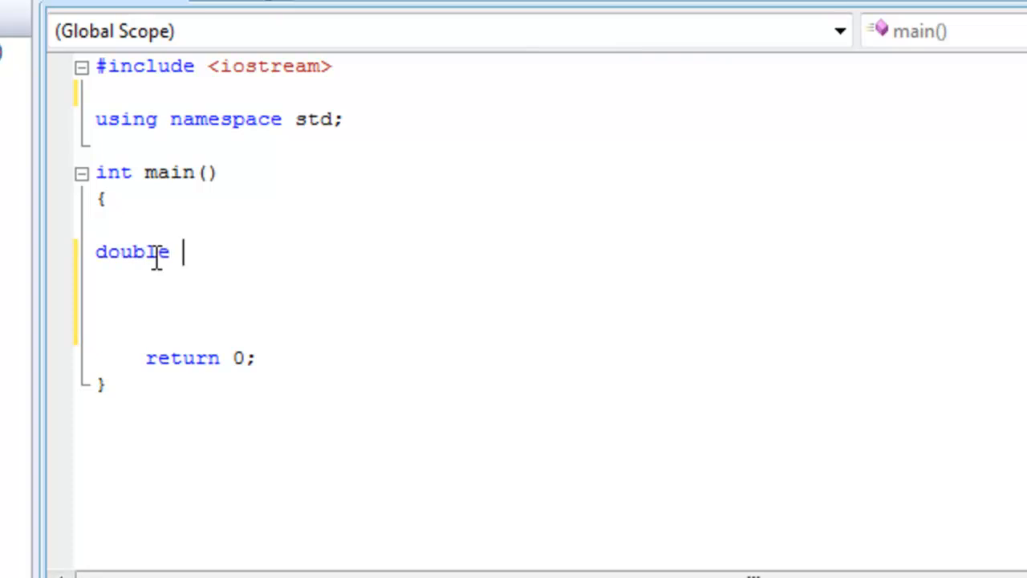
{"action": "key", "text": "backspace"}
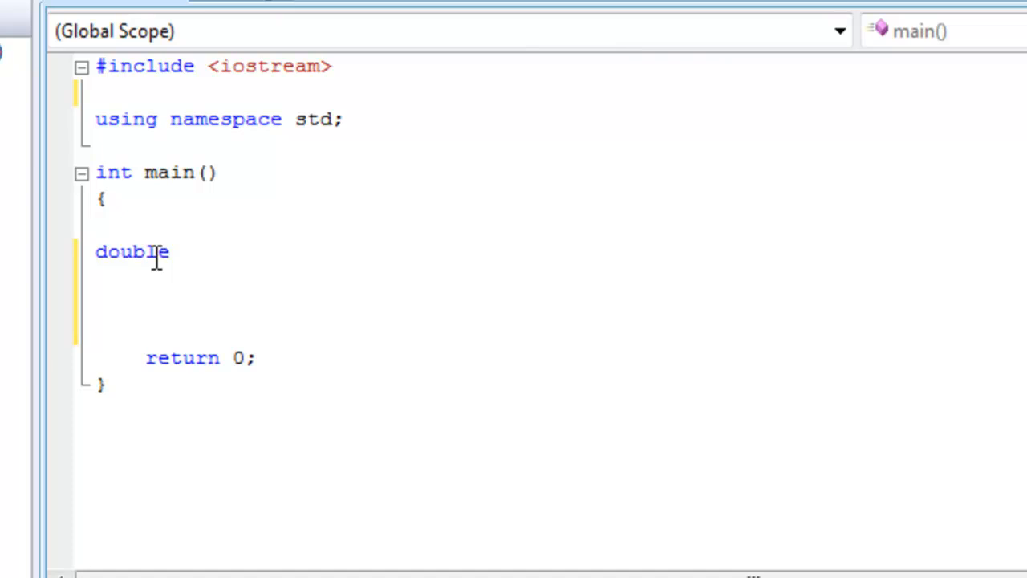
{"action": "type", "text": "a"}
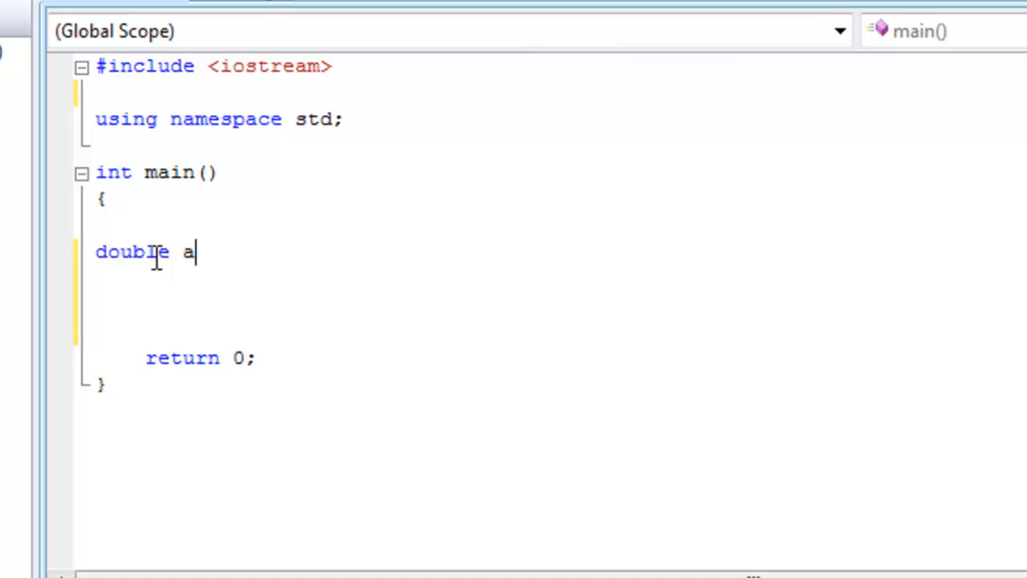
{"action": "type", "text": ", b, c"}
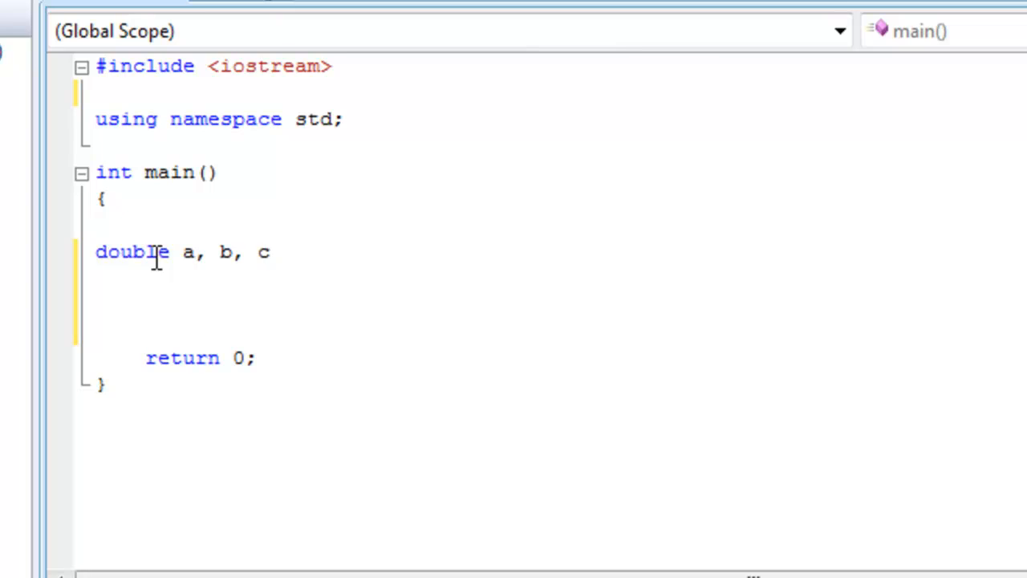
{"action": "type", "text": ","}
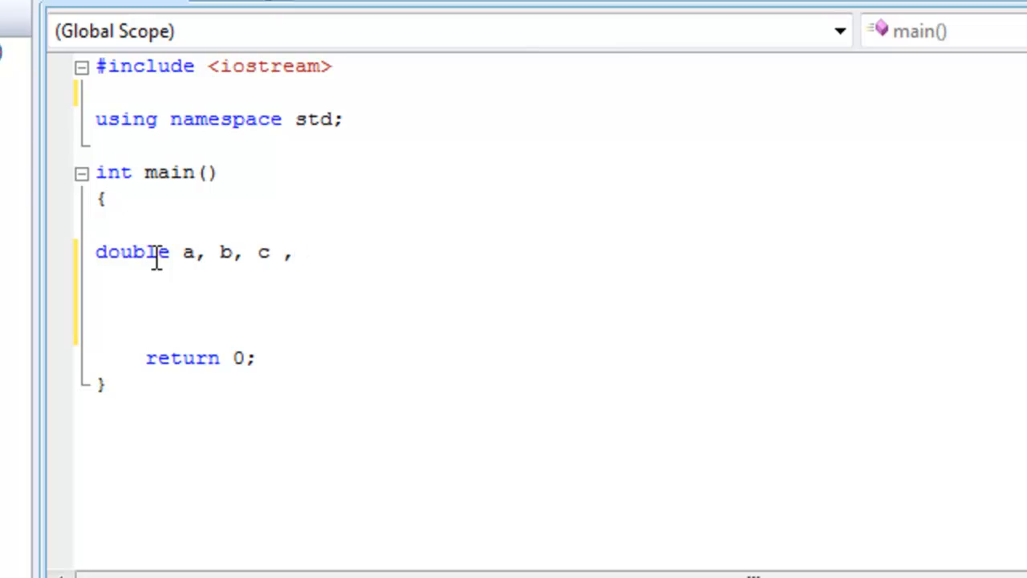
{"action": "type", "text": "x1,"}
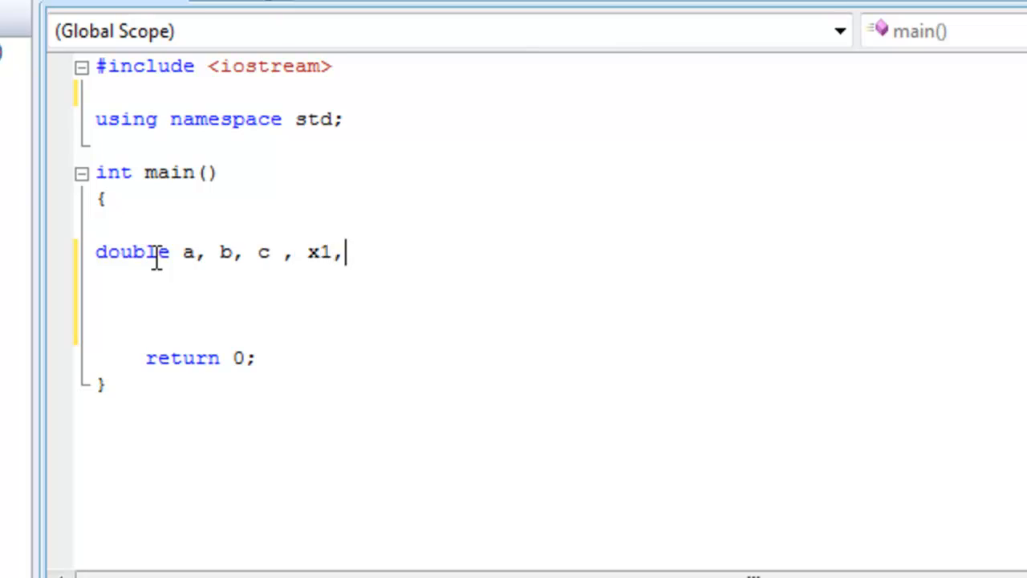
{"action": "type", "text": "x2"}
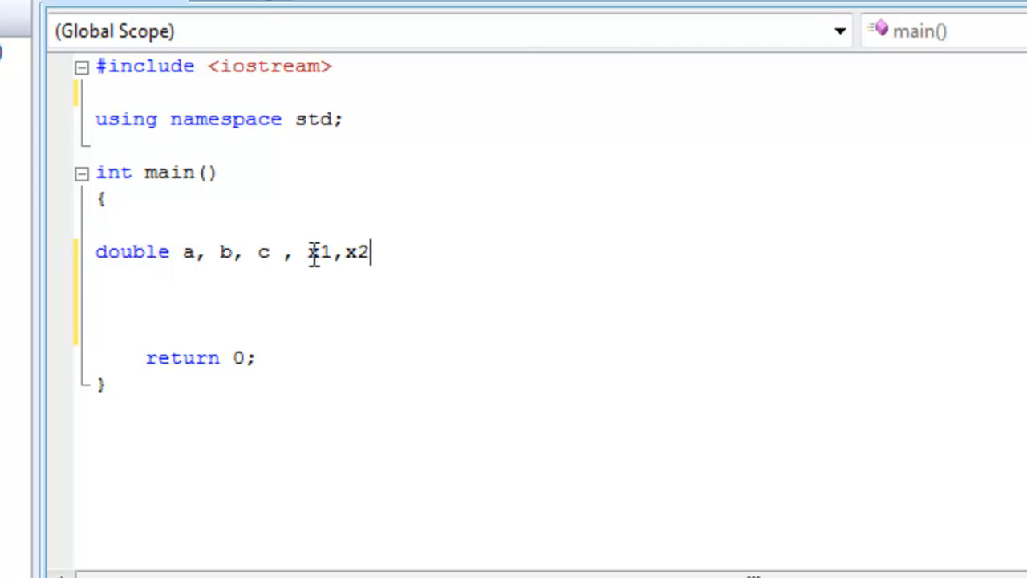
{"action": "mouse_move", "coordinate": [52, 269]}
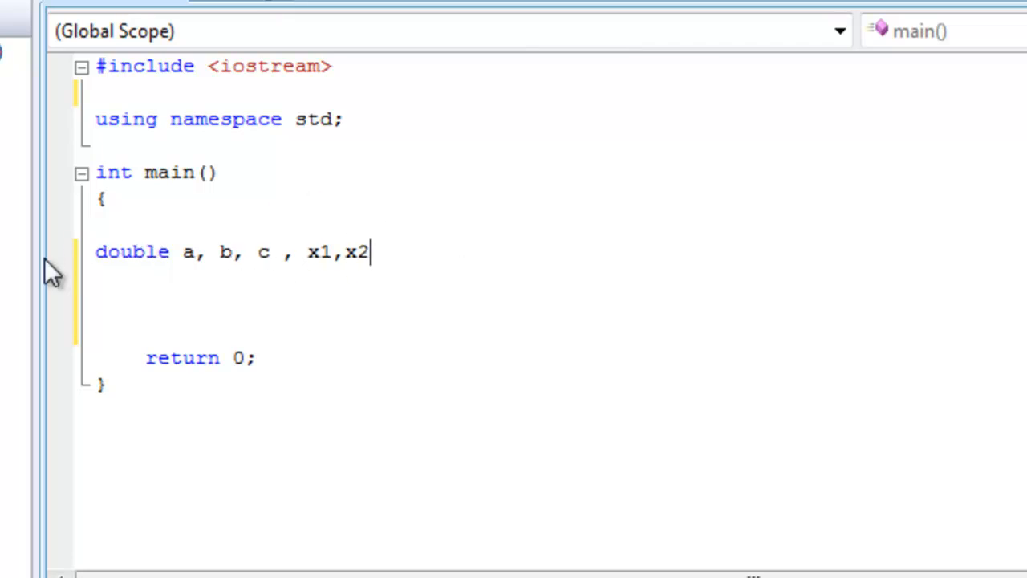
{"action": "type", "text": ";"}
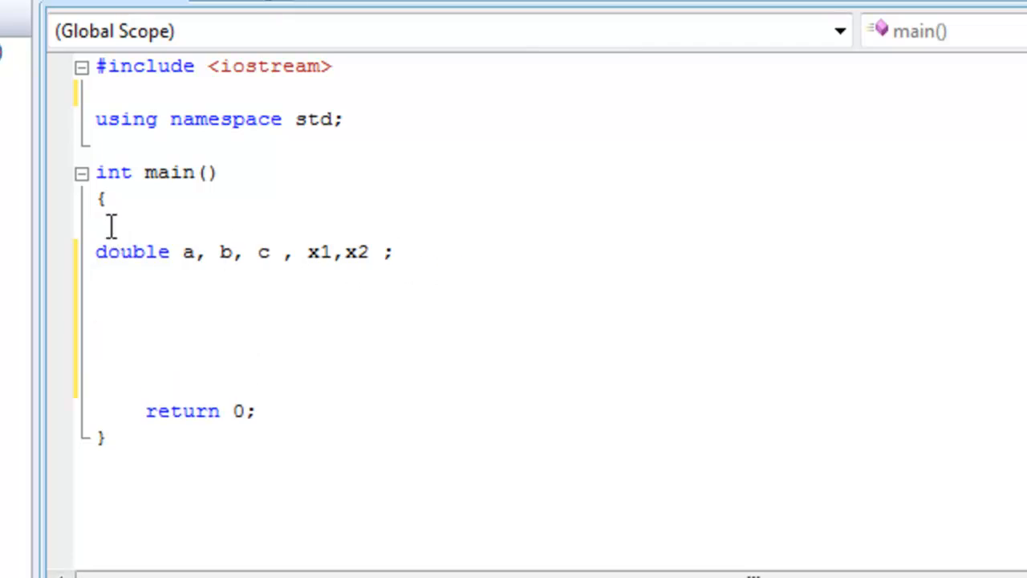
{"action": "left_click", "coordinate": [373, 251]}
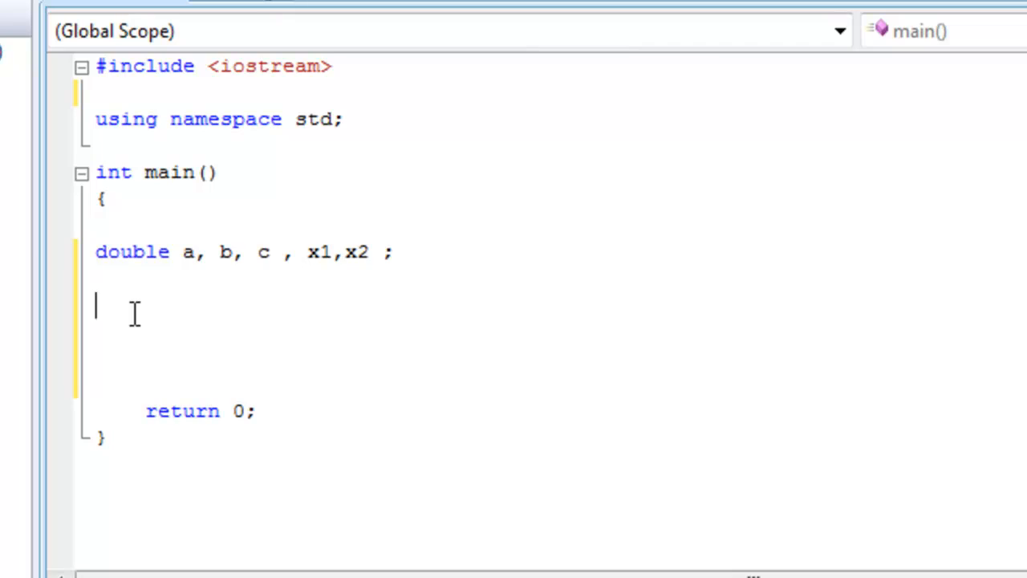
Print the prompt "enter value of a : " with endl and read it via cin >> a.
{"action": "type", "text": "cout"}
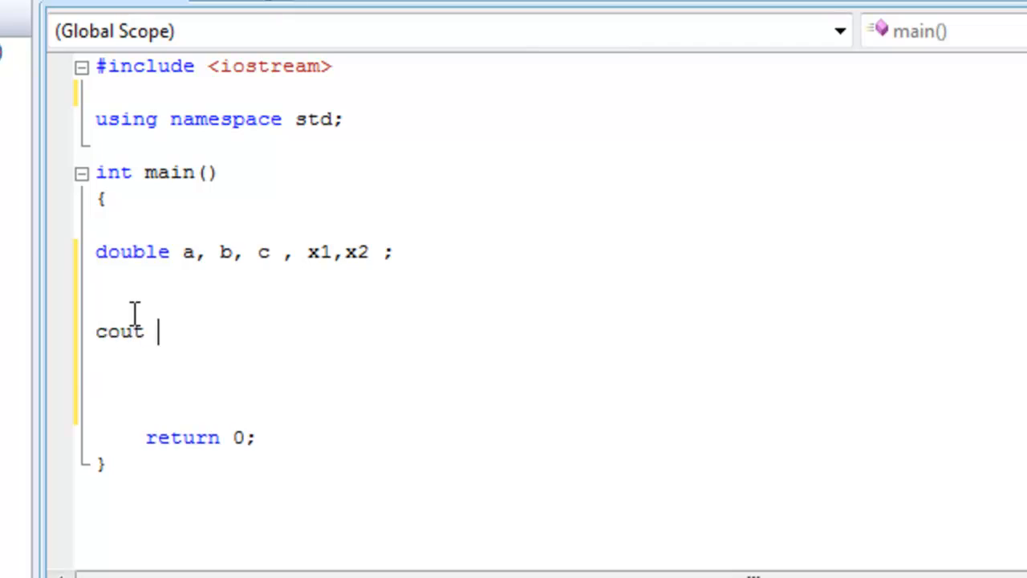
{"action": "type", "text": "<<"}
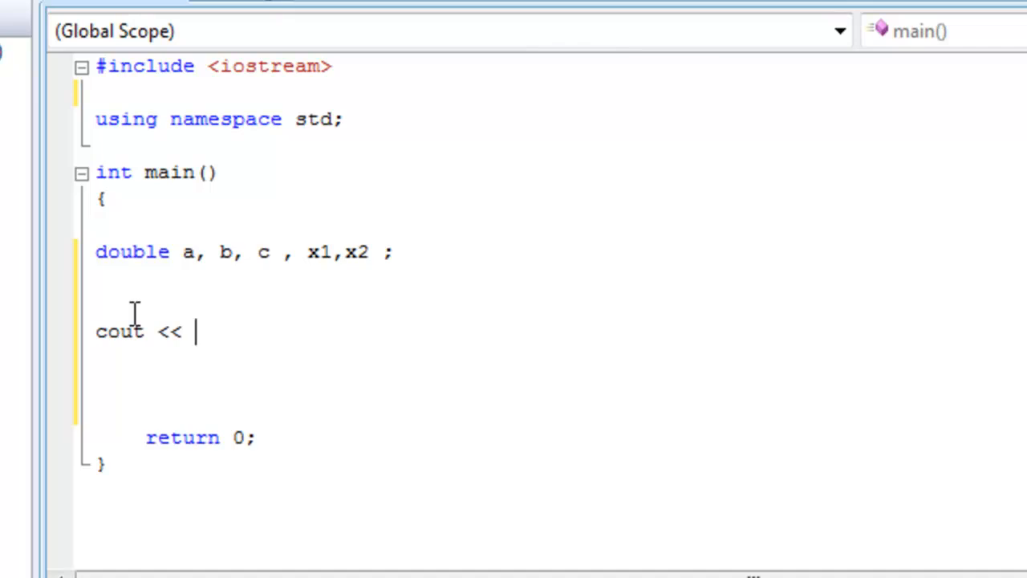
{"action": "type", "text": "\""}
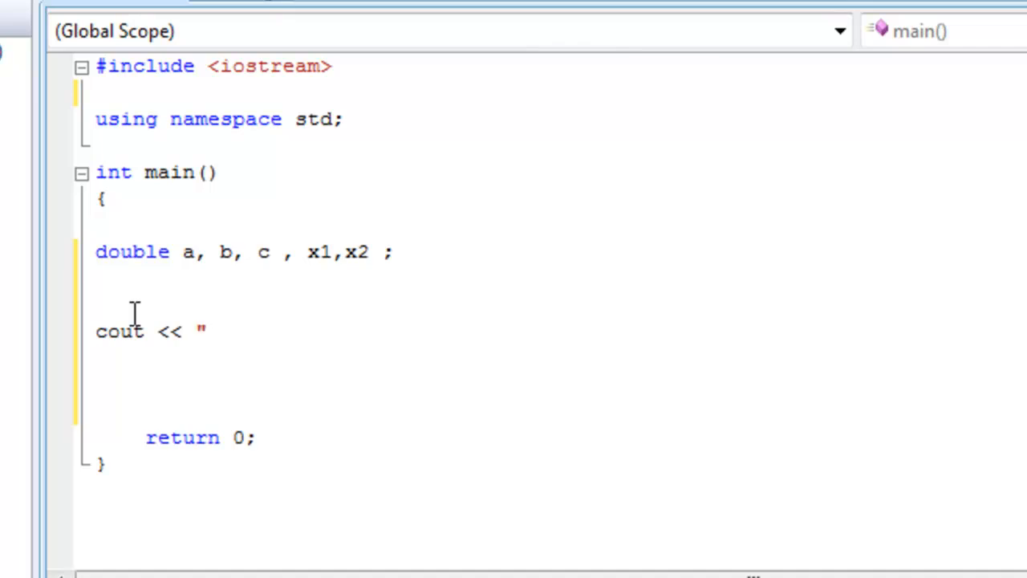
{"action": "type", "text": "enter a"}
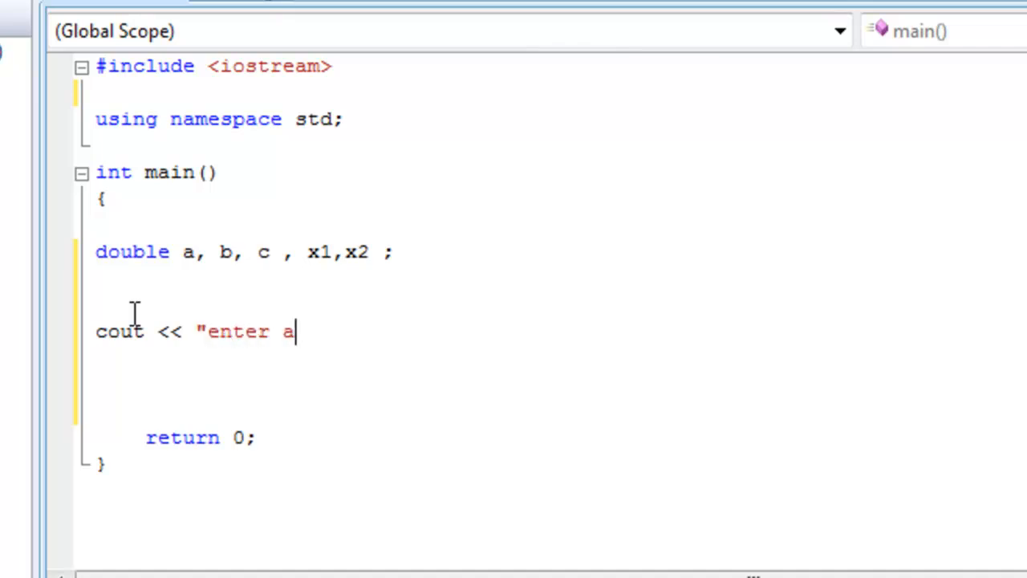
{"action": "key", "text": "Backspace"}
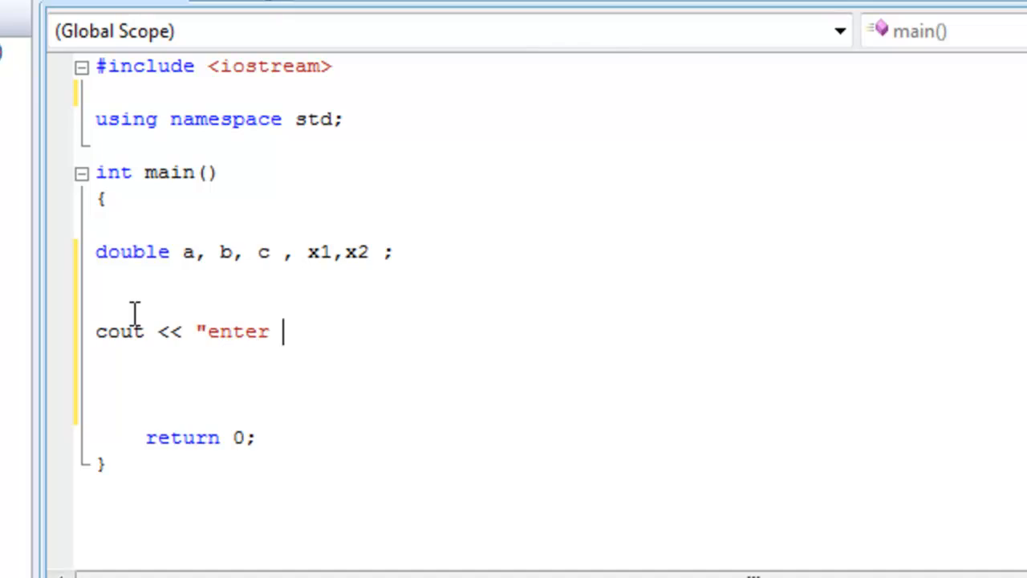
{"action": "type", "text": "value of"}
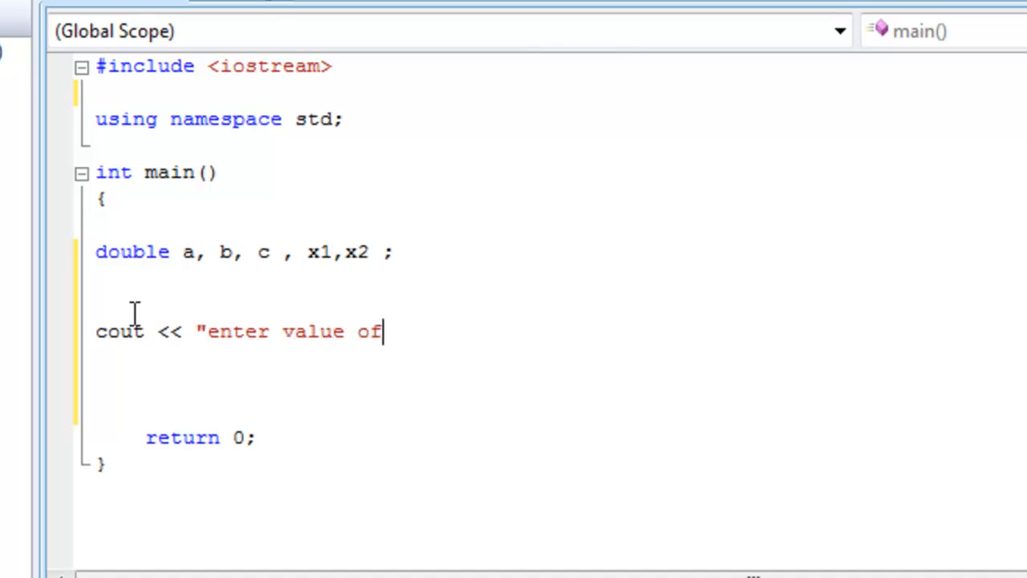
{"action": "type", "text": "a"}
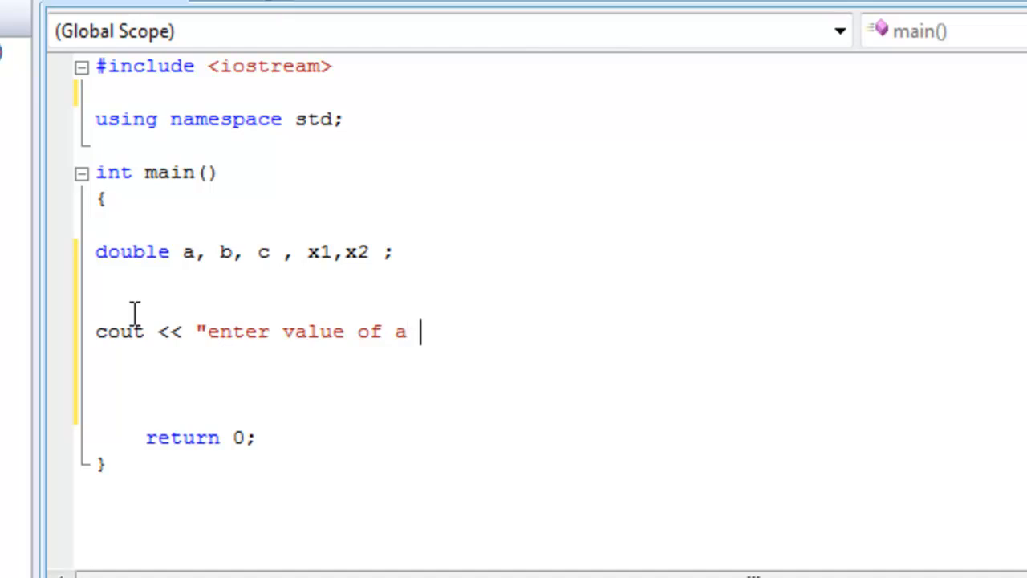
{"action": "type", "text": ": \""}
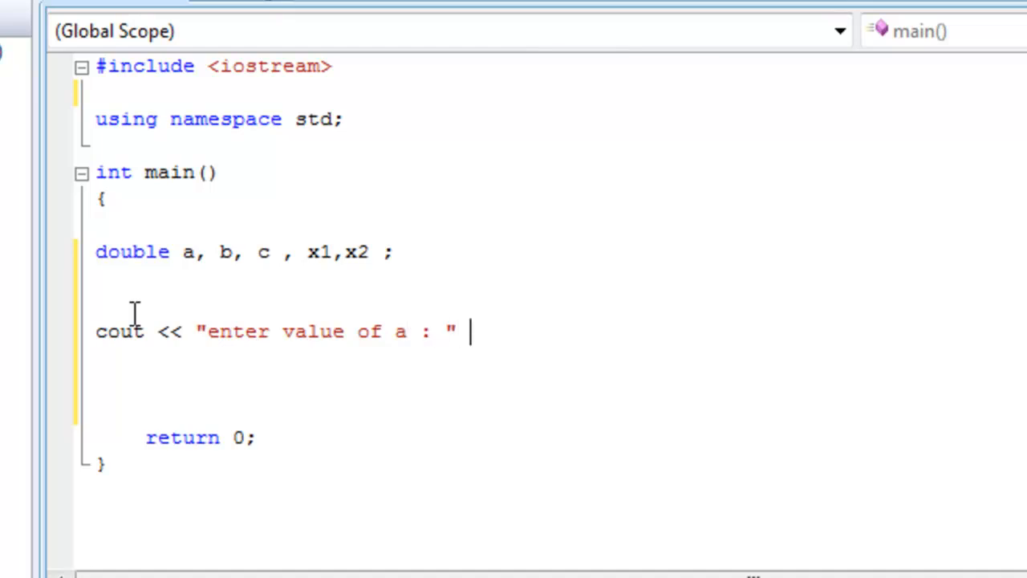
{"action": "type", "text": "<<"}
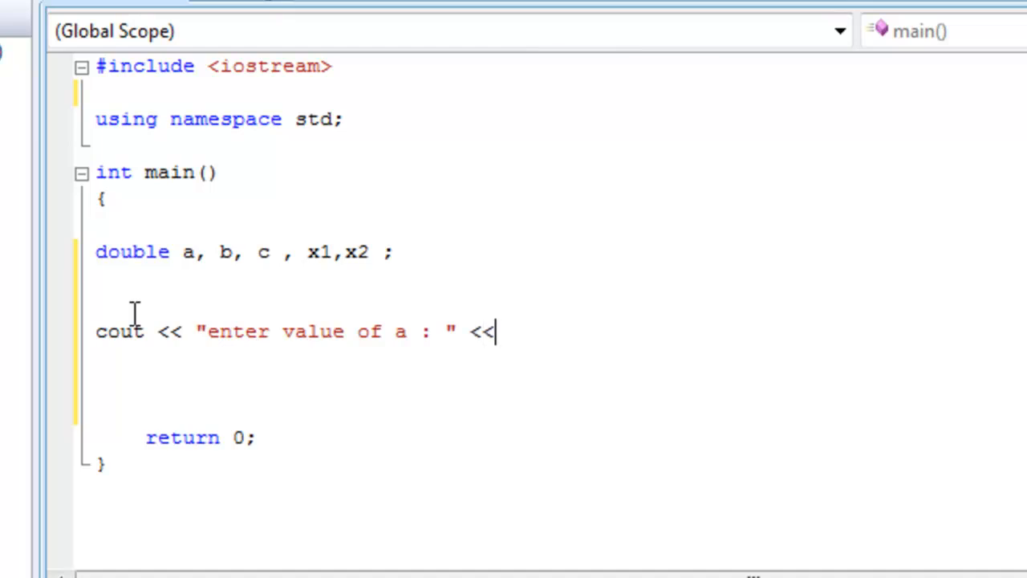
{"action": "type", "text": "en"}
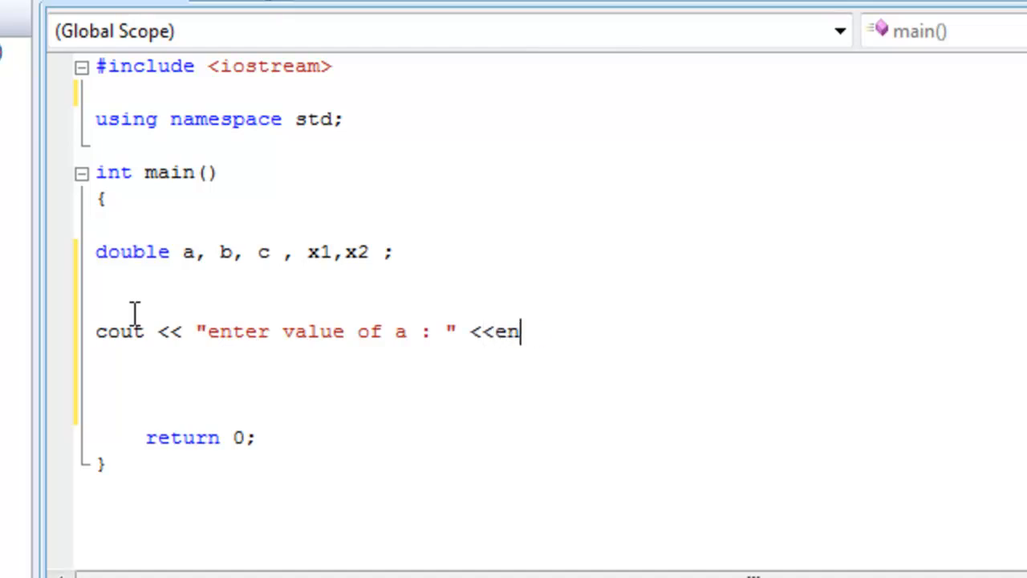
{"action": "type", "text": "dl;"}
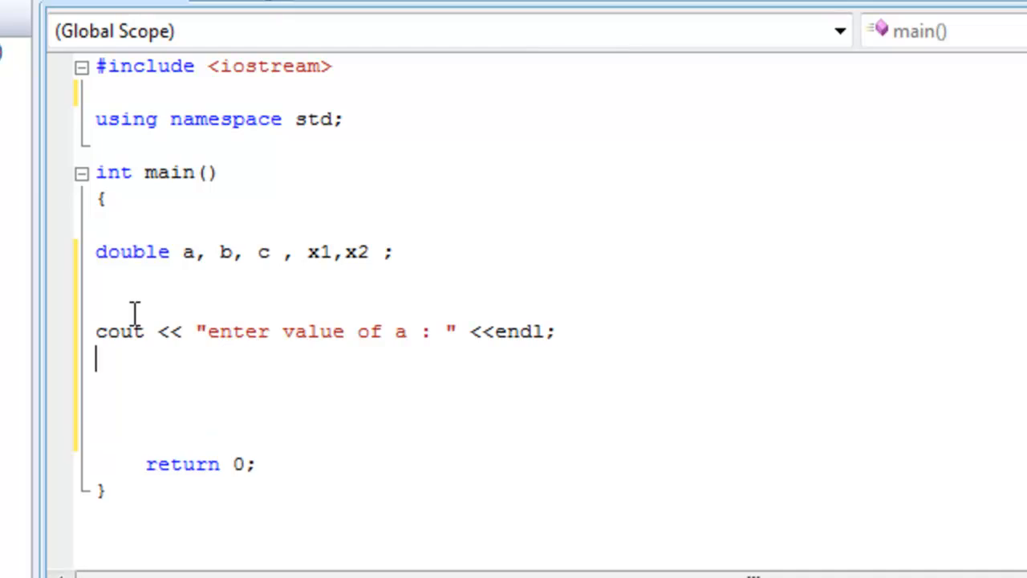
{"action": "type", "text": "ci"}
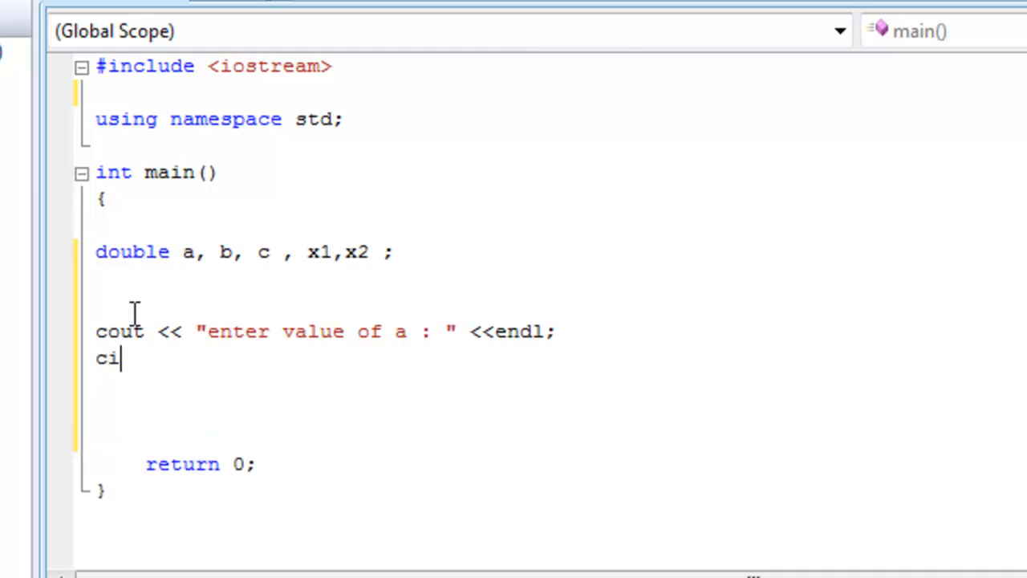
{"action": "type", "text": "n >> a;"}
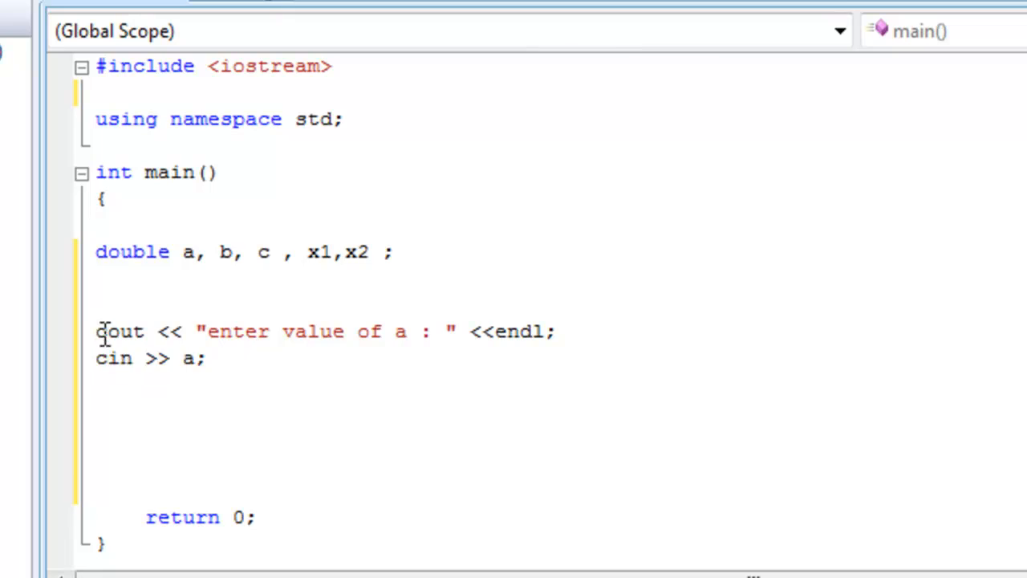
Duplicate the prompt and read lines, changing the variable to b and then c.
{"action": "left_click_drag", "start_coordinate": [96, 332], "coordinate": [206, 359]}
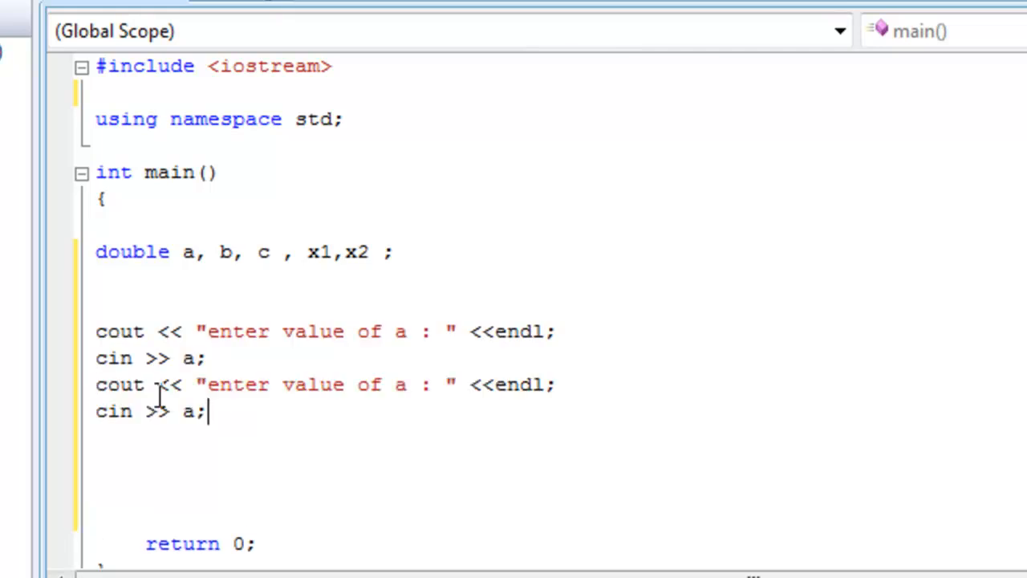
{"action": "double_click", "coordinate": [399, 384]}
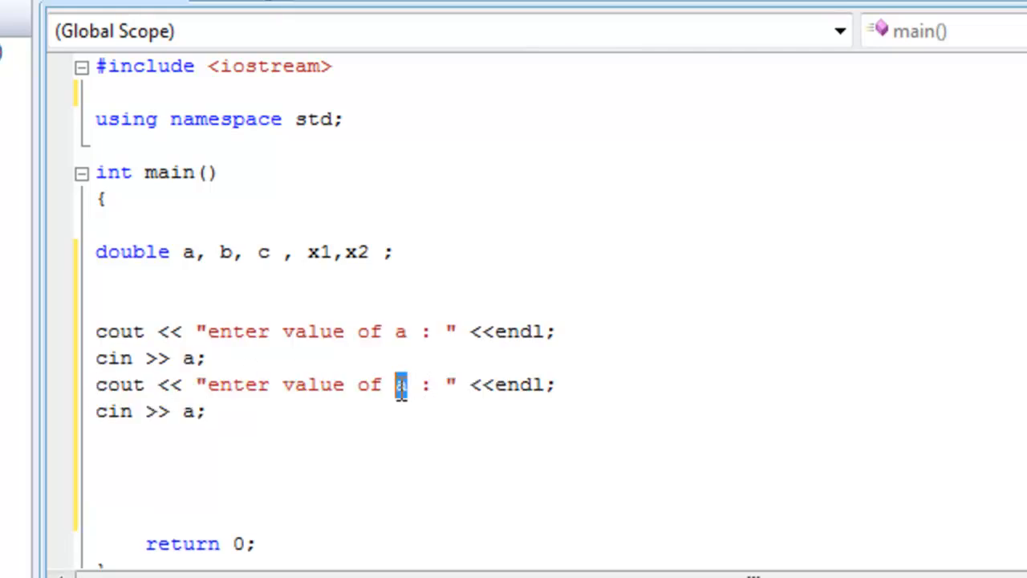
{"action": "type", "text": "b"}
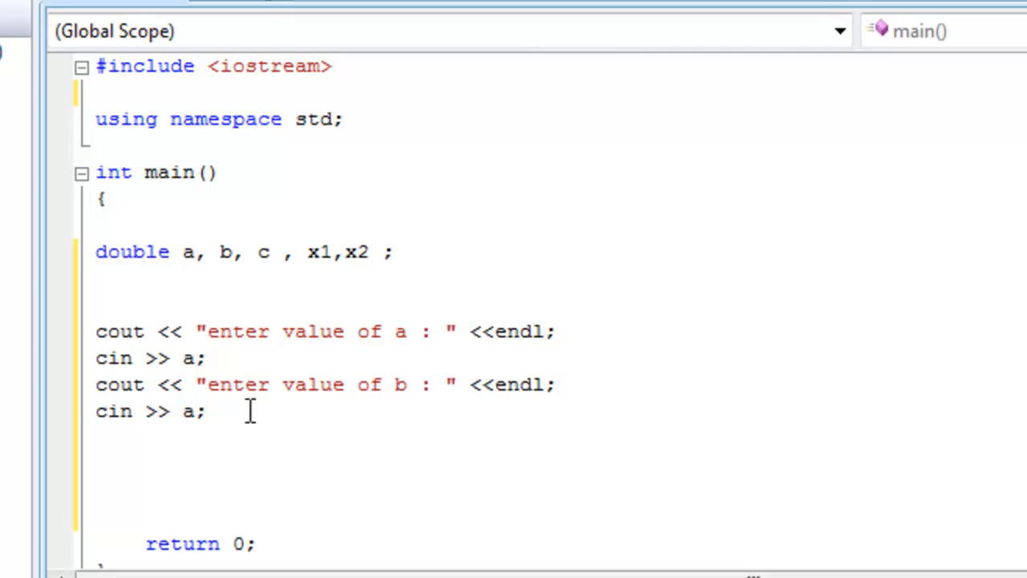
{"action": "double_click", "coordinate": [187, 411]}
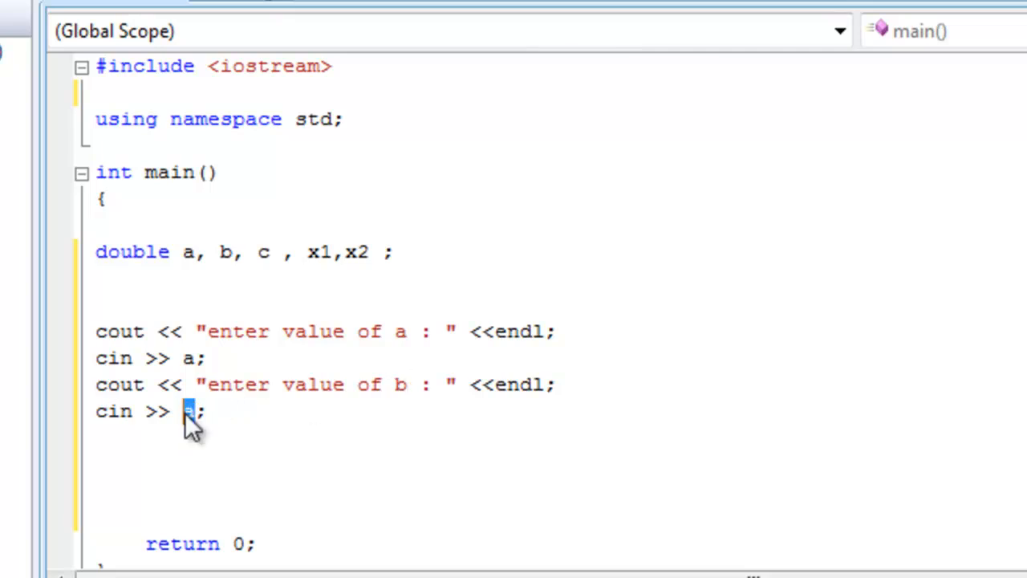
{"action": "key", "text": "Backspace"}
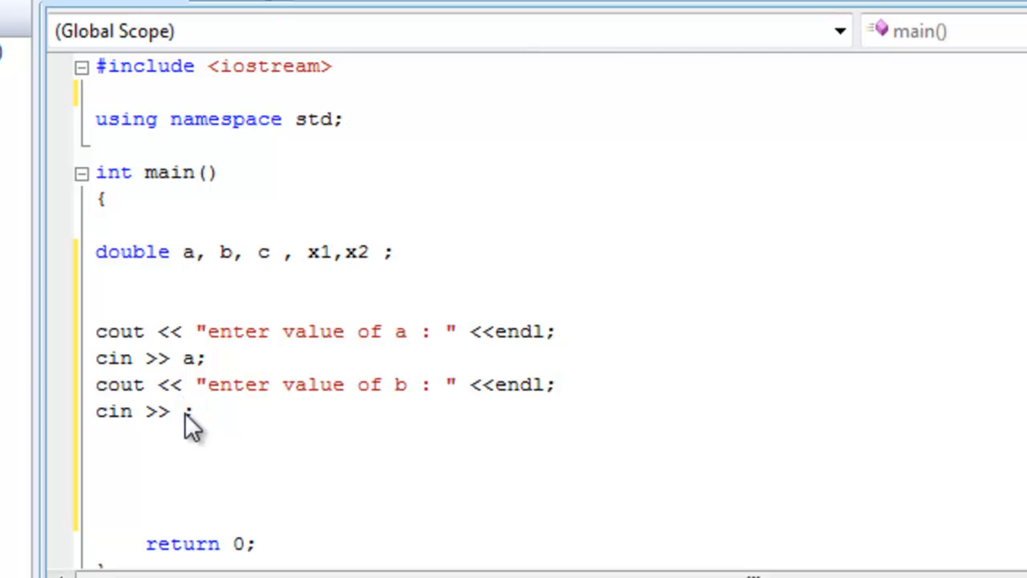
{"action": "type", "text": "b"}
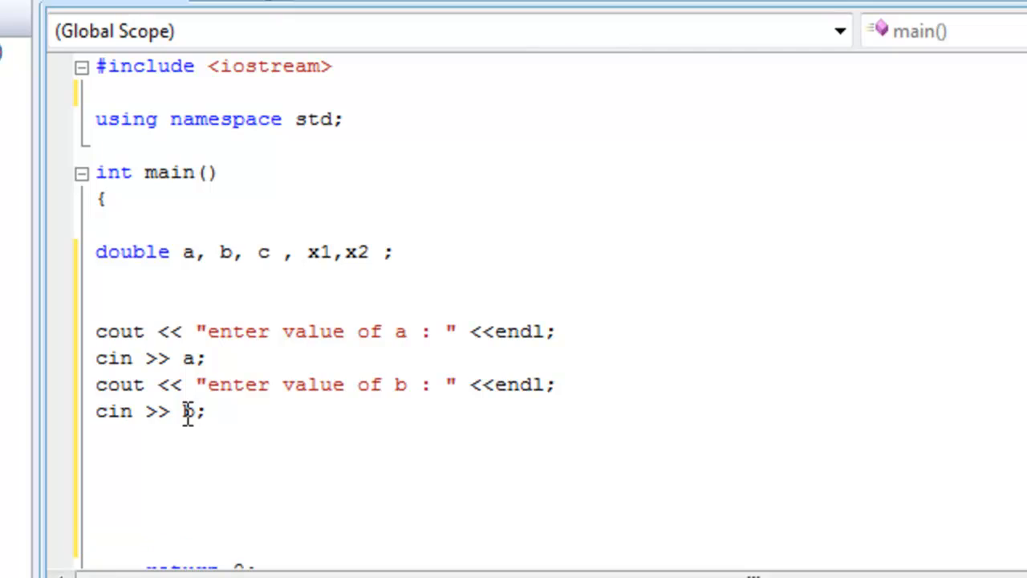
{"action": "type", "text": "cout << \"enter value of a : \" <<endl;"}
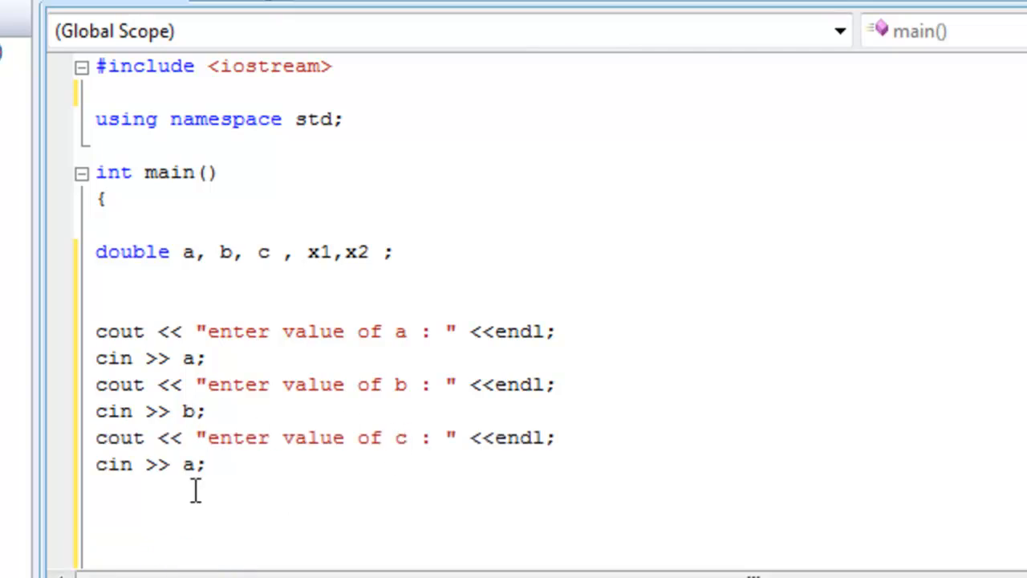
{"action": "double_click", "coordinate": [185, 463]}
{"action": "type", "text": "c"}
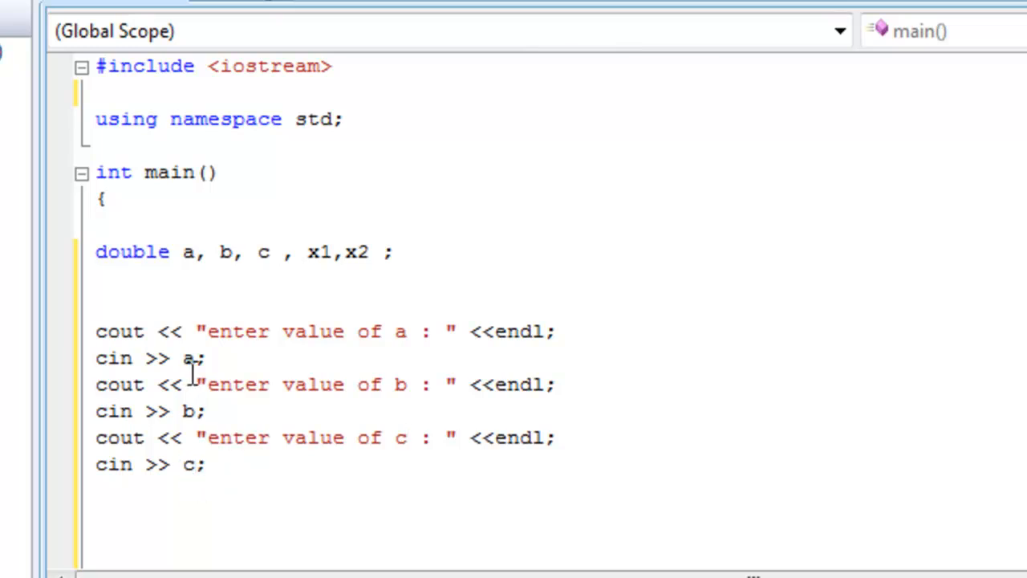
{"action": "mouse_move", "coordinate": [235, 391]}
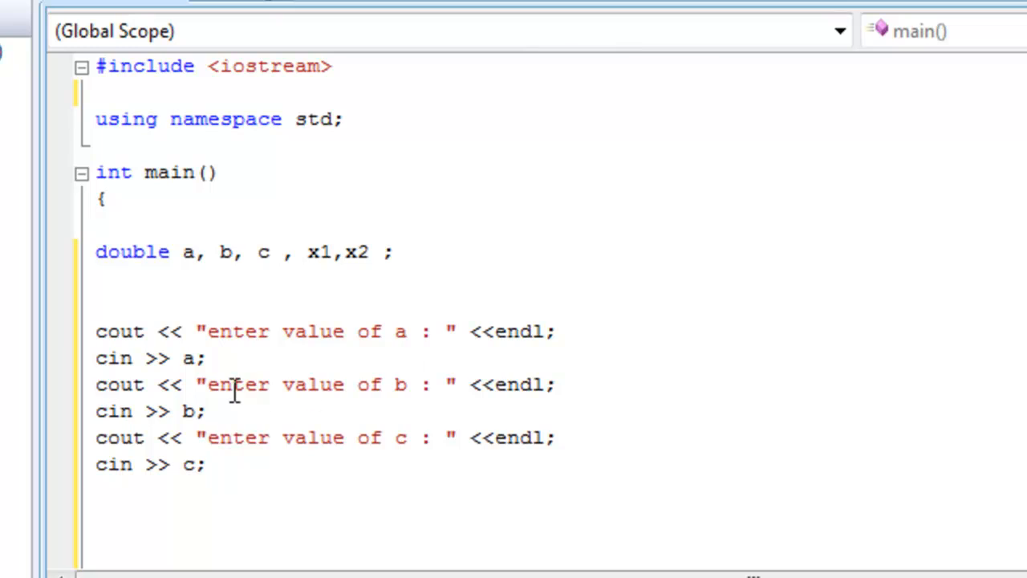
{"action": "left_click", "coordinate": [207, 464]}
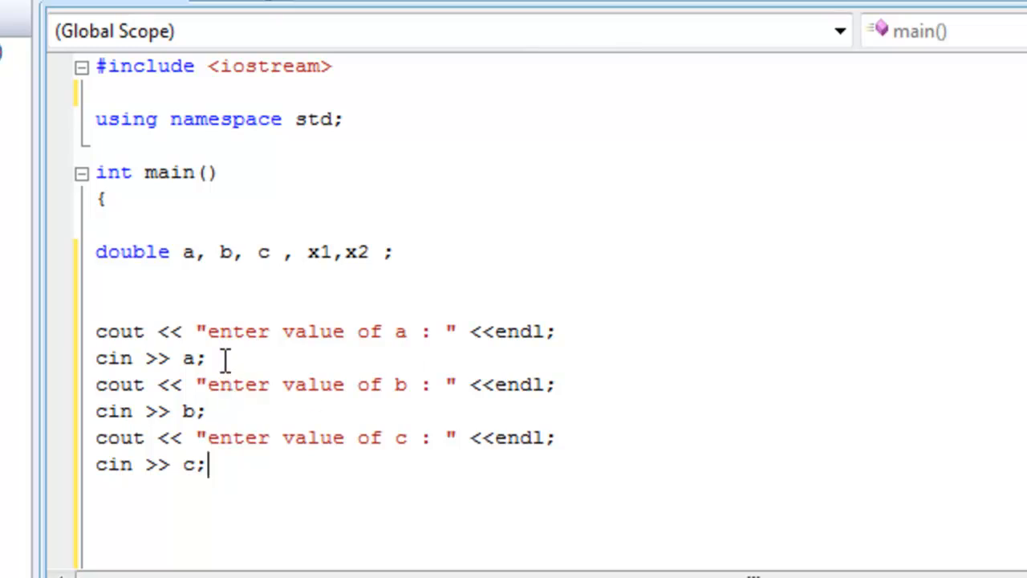
{"action": "mouse_move", "coordinate": [279, 385]}
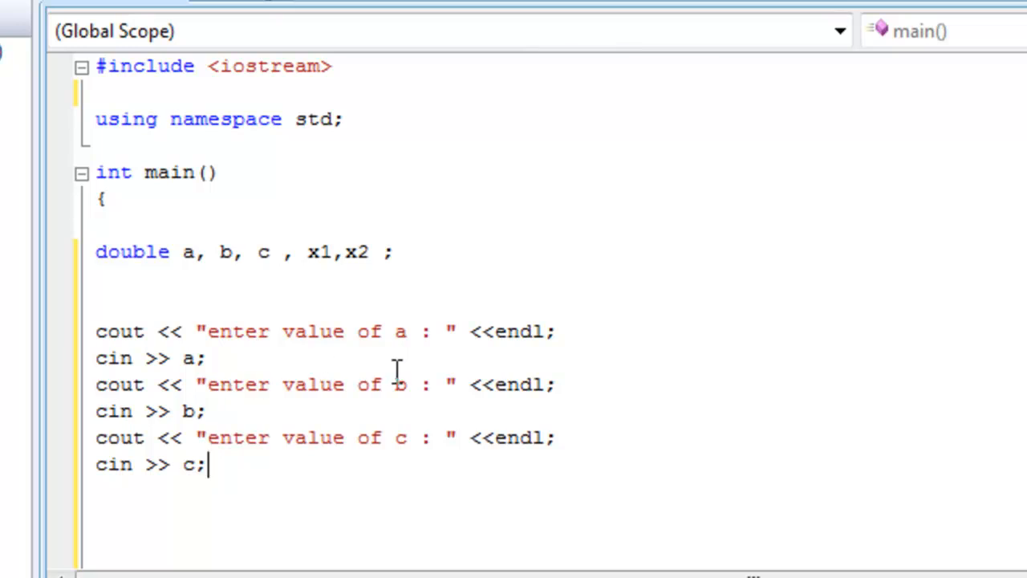
{"action": "mouse_move", "coordinate": [227, 411]}
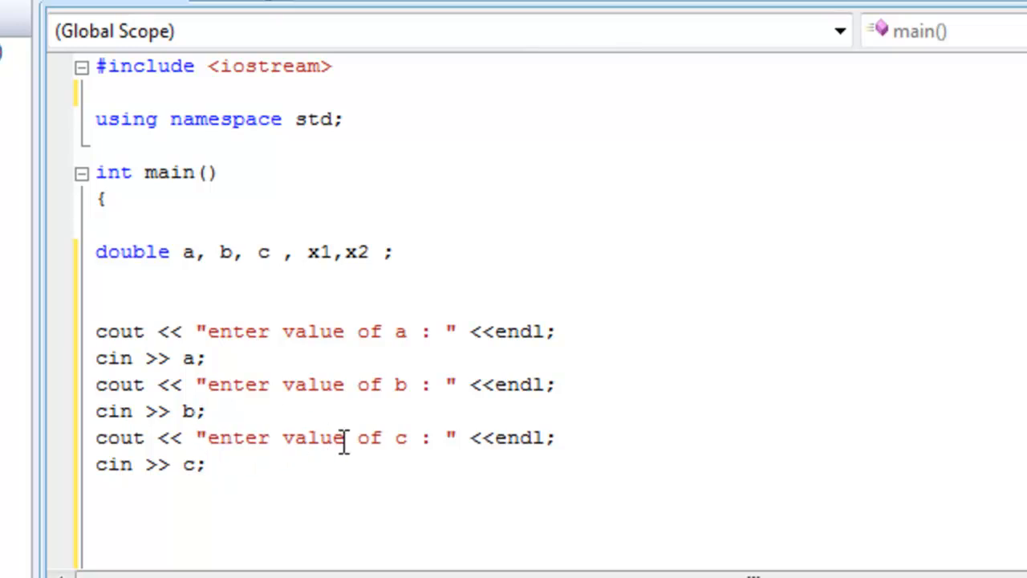
{"action": "mouse_move", "coordinate": [218, 478]}
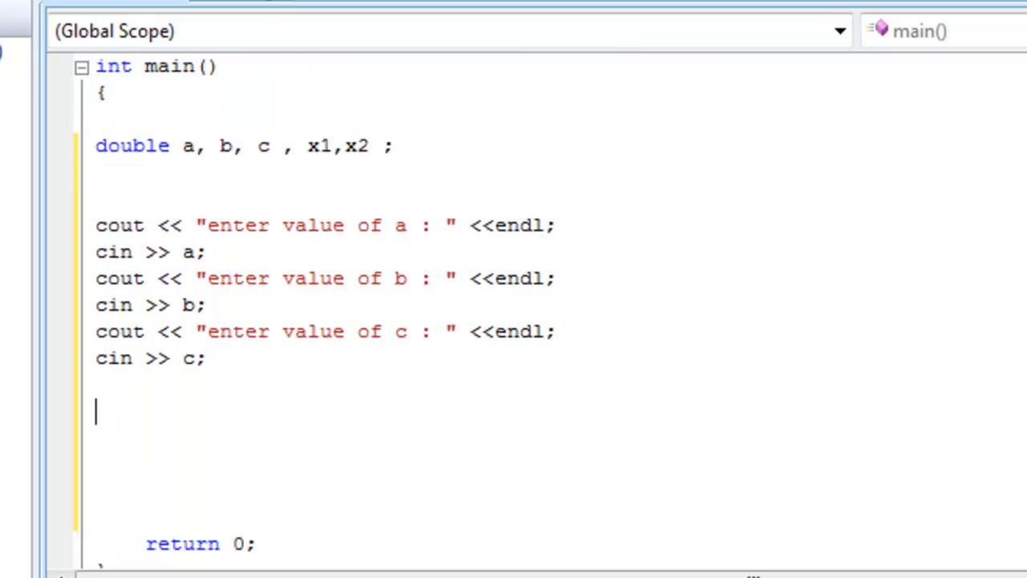
Begin the 'x1=' line and highlight the root formula on Wikipedia for reference.
{"action": "type", "text": "x"}
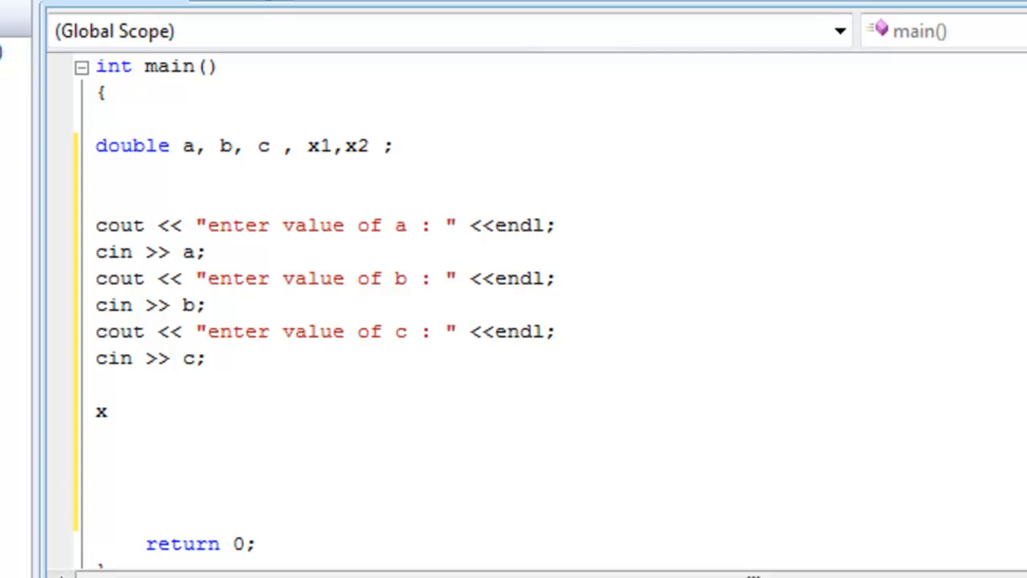
{"action": "type", "text": "1="}
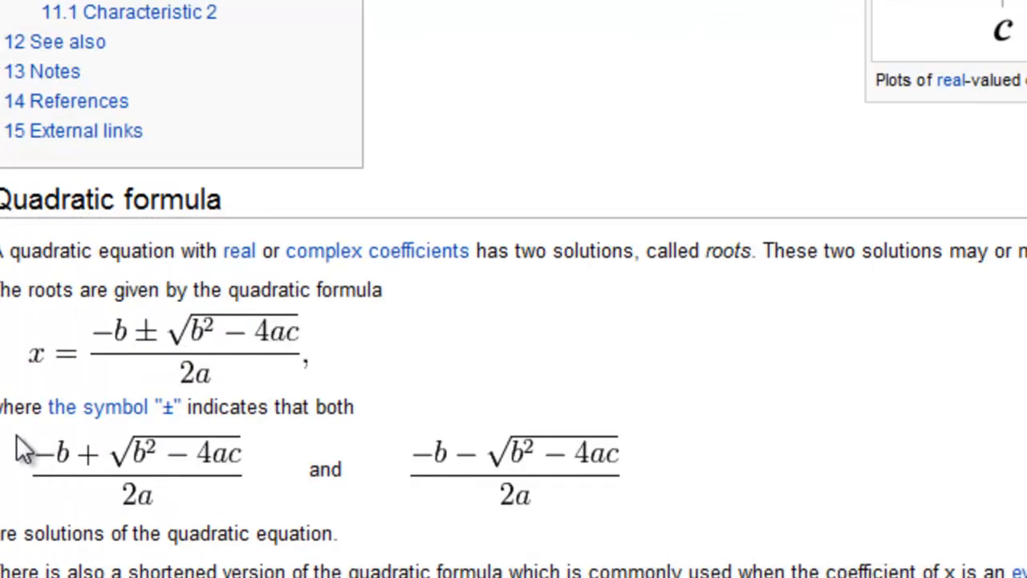
{"action": "left_click_drag", "start_coordinate": [20, 449], "coordinate": [240, 497]}
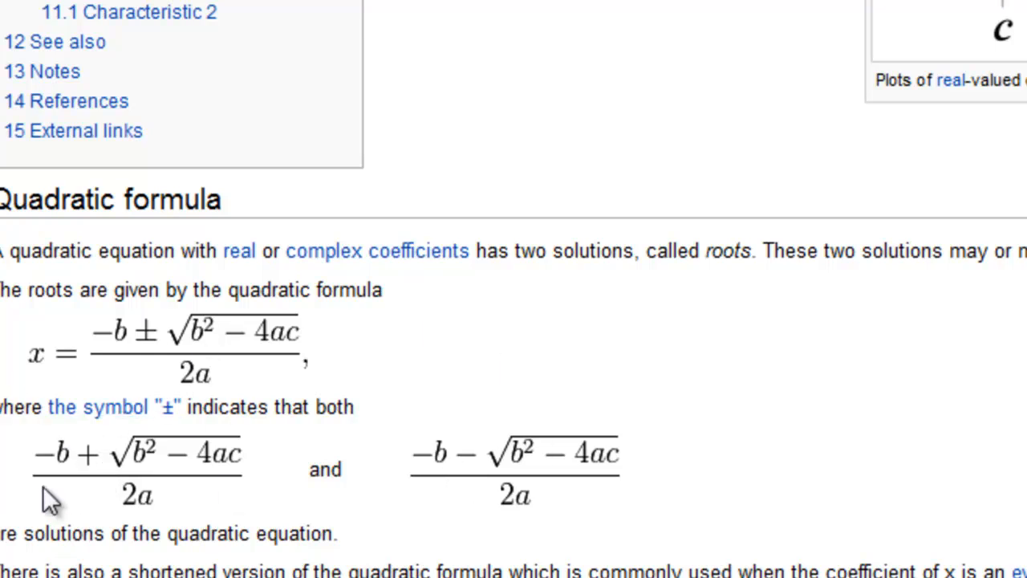
{"action": "mouse_move", "coordinate": [389, 508]}
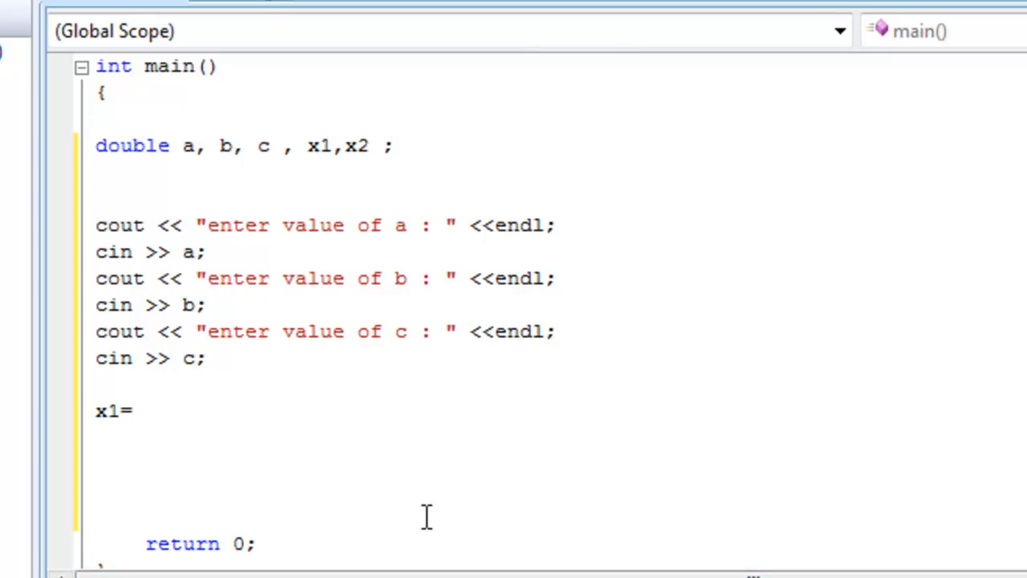
Type x1's inner expression -b + ( pow(b,2) - 4*a*c ).
{"action": "type", "text": "-b +"}
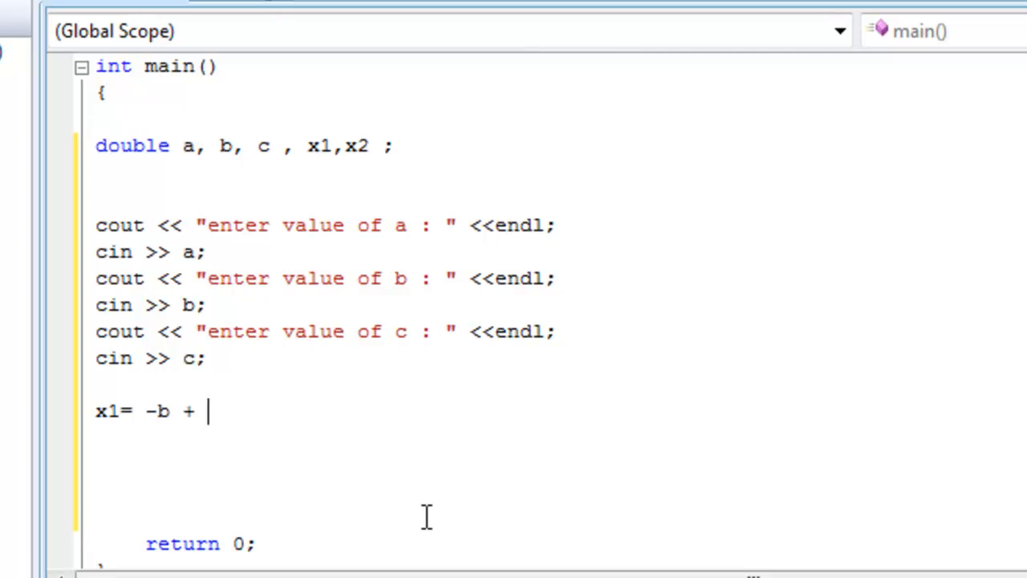
{"action": "type", "text": "()"}
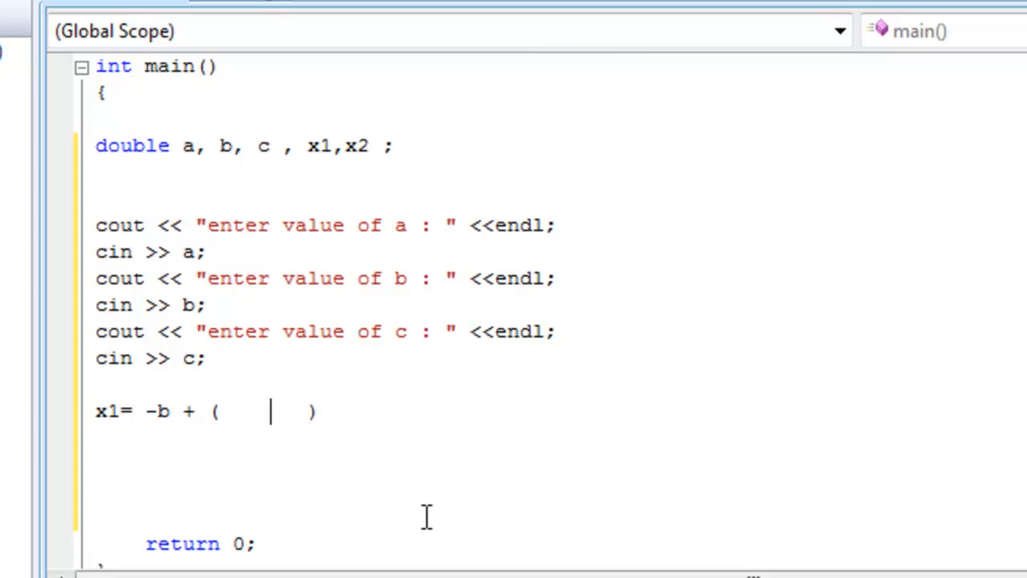
{"action": "type", "text": "-"}
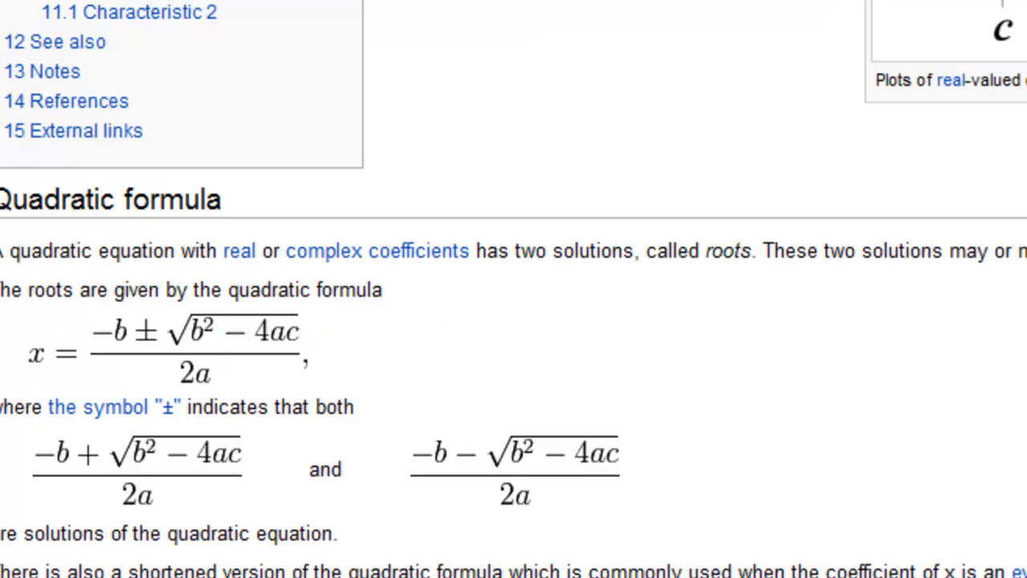
{"action": "mouse_move", "coordinate": [40, 410]}
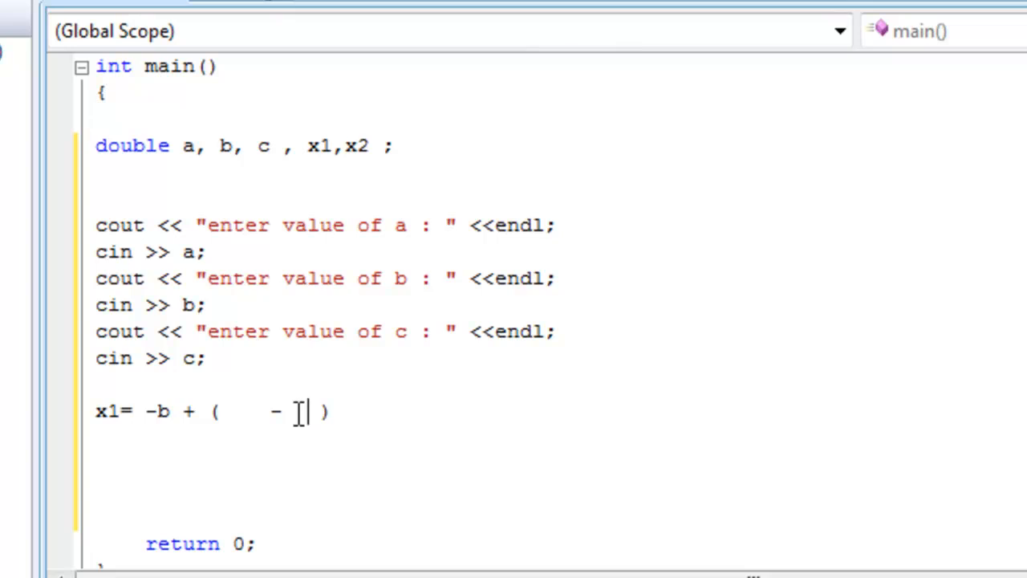
{"action": "type", "text": "4*a"}
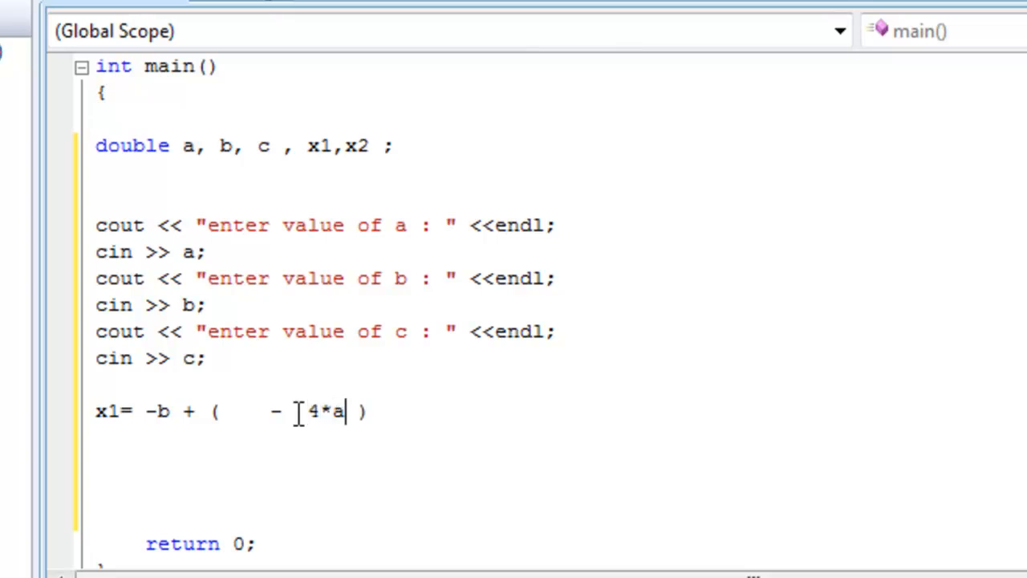
{"action": "type", "text": "*c"}
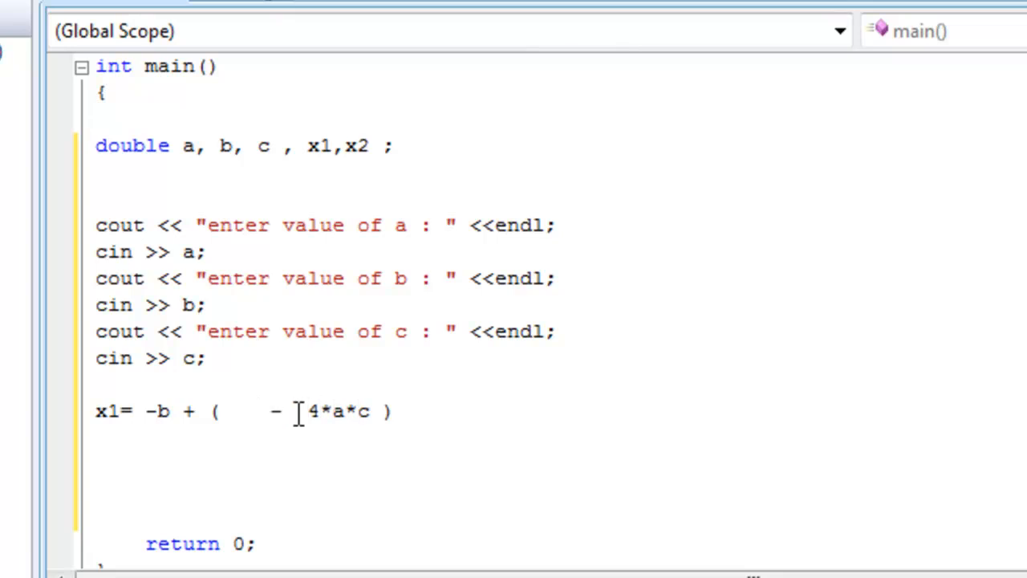
{"action": "left_click", "coordinate": [257, 411]}
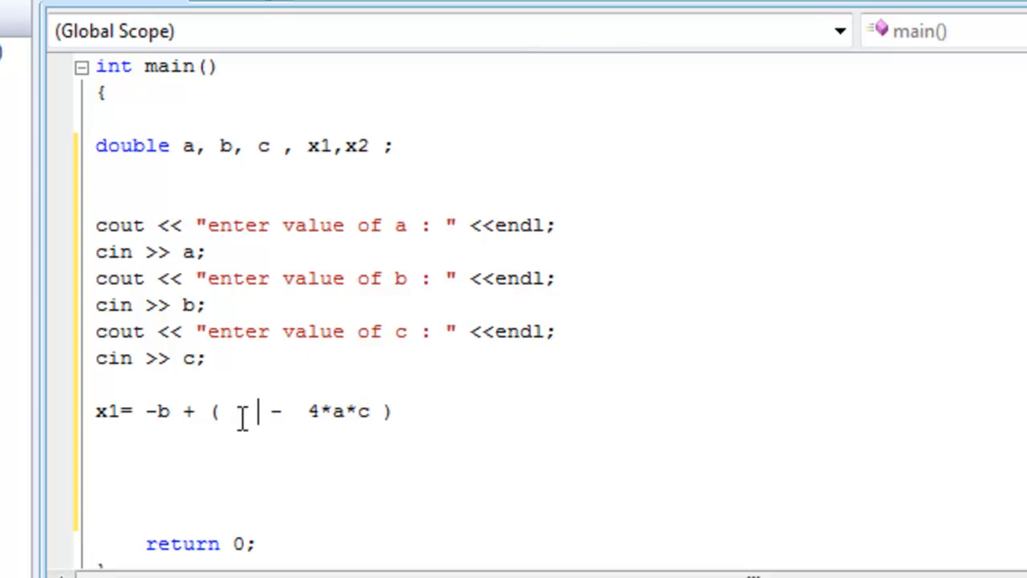
{"action": "type", "text": "pow"}
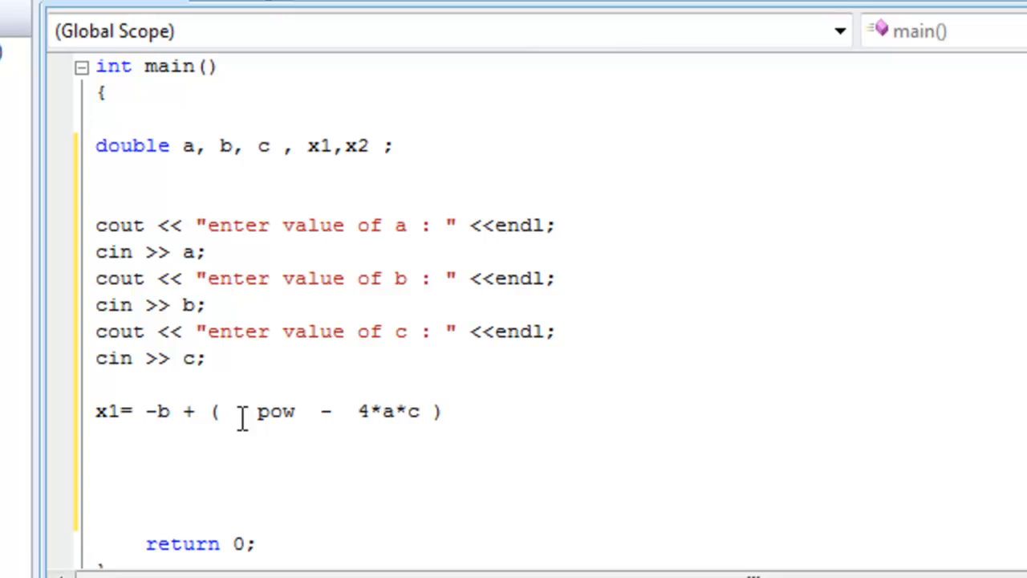
{"action": "type", "text": "("}
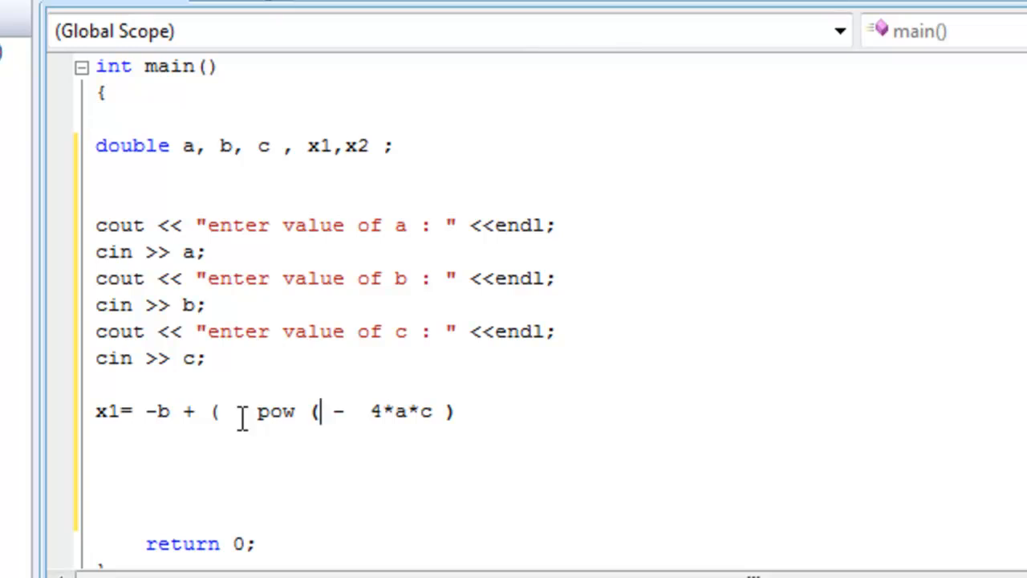
{"action": "type", "text": "b,"}
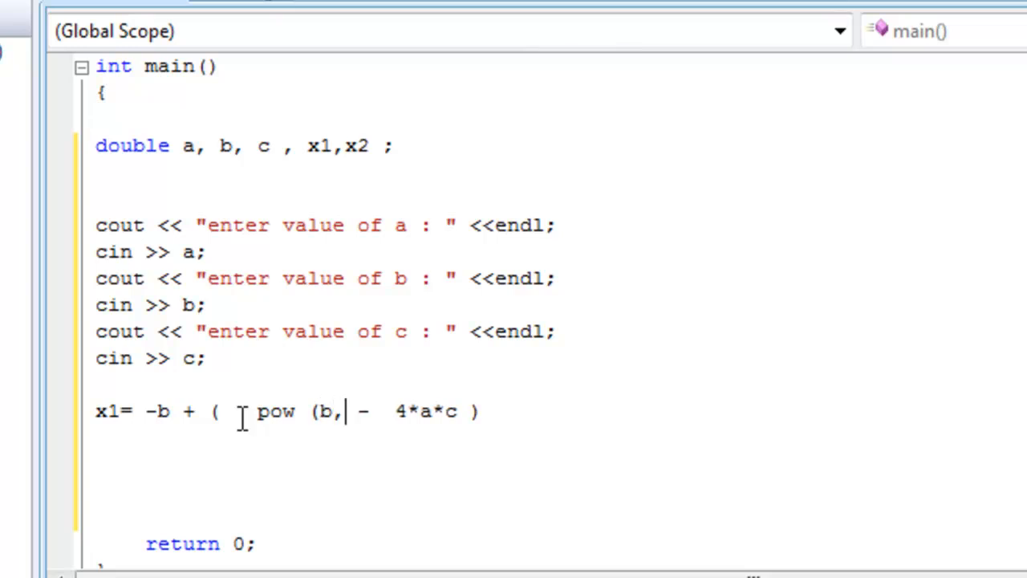
{"action": "type", "text": "2)"}
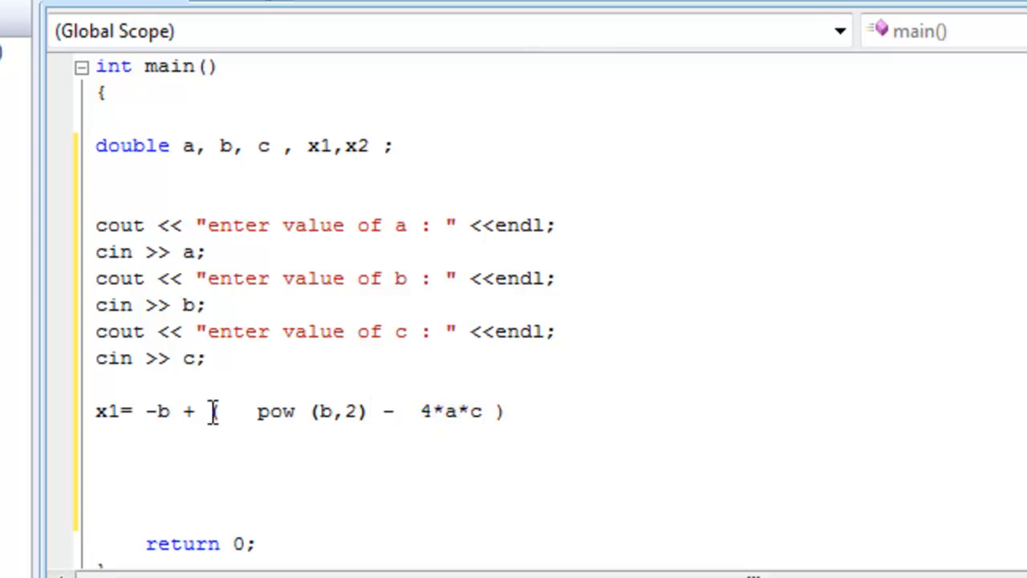
Wrap the discriminant in sqrt(( ... )) and append division by 2*a.
{"action": "type", "text": "("}
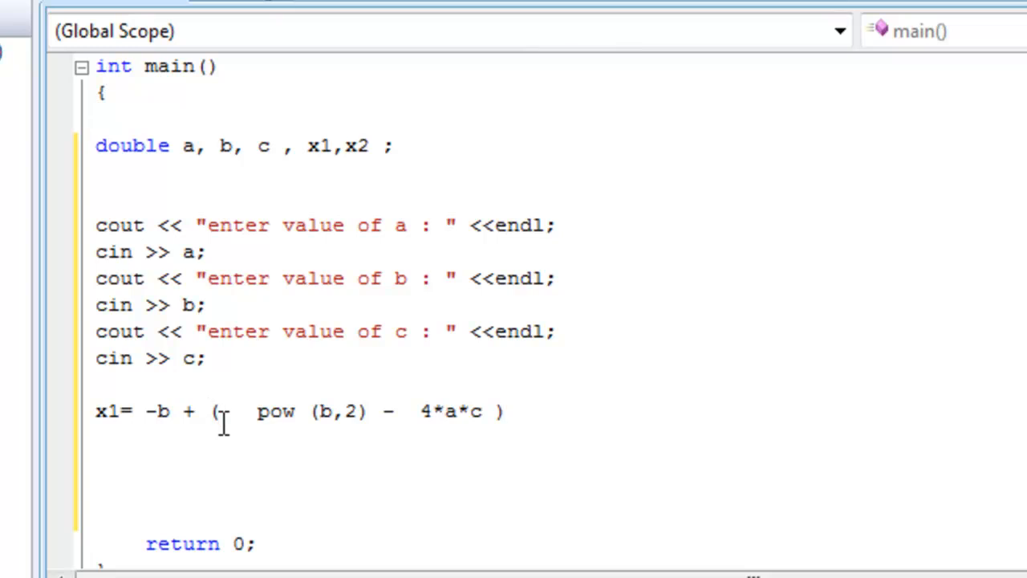
{"action": "type", "text": "sqrt"}
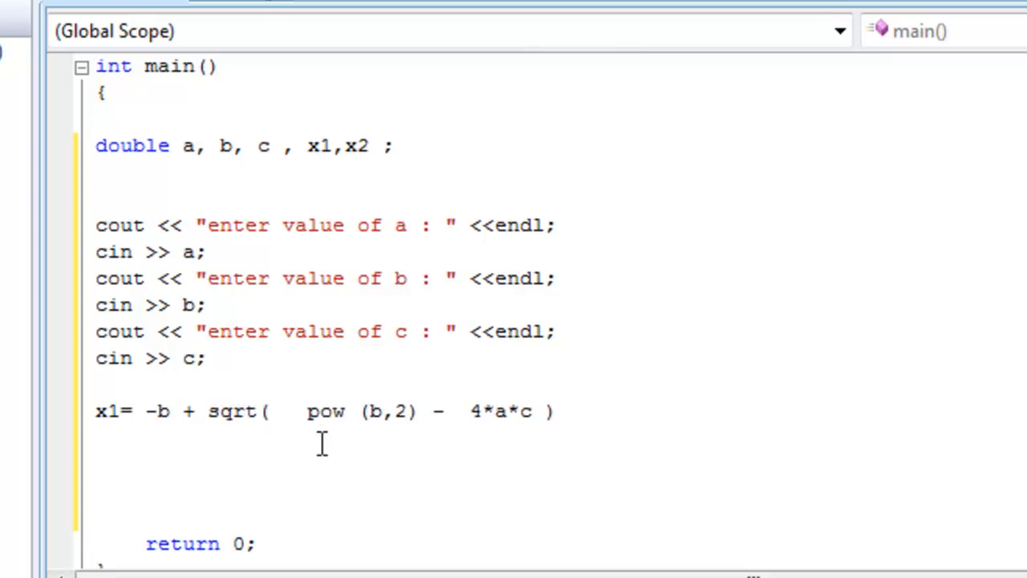
{"action": "type", "text": "("}
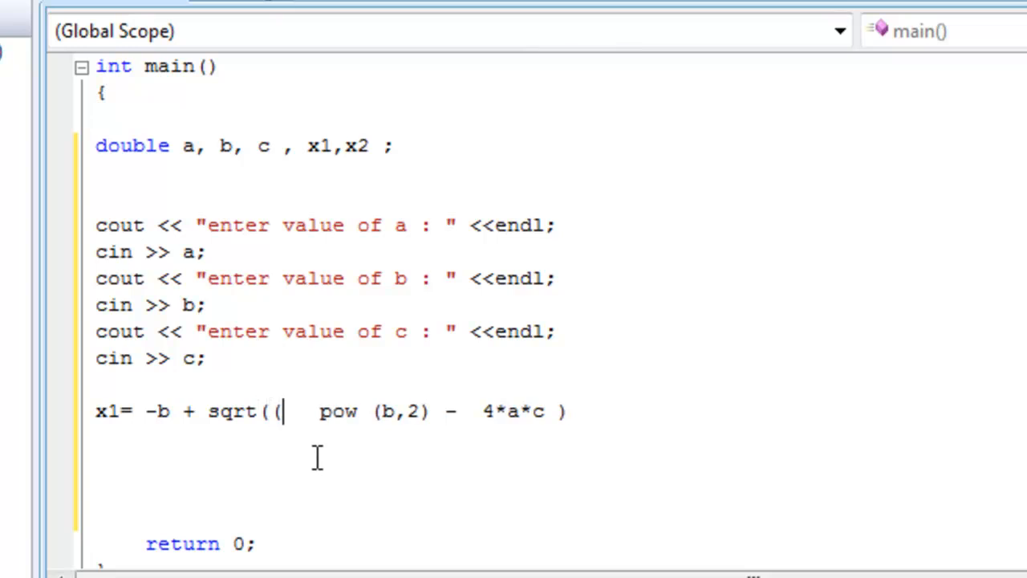
{"action": "left_click", "coordinate": [570, 411]}
{"action": "type", "text": ")"}
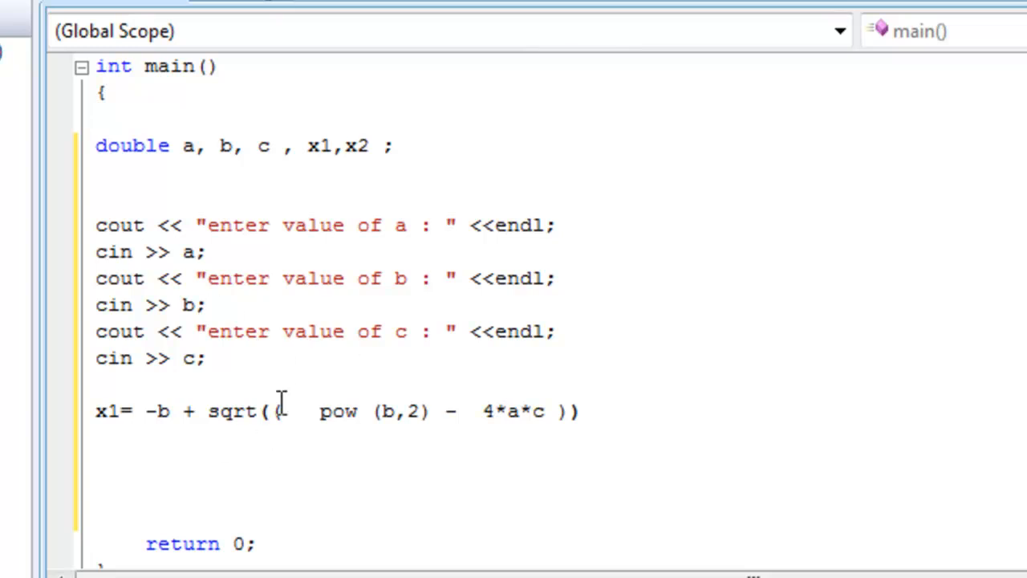
{"action": "type", "text": "("}
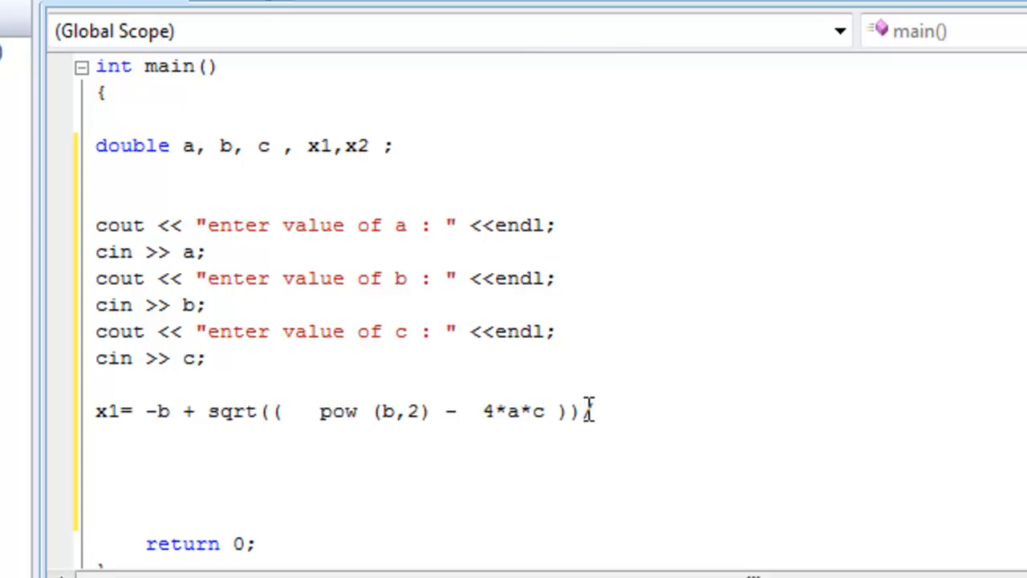
{"action": "type", "text": "2a"}
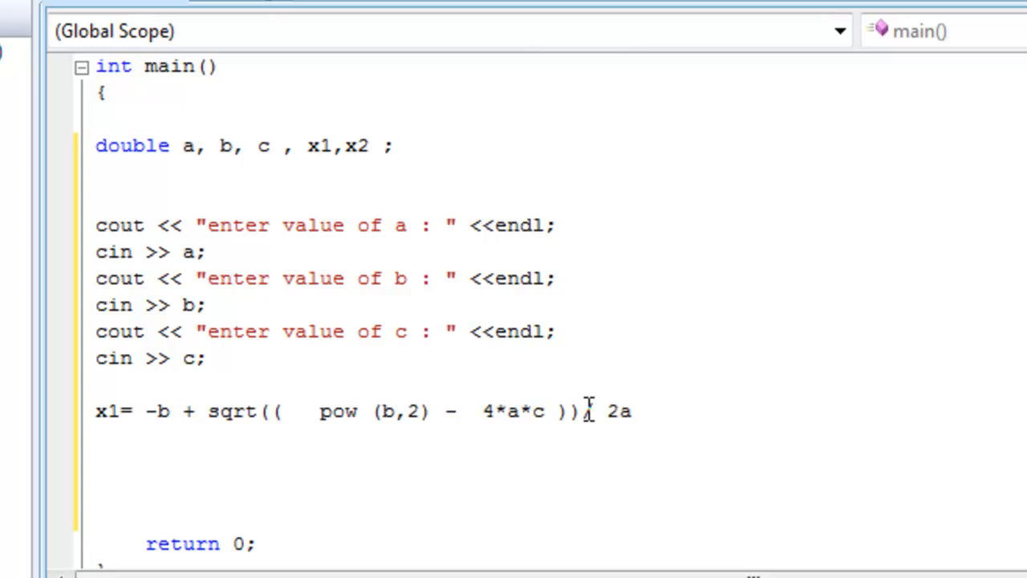
{"action": "mouse_move", "coordinate": [584, 405]}
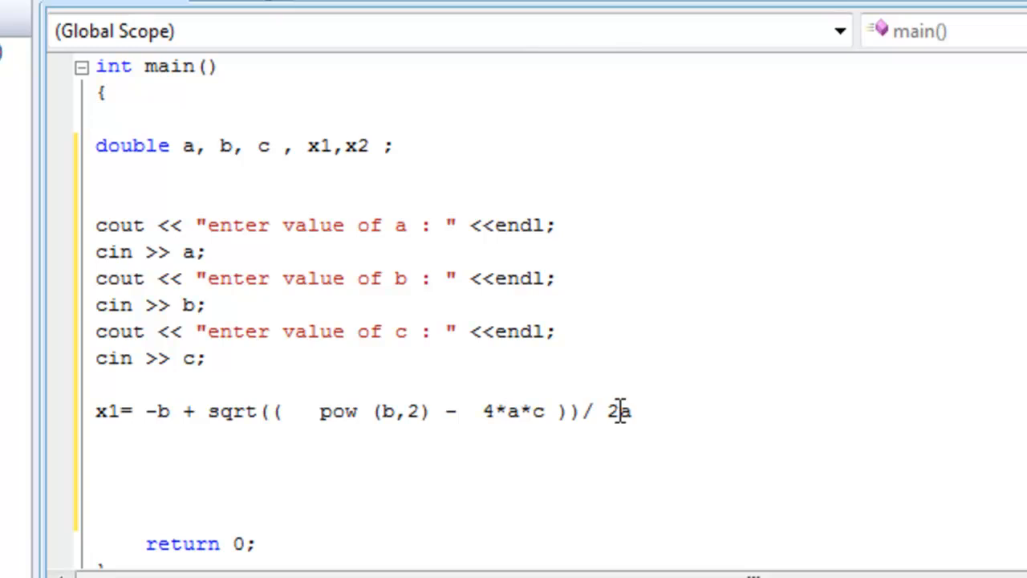
{"action": "type", "text": "*"}
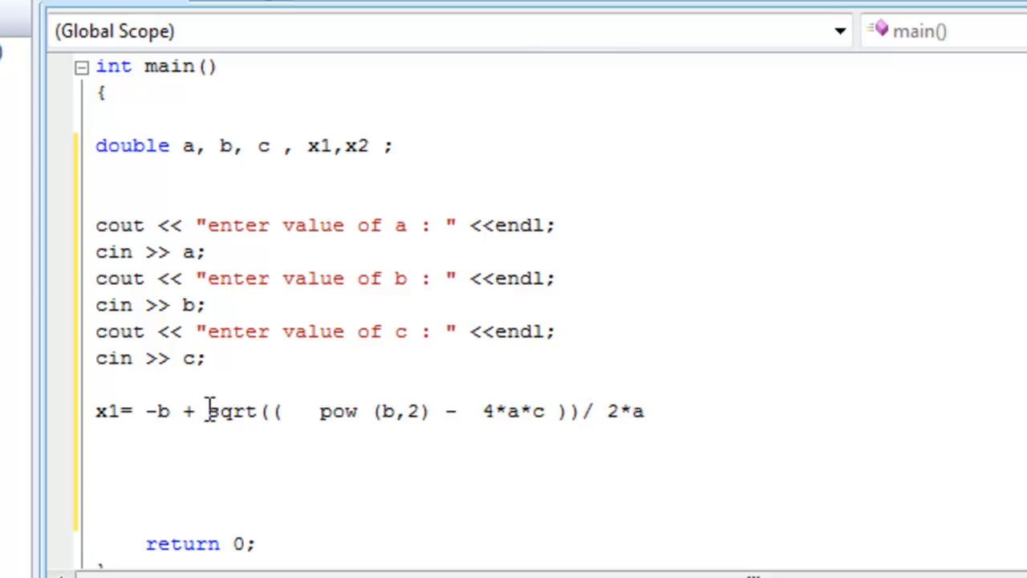
Parenthesize -b + sqrt(...) before dividing by 2*a, and end x1 with a semicolon.
{"action": "left_click_drag", "start_coordinate": [207, 410], "coordinate": [646, 410]}
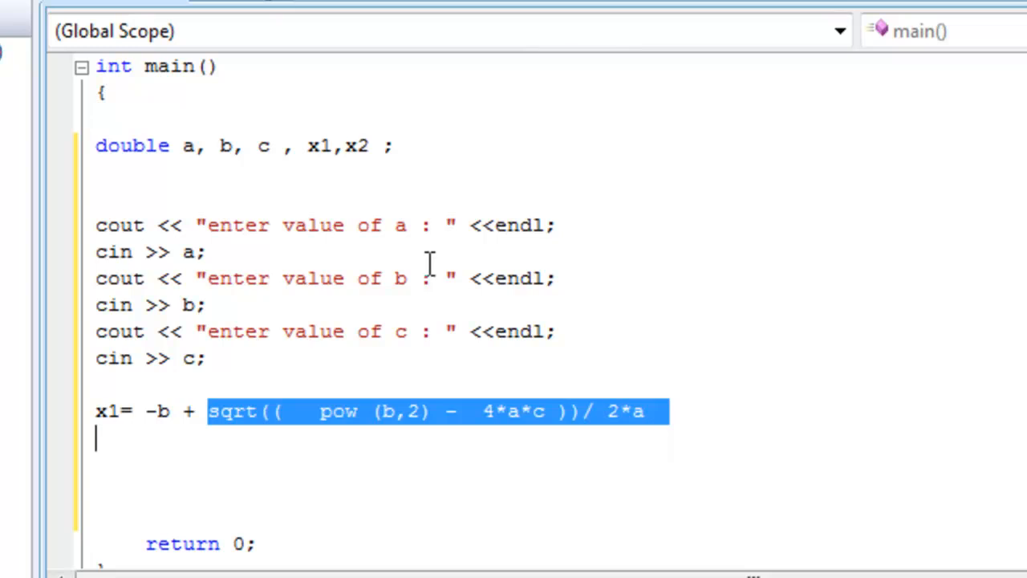
{"action": "mouse_move", "coordinate": [743, 421]}
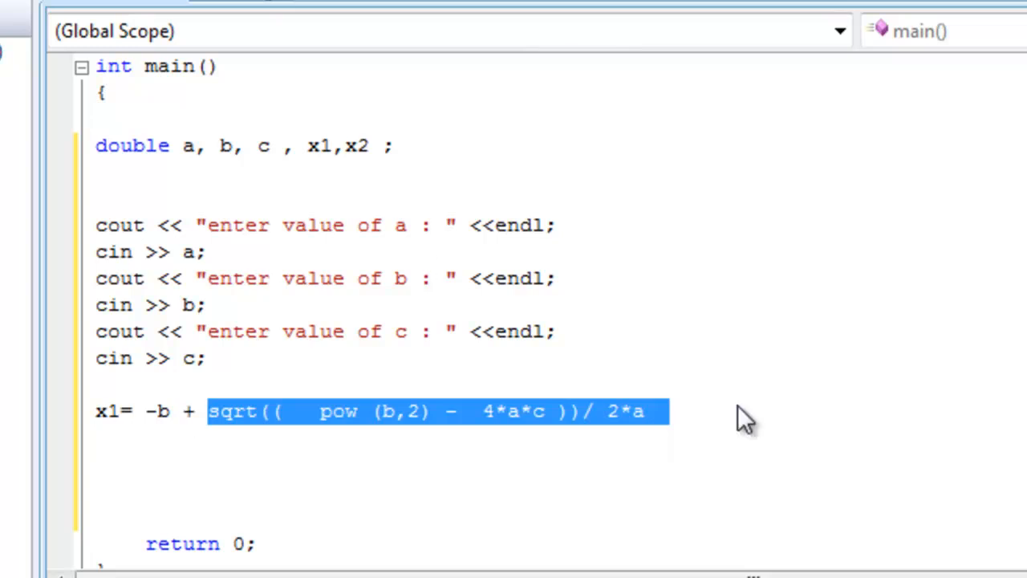
{"action": "key", "text": "Enter"}
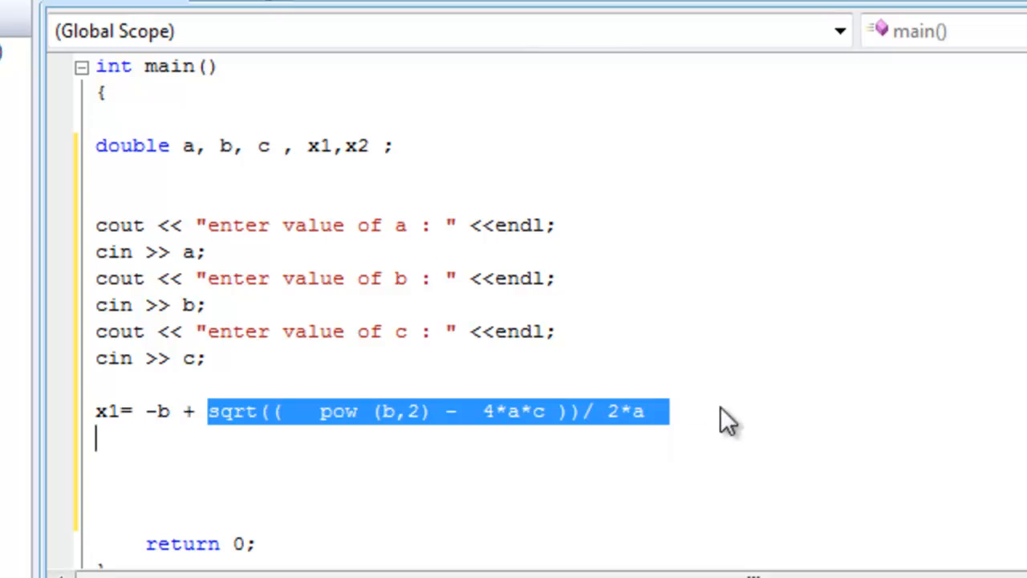
{"action": "left_click", "coordinate": [584, 411]}
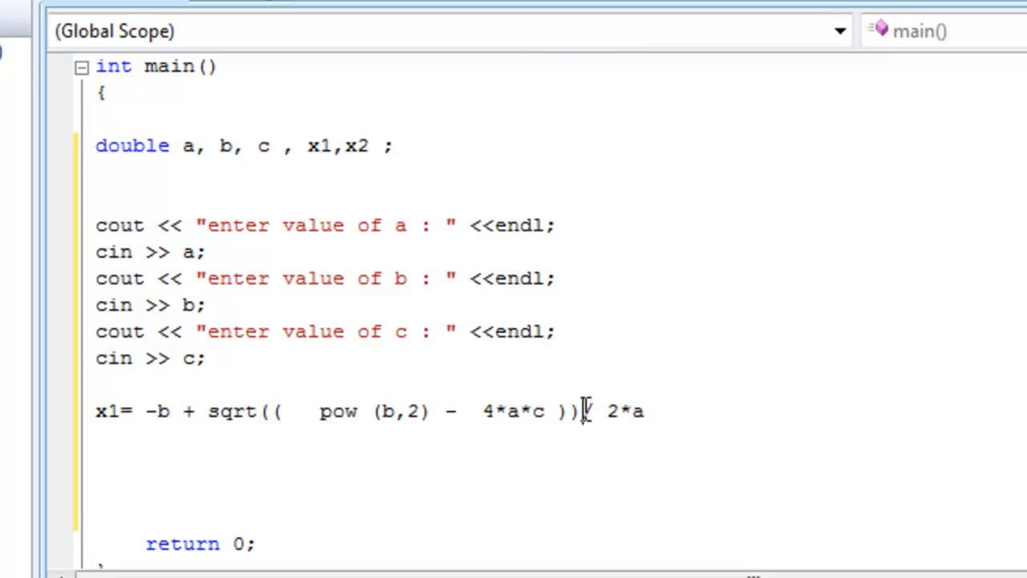
{"action": "type", "text": "/"}
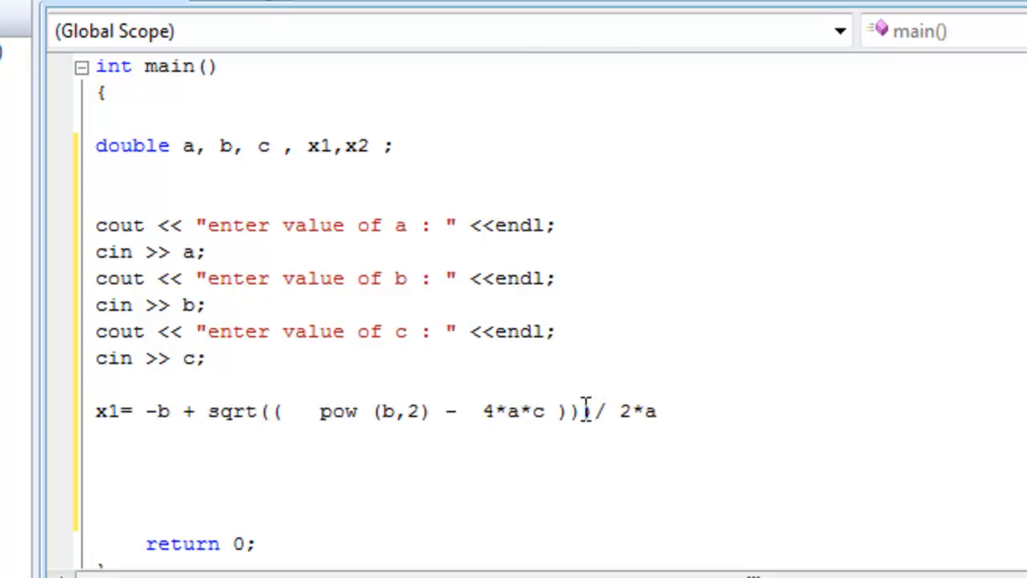
{"action": "left_click", "coordinate": [147, 410]}
{"action": "type", "text": "("}
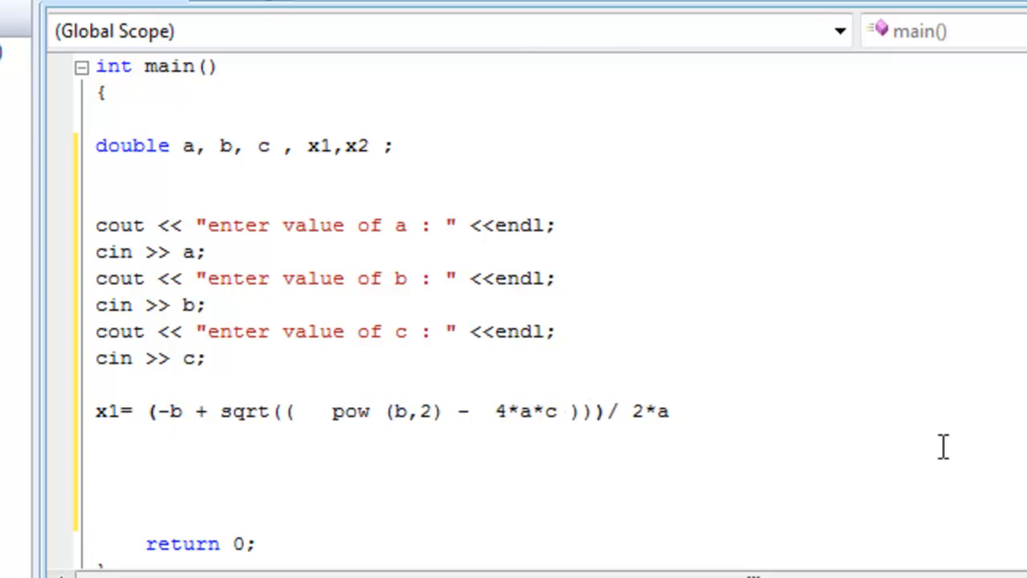
{"action": "type", "text": ";"}
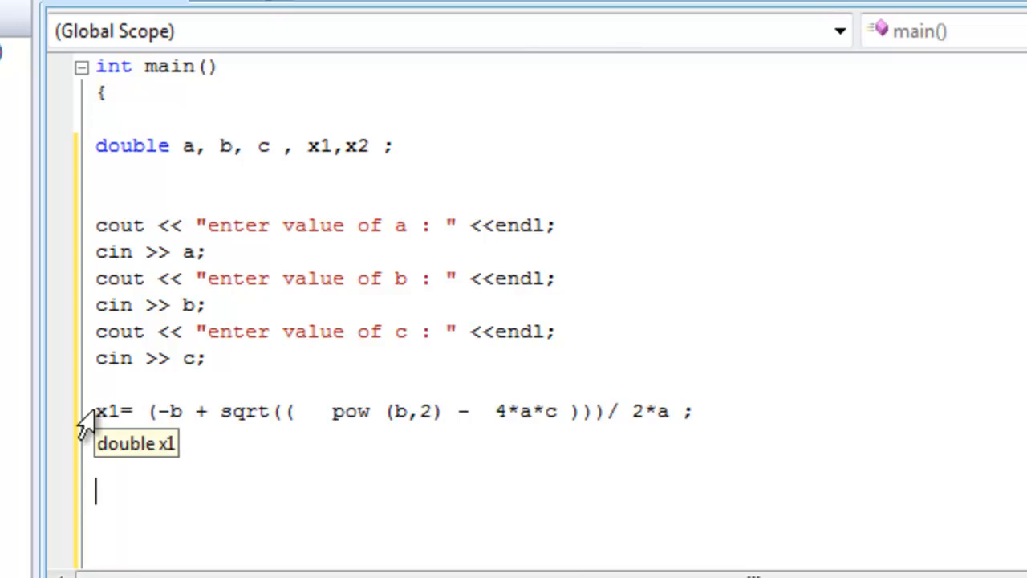
Copy the x1 statement below as x2, subtracting the square root instead.
{"action": "triple_click", "coordinate": [394, 411]}
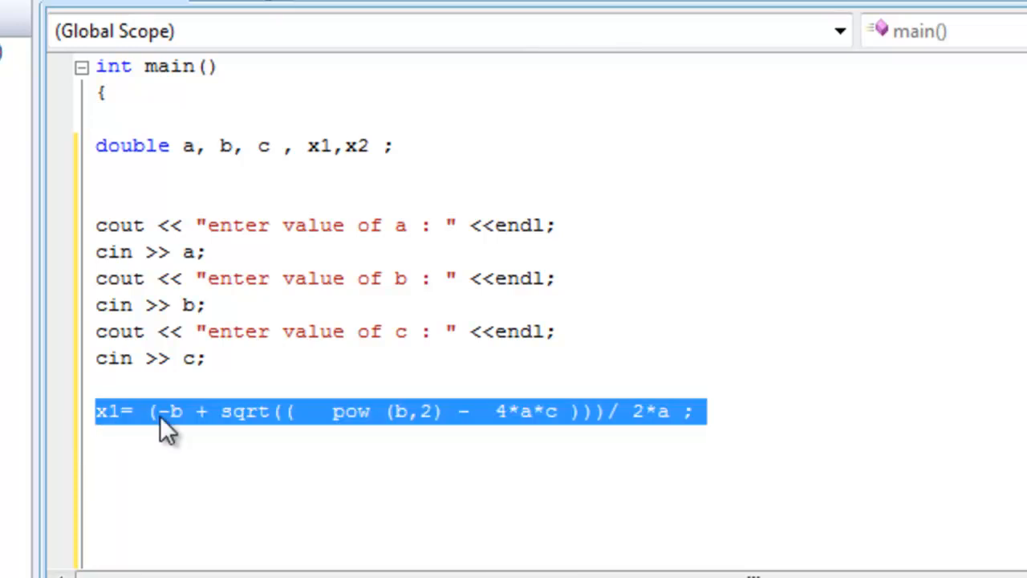
{"action": "left_click", "coordinate": [97, 470]}
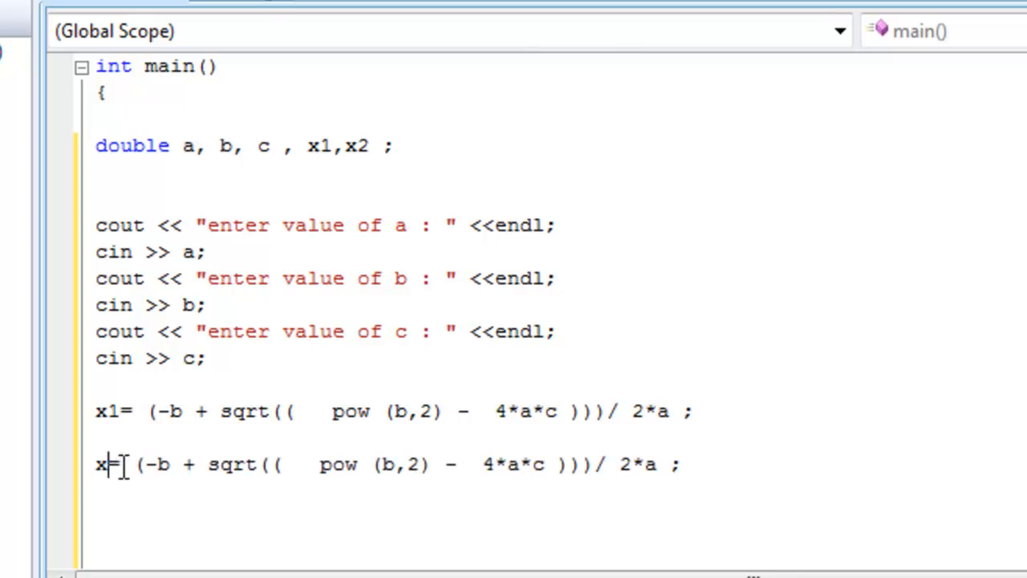
{"action": "type", "text": "2"}
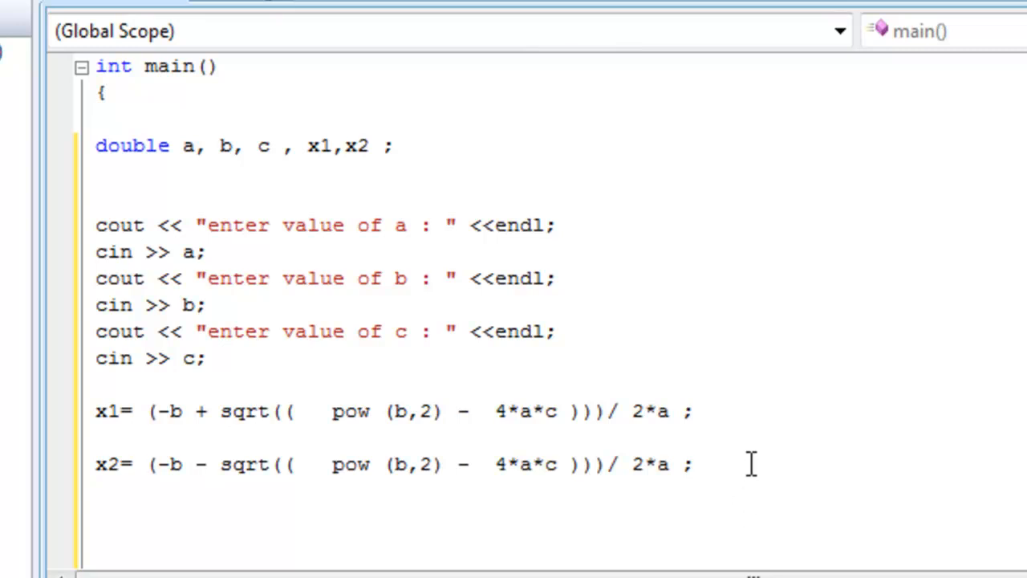
Print "your roots are:" followed by x1 and x2 separated by spaces.
{"action": "type", "text": "cout"}
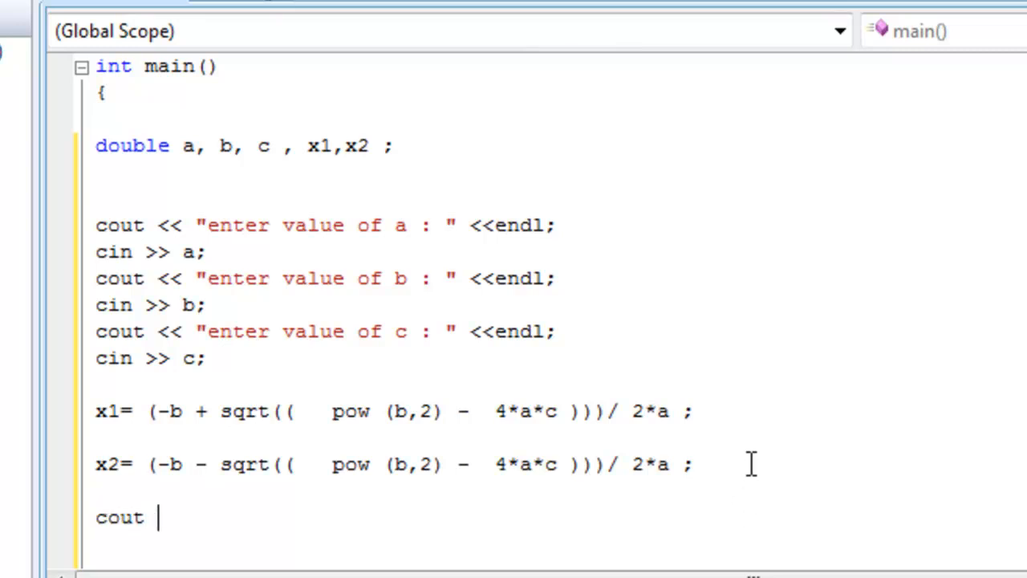
{"action": "type", "text": "<<"}
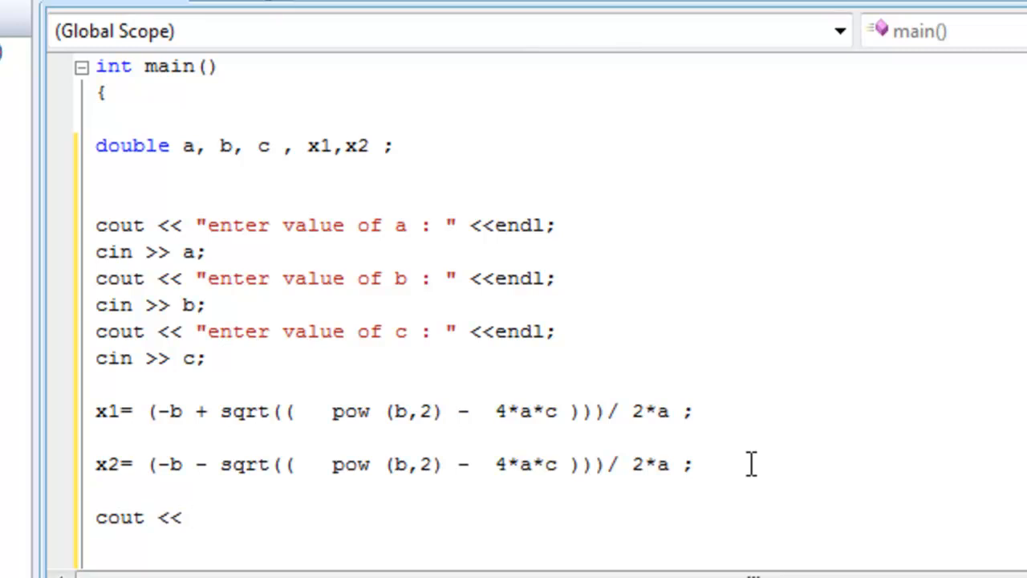
{"action": "type", "text": "\"your"}
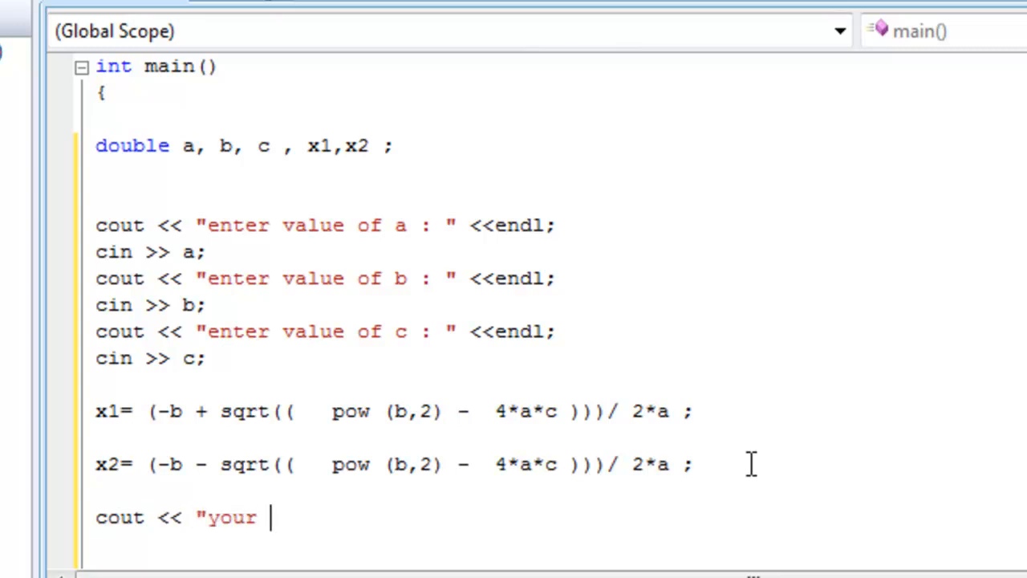
{"action": "type", "text": "roots are"}
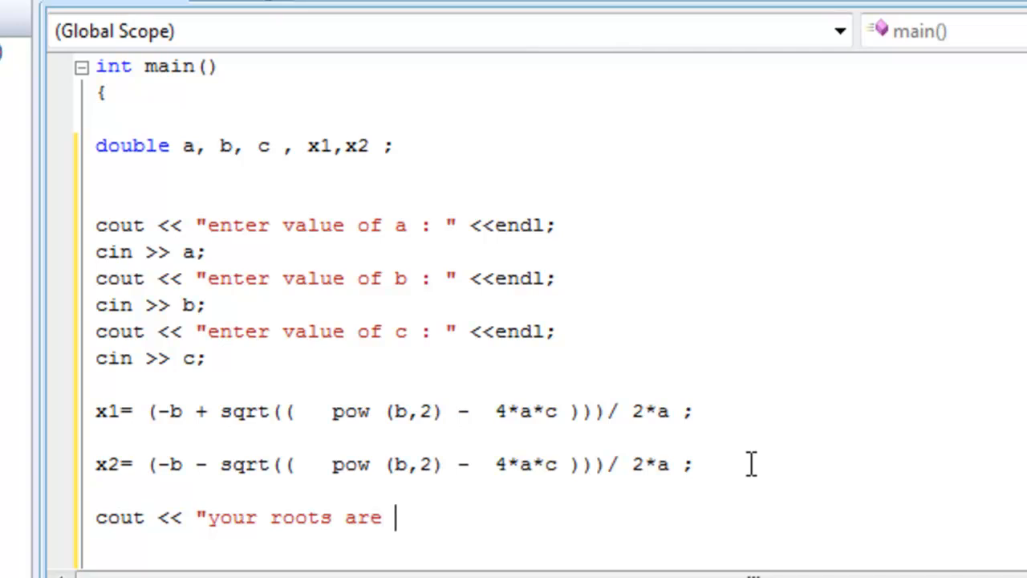
{"action": "type", "text": ":"}
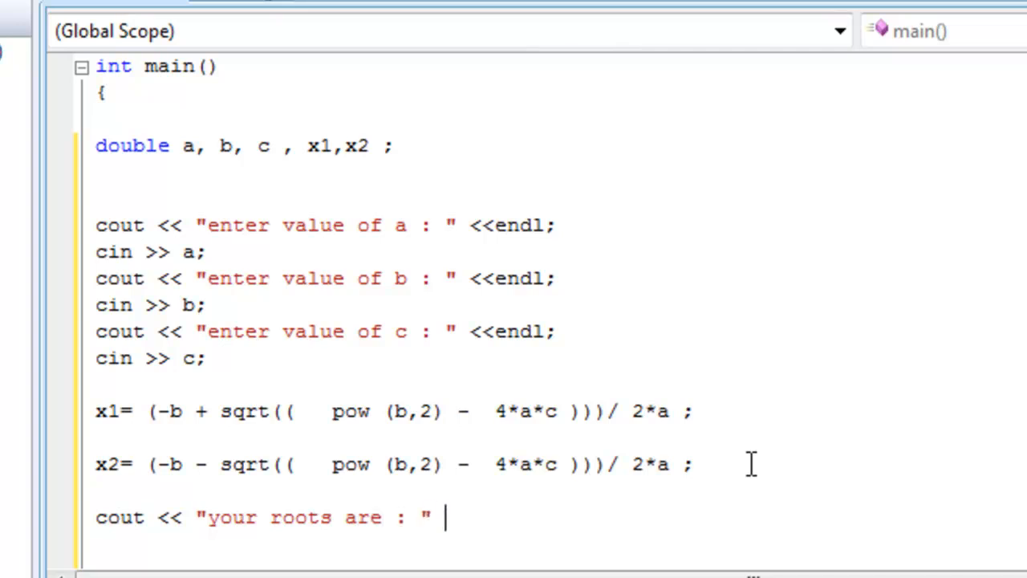
{"action": "type", "text": "<< x"}
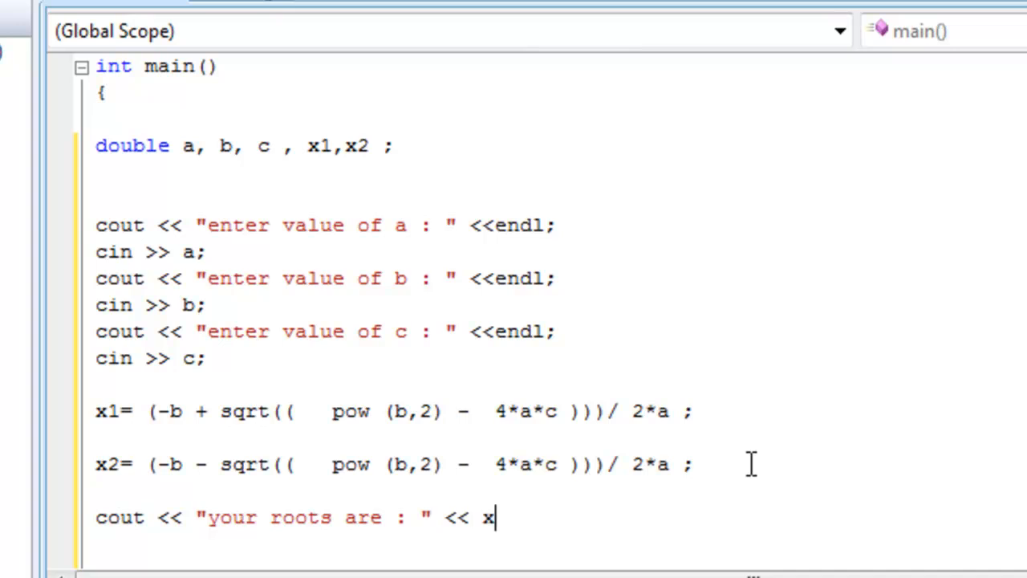
{"action": "type", "text": "1<<"}
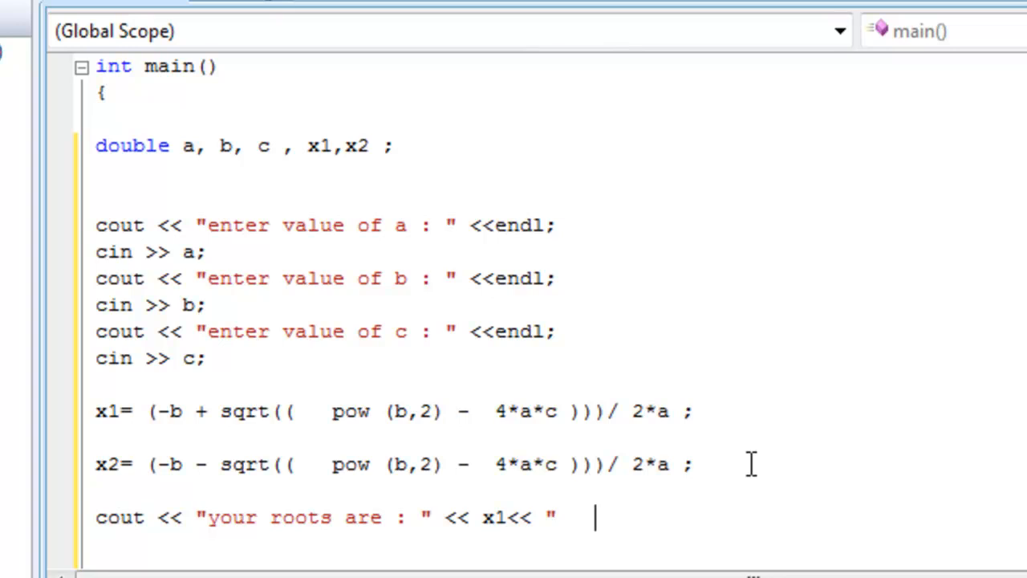
{"action": "type", "text": "\"   <"}
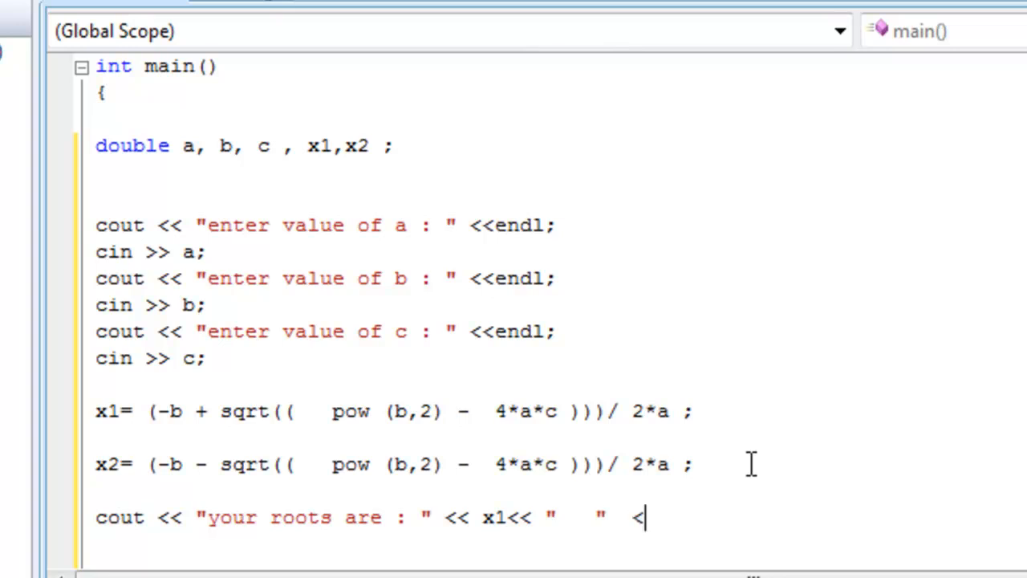
{"action": "type", "text": "<"}
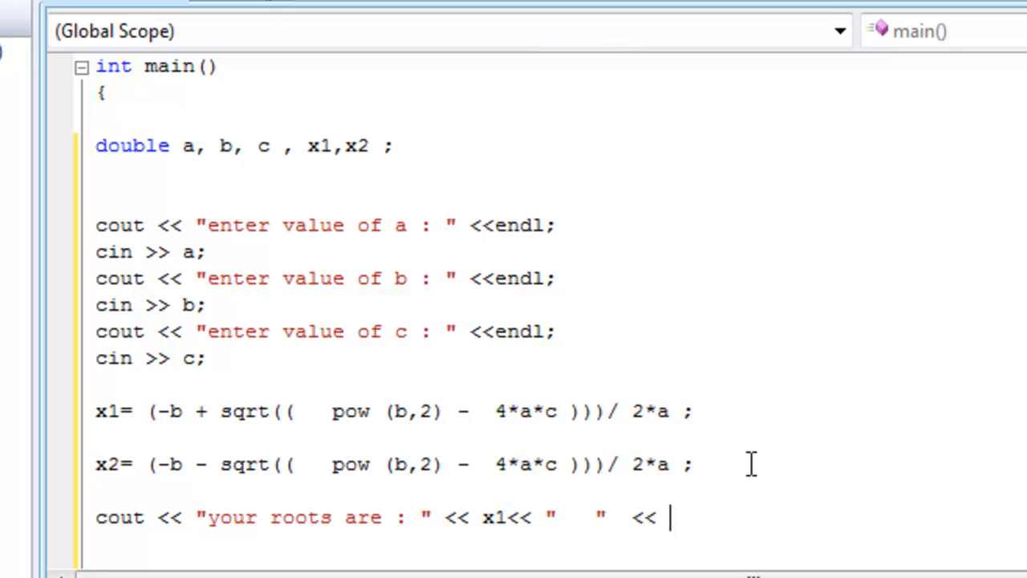
{"action": "type", "text": "x"}
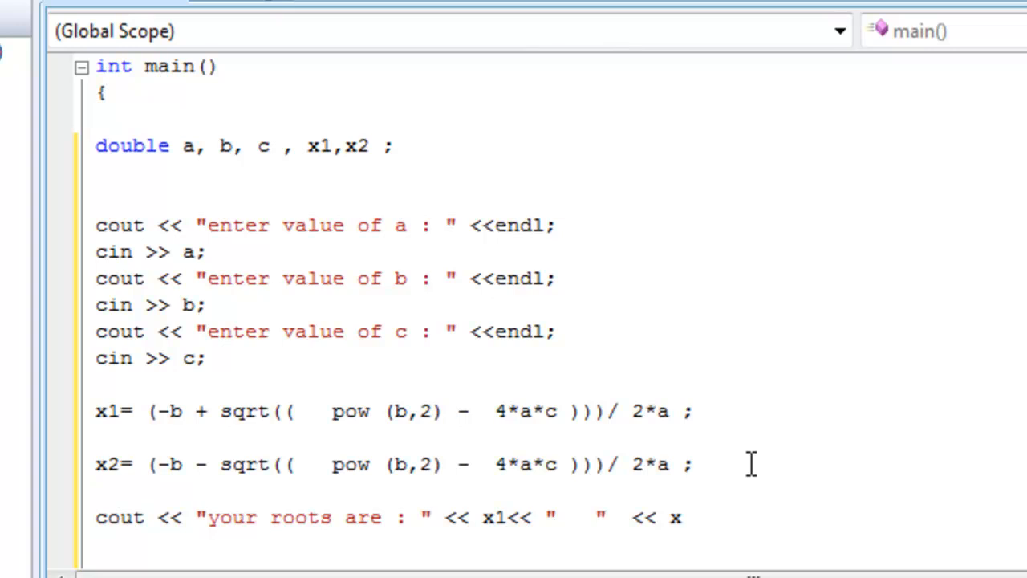
{"action": "type", "text": "2;"}
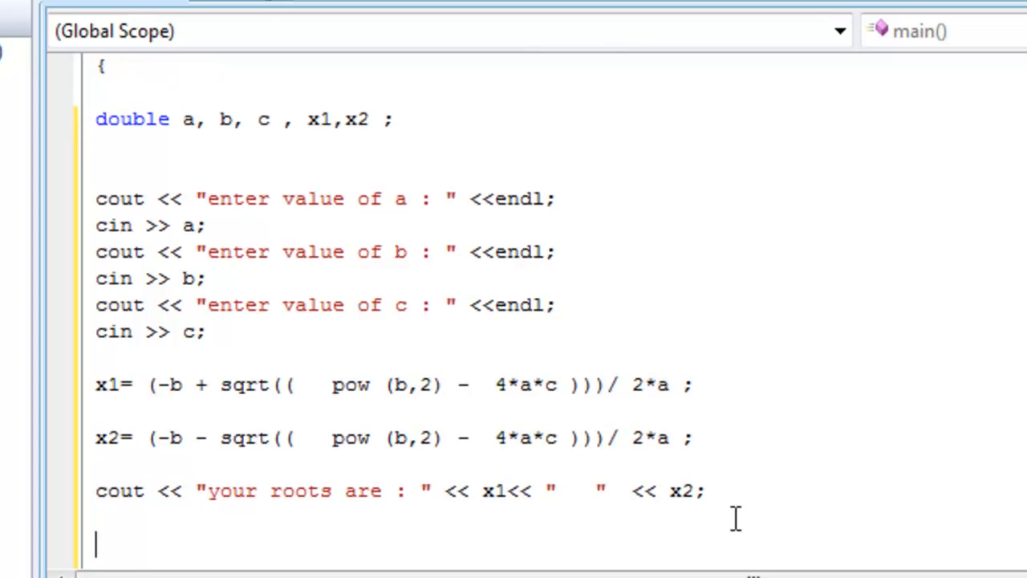
Add a cout line printing "thank you kaled, you're nice".
{"action": "type", "text": "cout"}
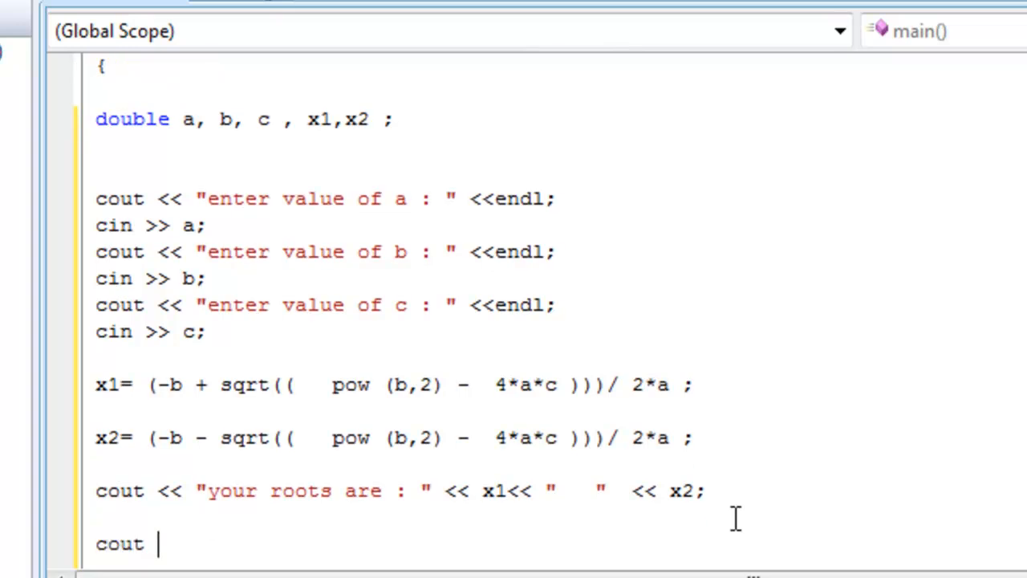
{"action": "type", "text": "<< \""}
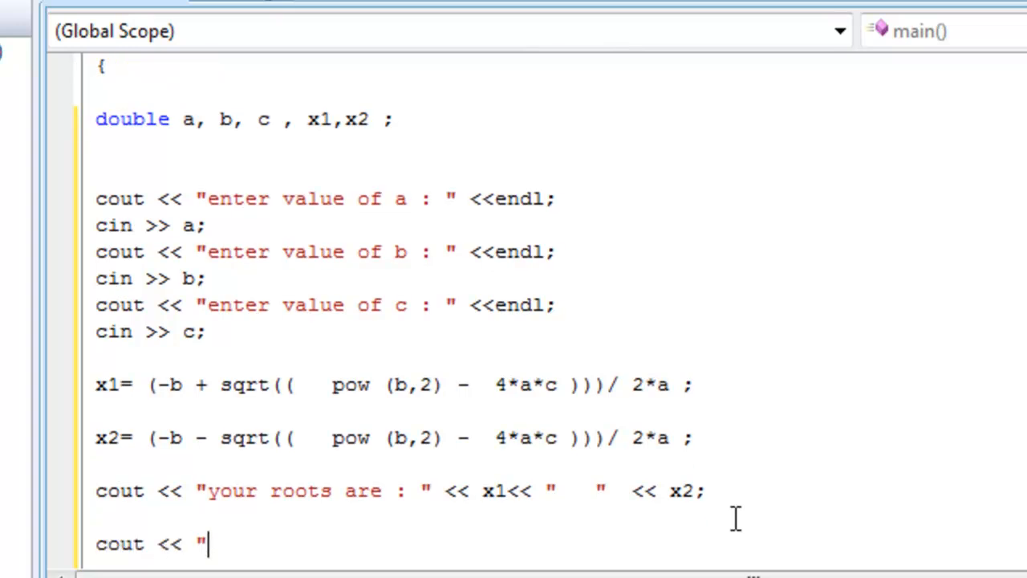
{"action": "type", "text": "thank you ka"}
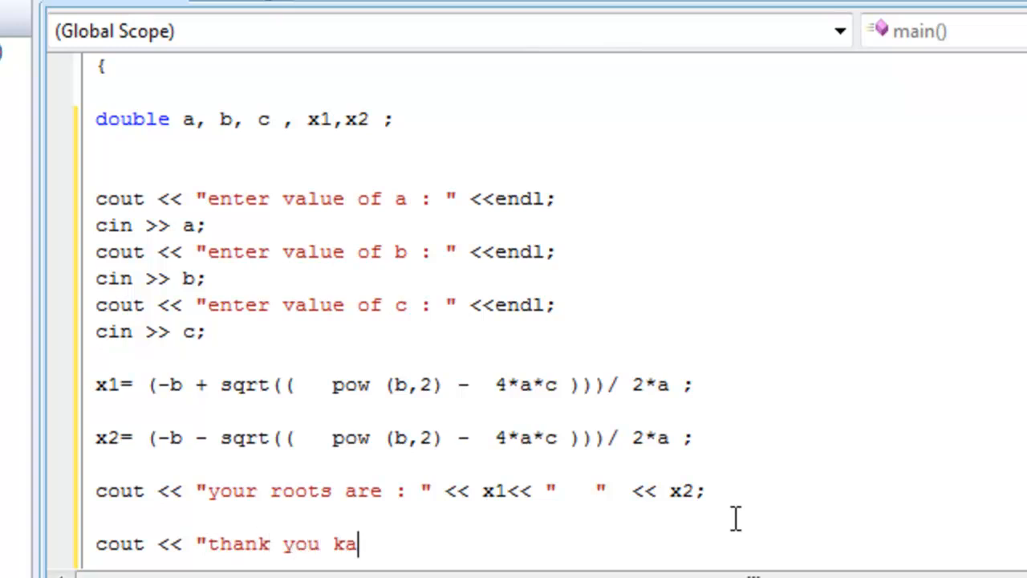
{"action": "type", "text": "led"}
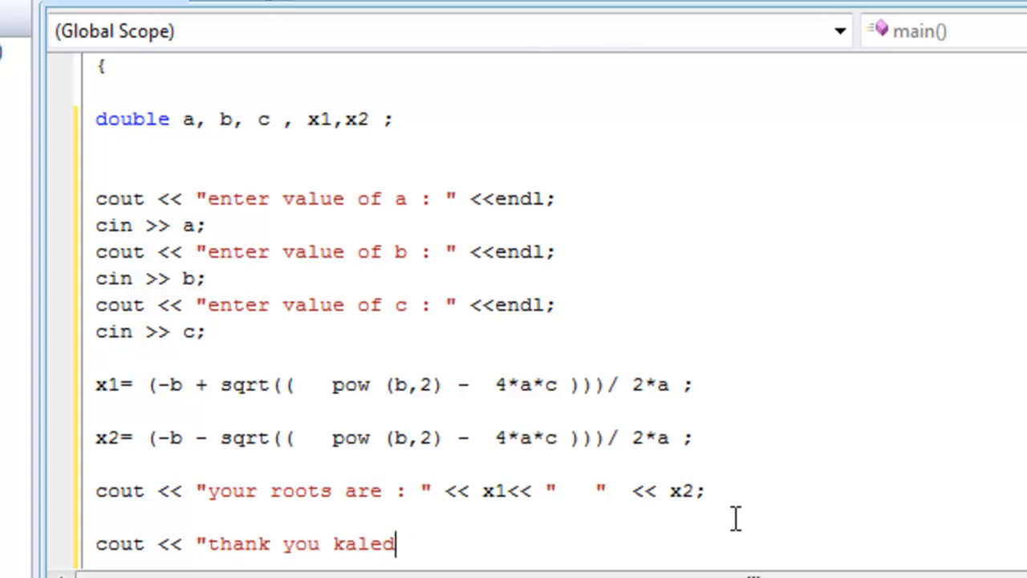
{"action": "type", "text": ", you'"}
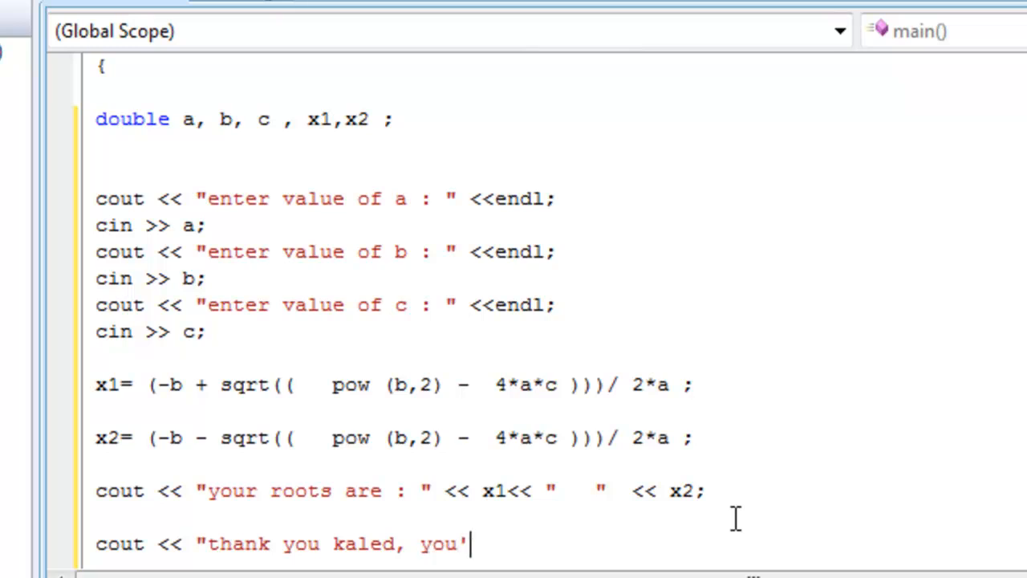
{"action": "type", "text": "re nice\""}
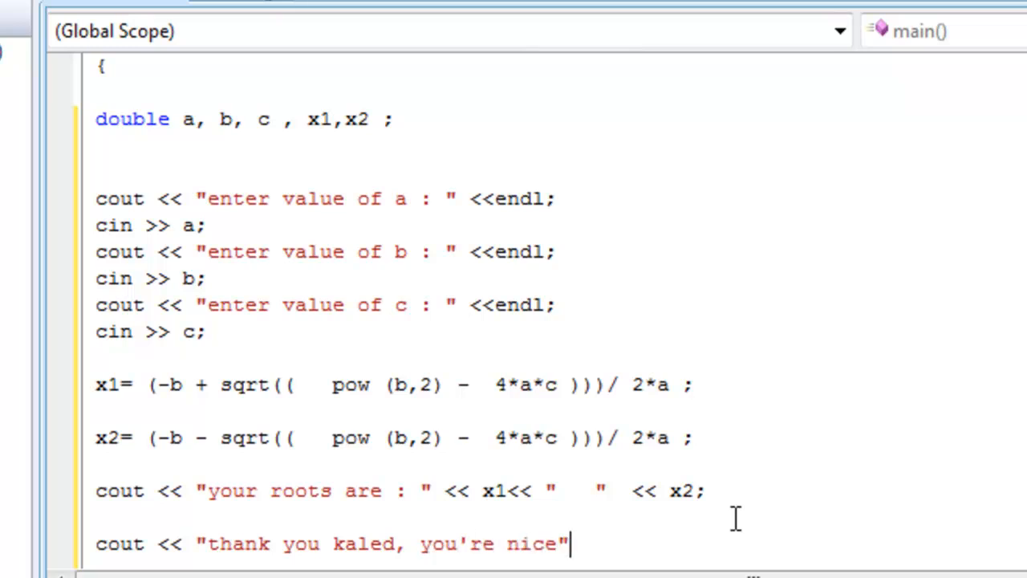
Run without debugging and build the project; the build fails with sqrt and pow errors.
{"action": "left_click", "coordinate": [148, 17]}
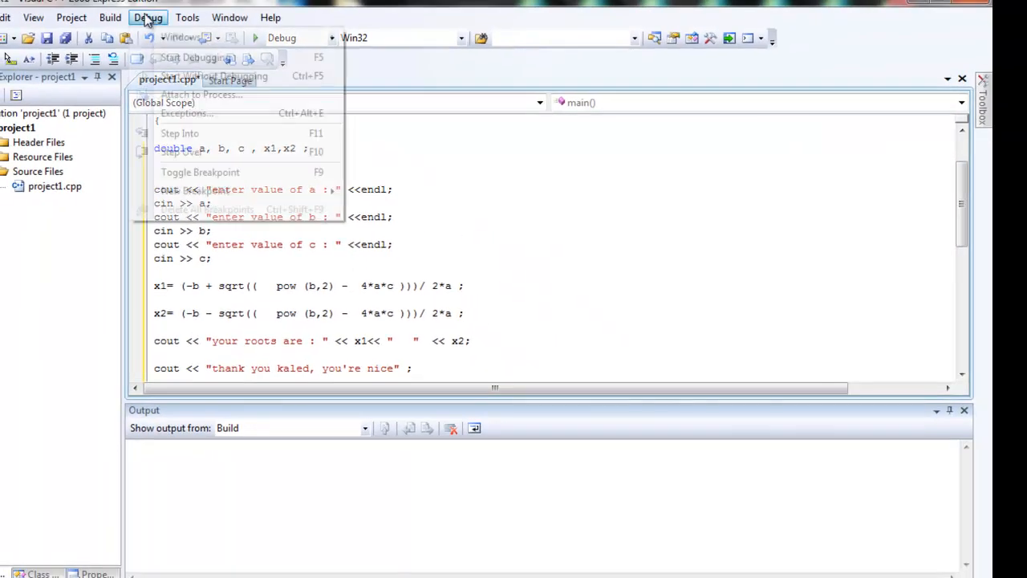
{"action": "left_click", "coordinate": [149, 16]}
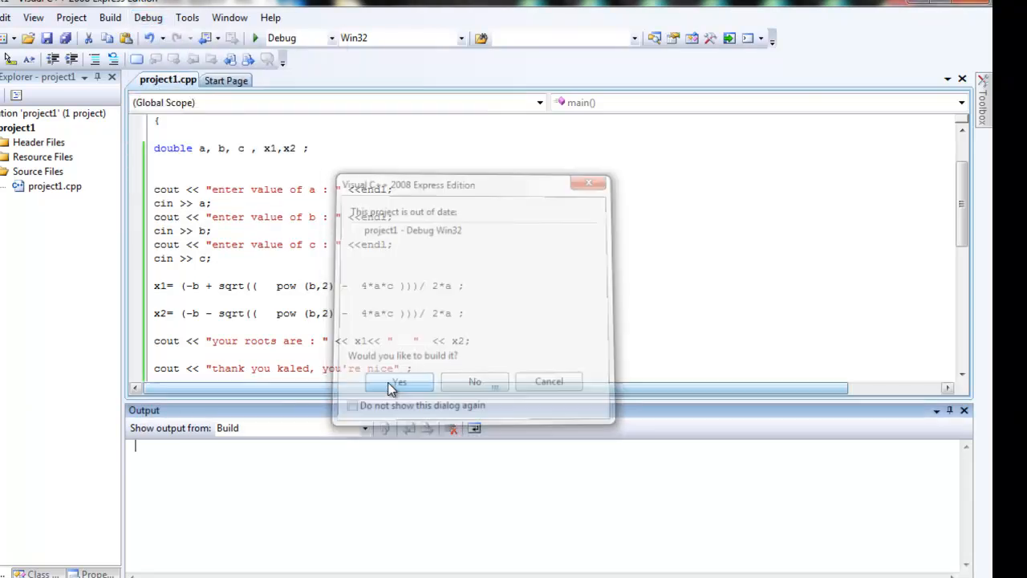
{"action": "left_click", "coordinate": [399, 382]}
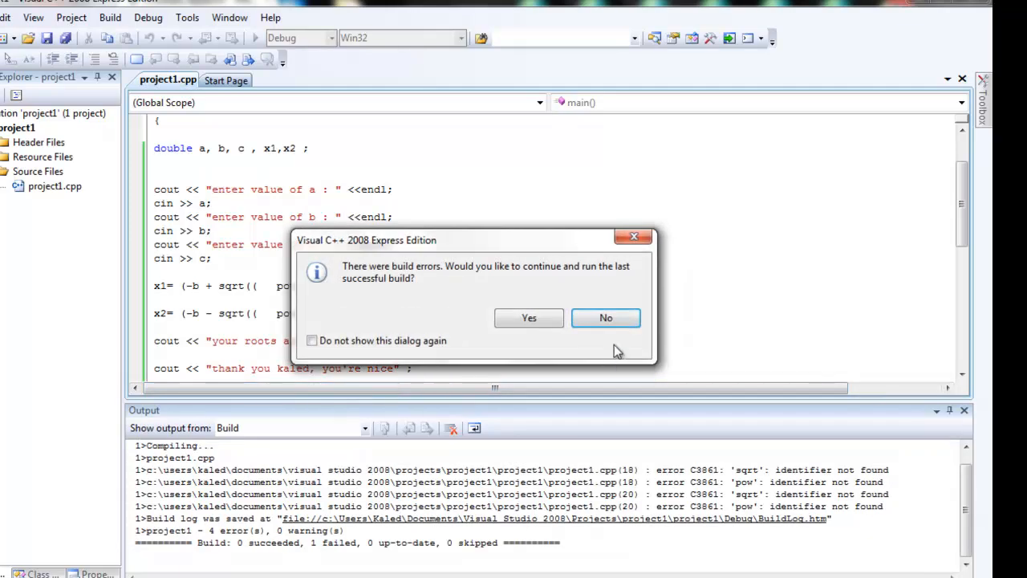
{"action": "left_click", "coordinate": [606, 317]}
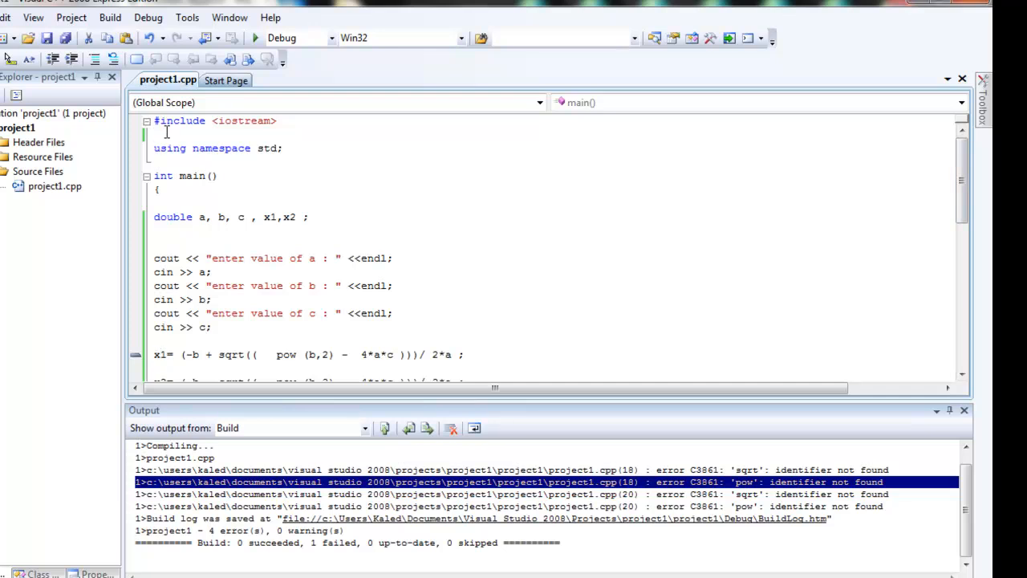
Type #include <cmath> on the line below #include <iostream>.
{"action": "type", "text": "#inc"}
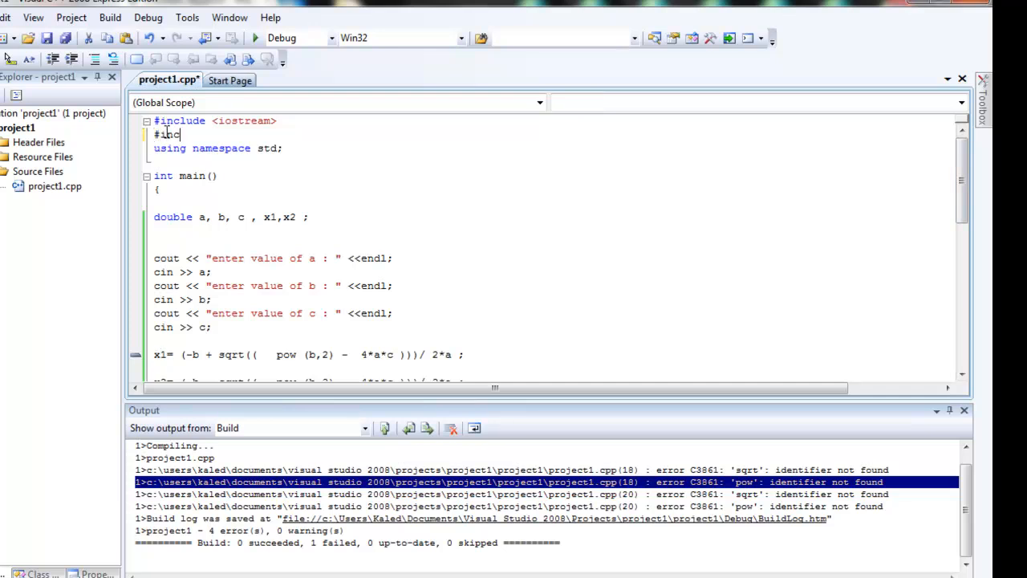
{"action": "type", "text": "lude <"}
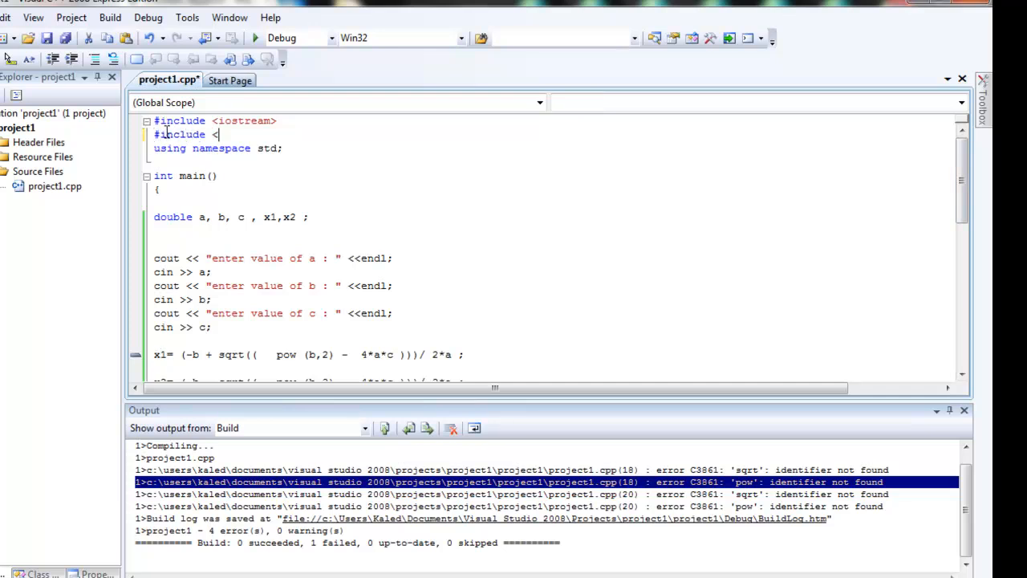
{"action": "type", "text": "cmath>"}
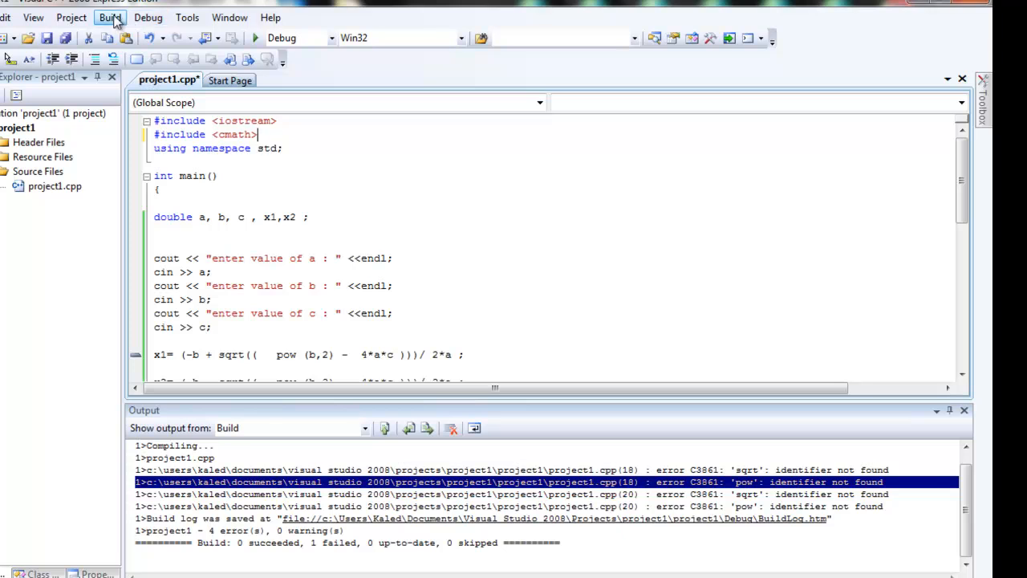
Rebuild and run the program, entering 1 as the first coefficient.
{"action": "left_click", "coordinate": [148, 16]}
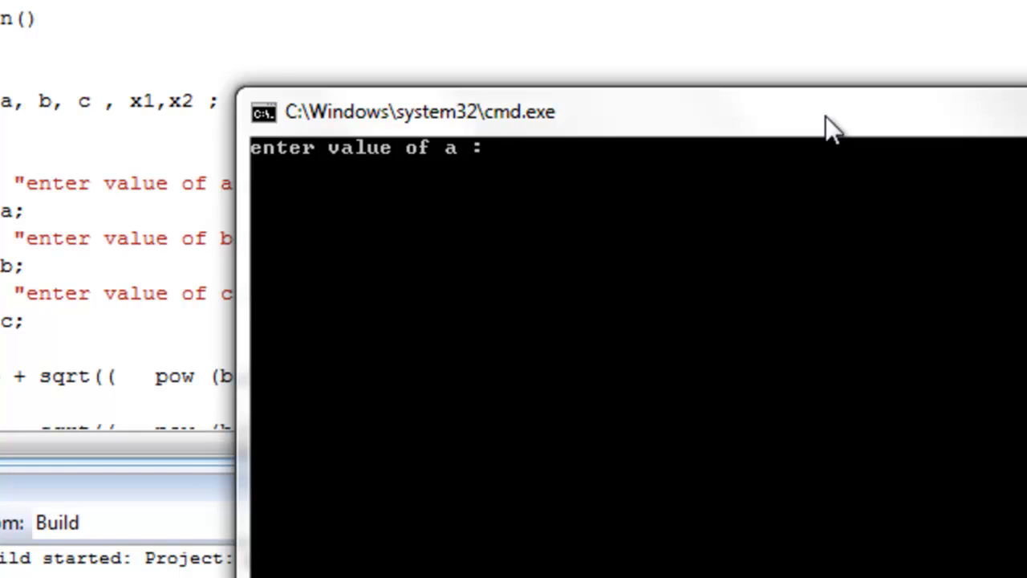
{"action": "type", "text": "1"}
{"action": "type", "text": "-1"}
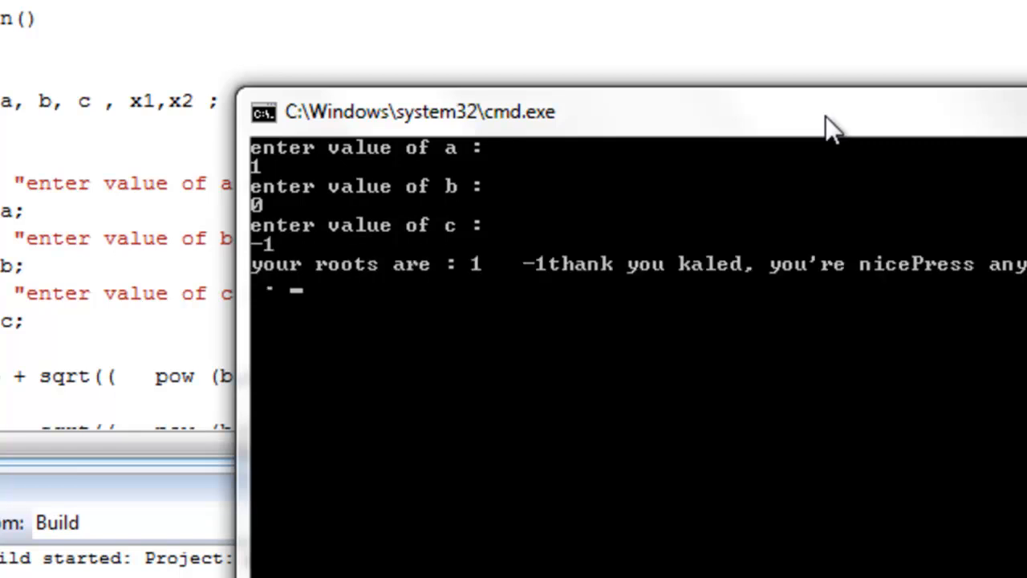
{"action": "mouse_move", "coordinate": [504, 295]}
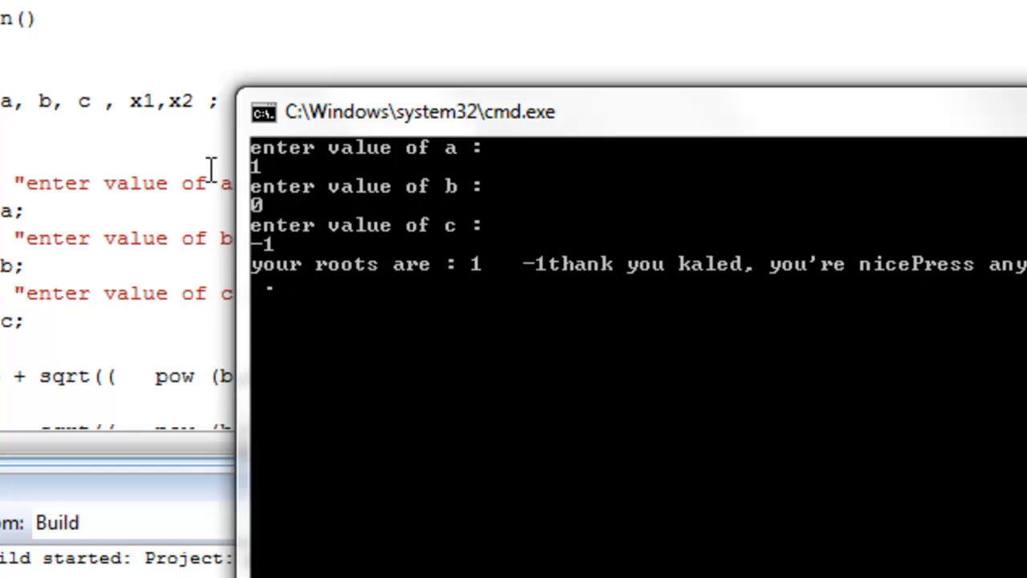
{"action": "mouse_move", "coordinate": [269, 196]}
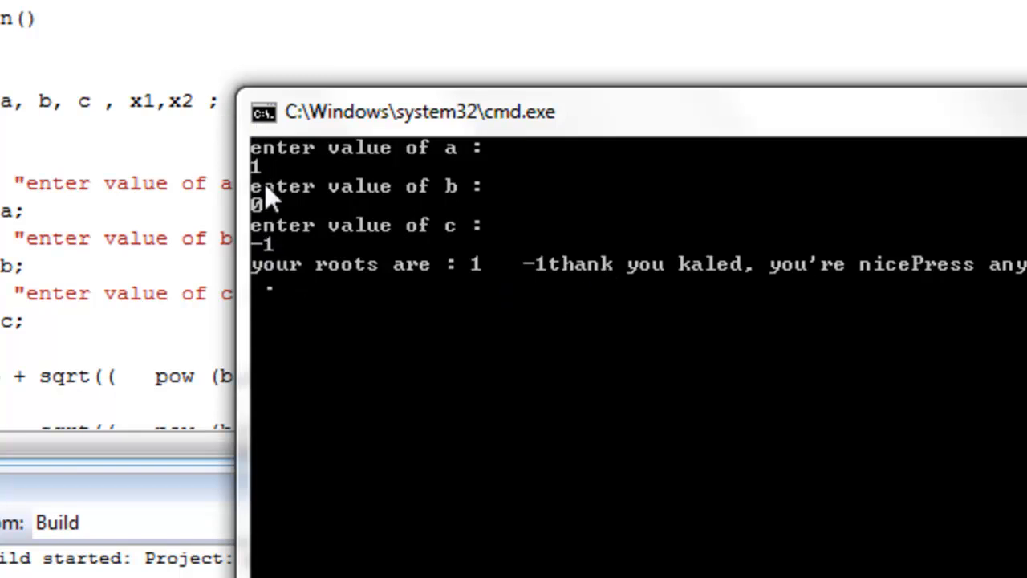
{"action": "mouse_move", "coordinate": [293, 129]}
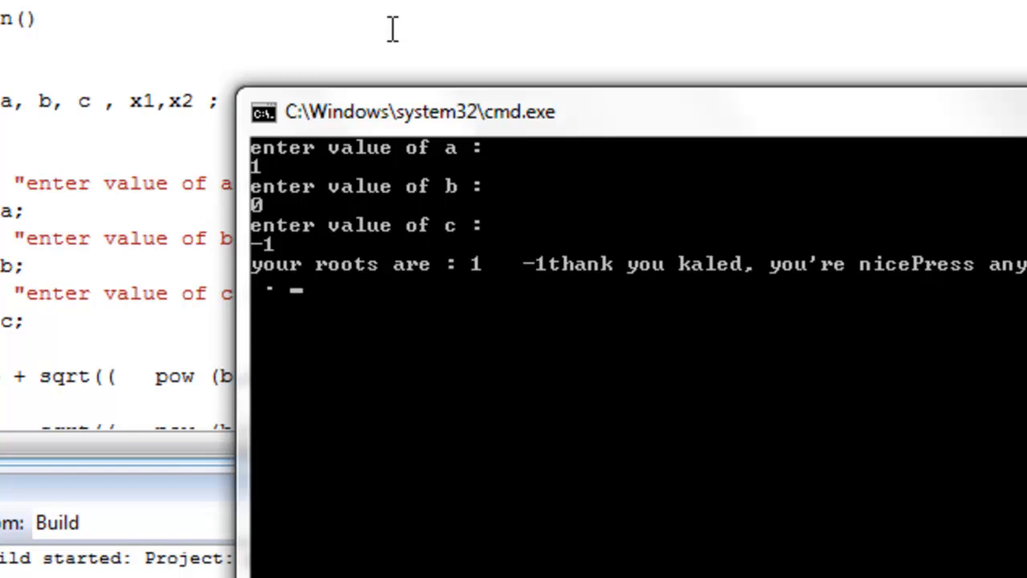
{"action": "mouse_move", "coordinate": [574, 257]}
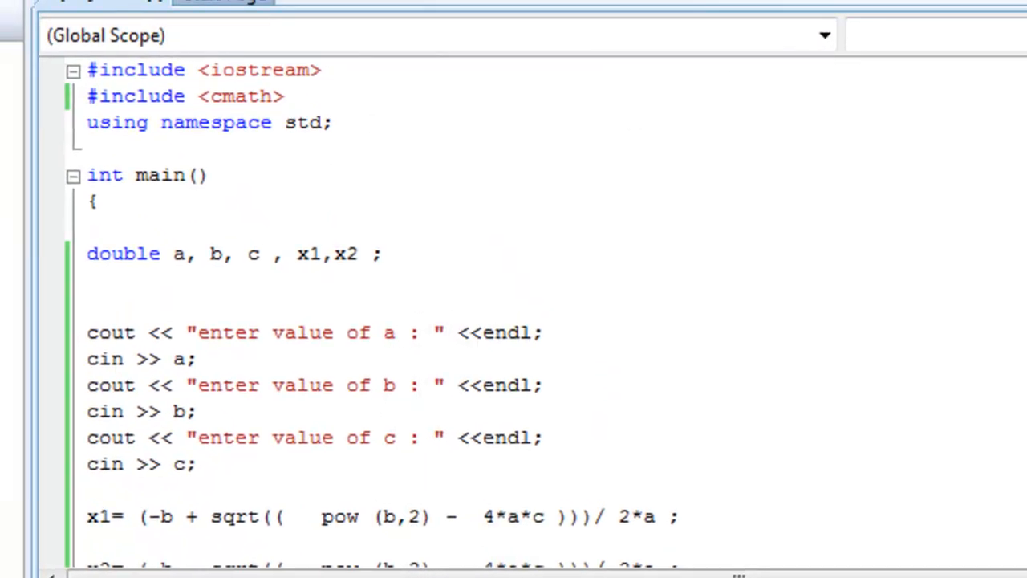
Select and delete the thank-you cout statement after the roots output.
{"action": "scroll", "scroll_direction": "down", "scroll_amount": 3}
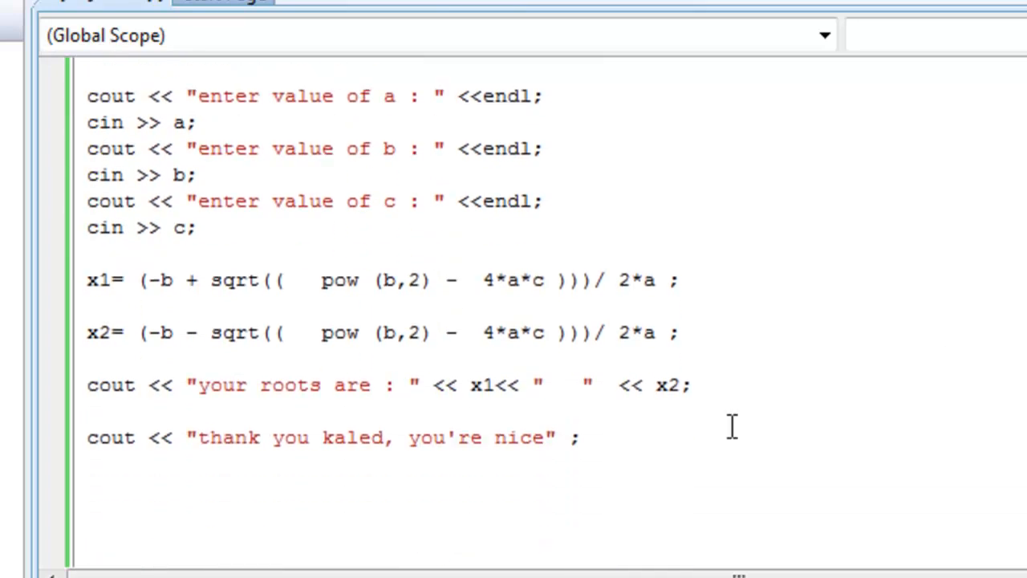
{"action": "mouse_move", "coordinate": [481, 385]}
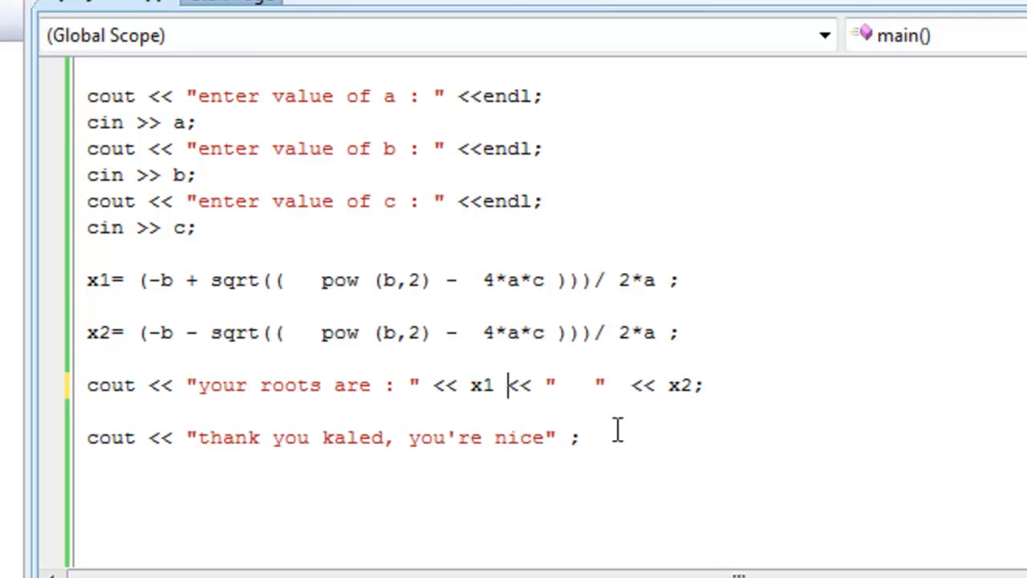
{"action": "left_click_drag", "start_coordinate": [508, 385], "coordinate": [578, 437]}
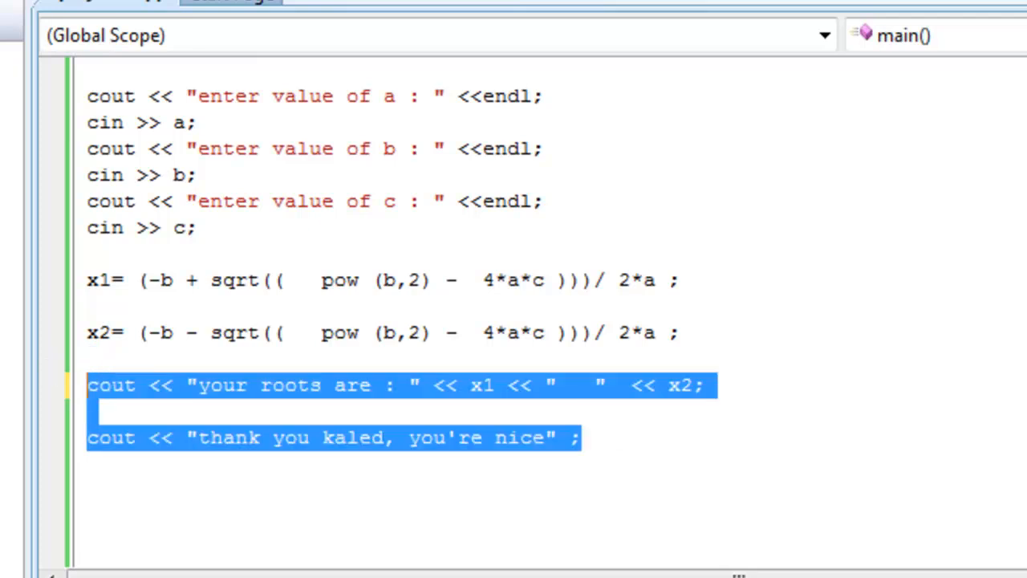
{"action": "key", "text": "Delete"}
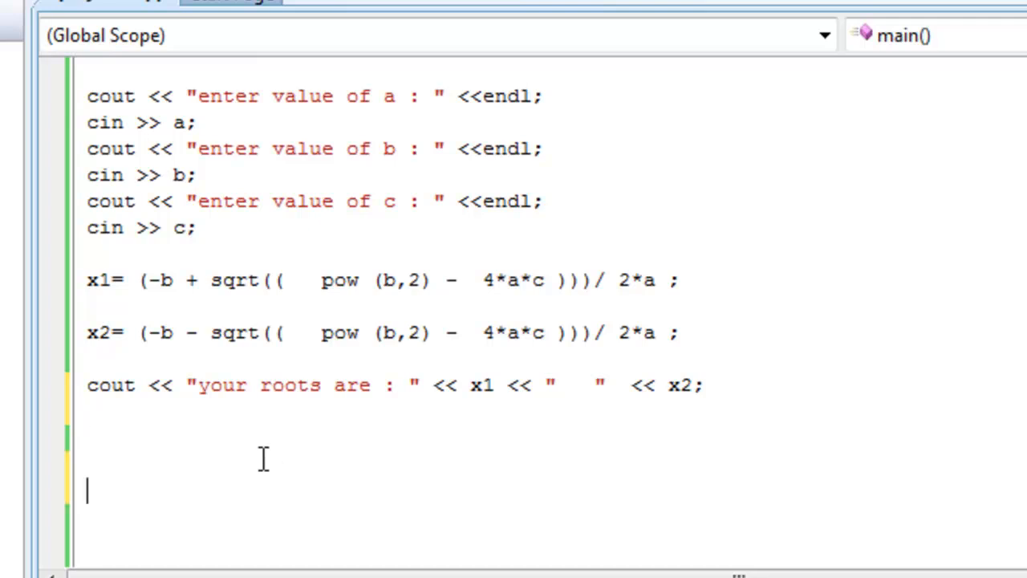
{"action": "mouse_move", "coordinate": [762, 460]}
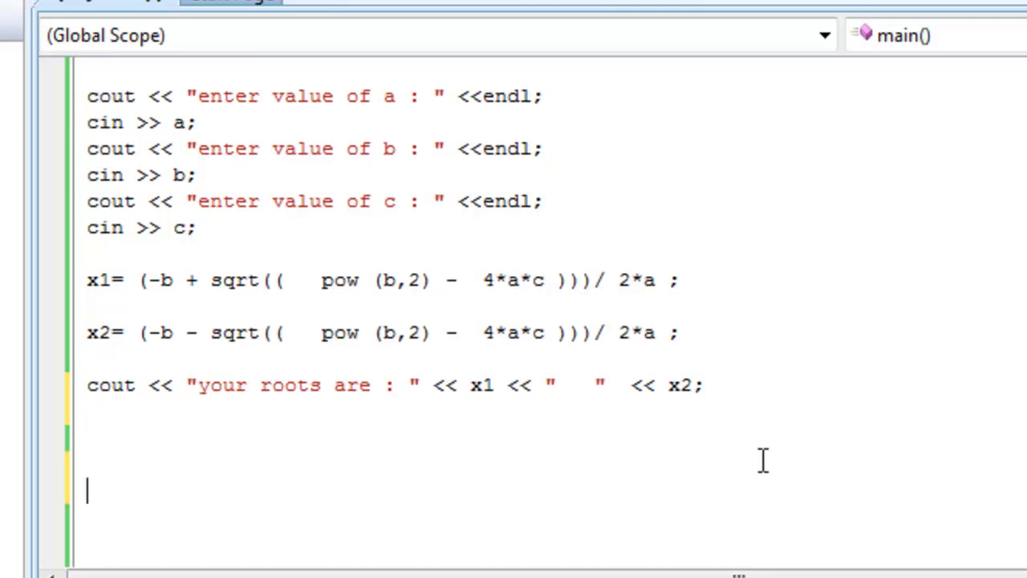